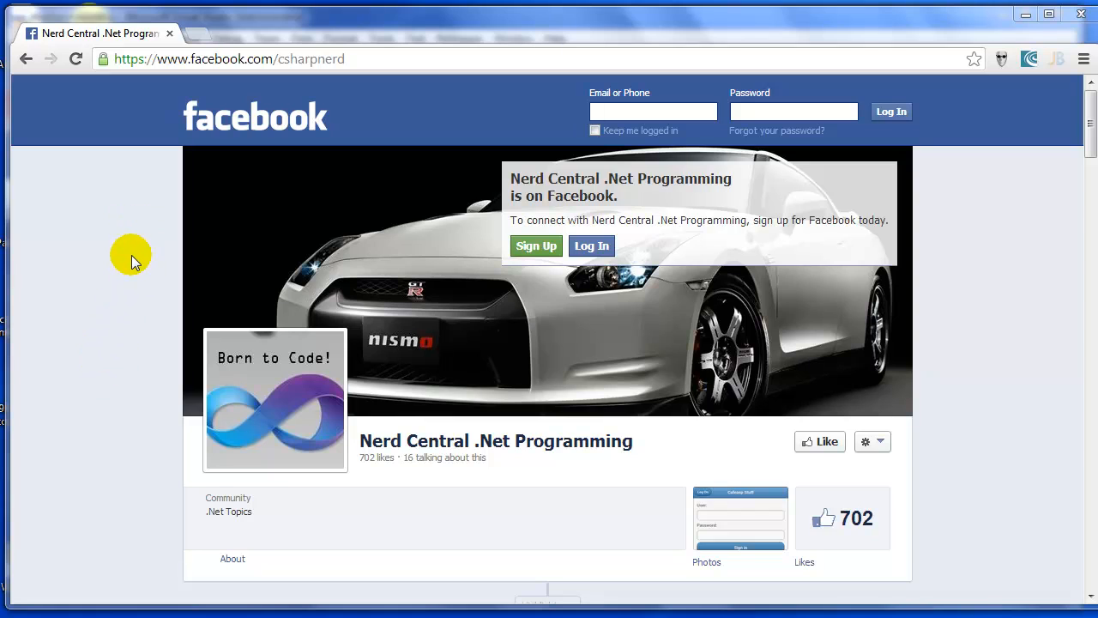
{"action": "mouse_move", "coordinate": [120, 365]}
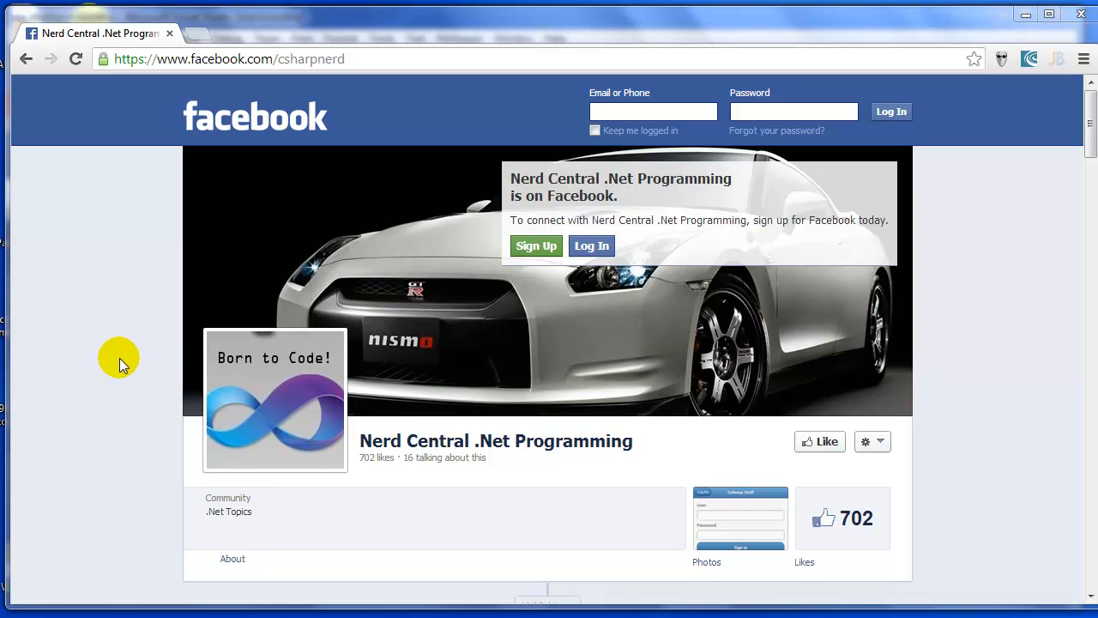
{"action": "mouse_move", "coordinate": [167, 568]}
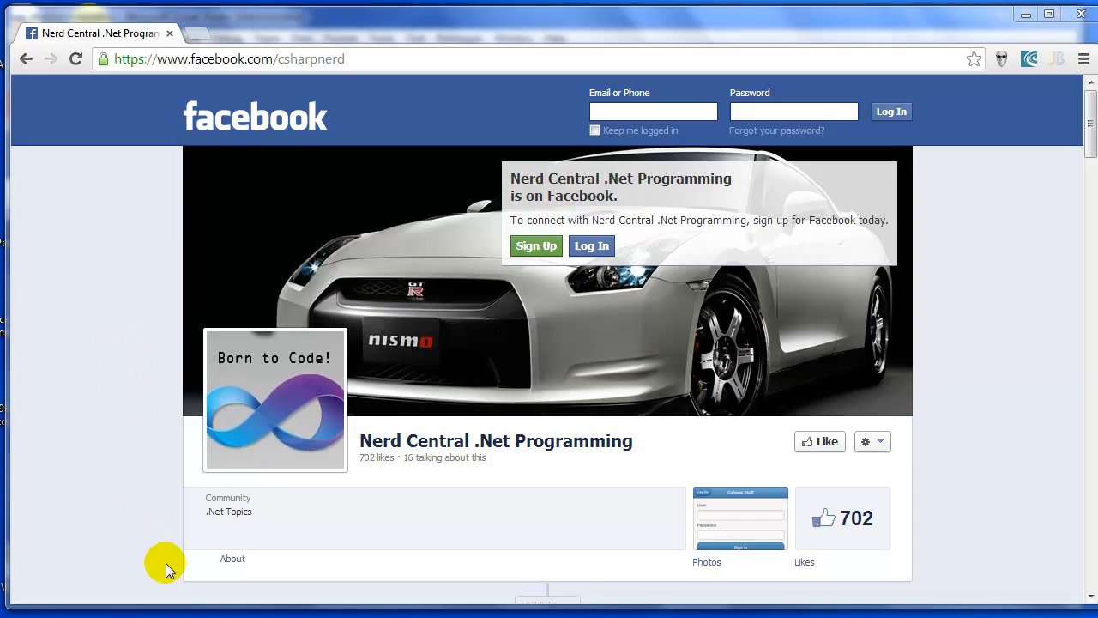
{"action": "mouse_move", "coordinate": [146, 423]}
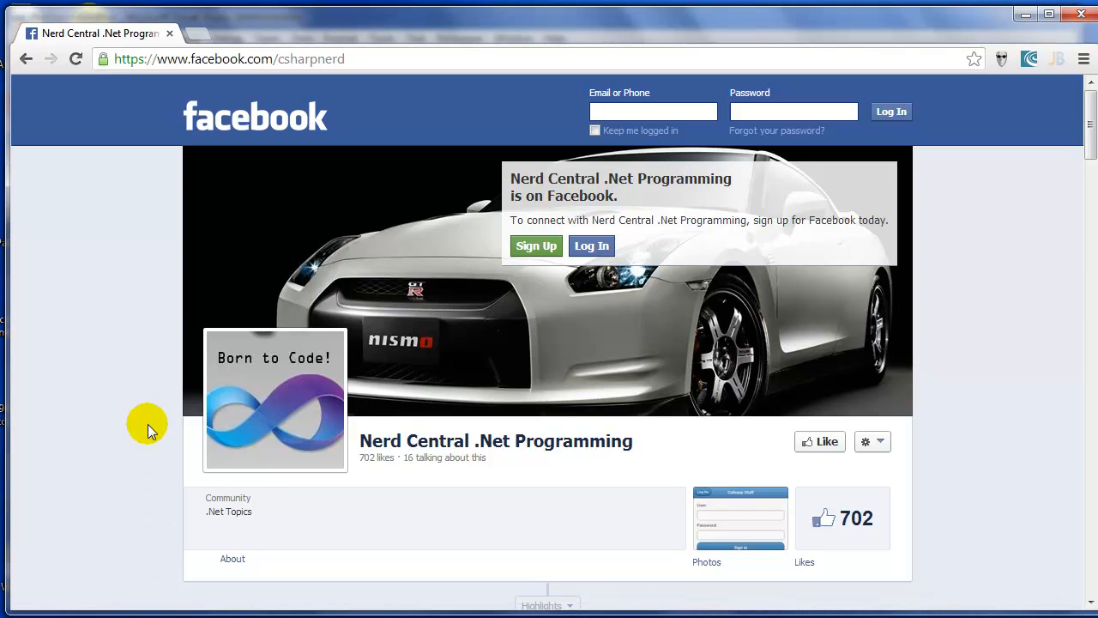
{"action": "mouse_move", "coordinate": [133, 401]}
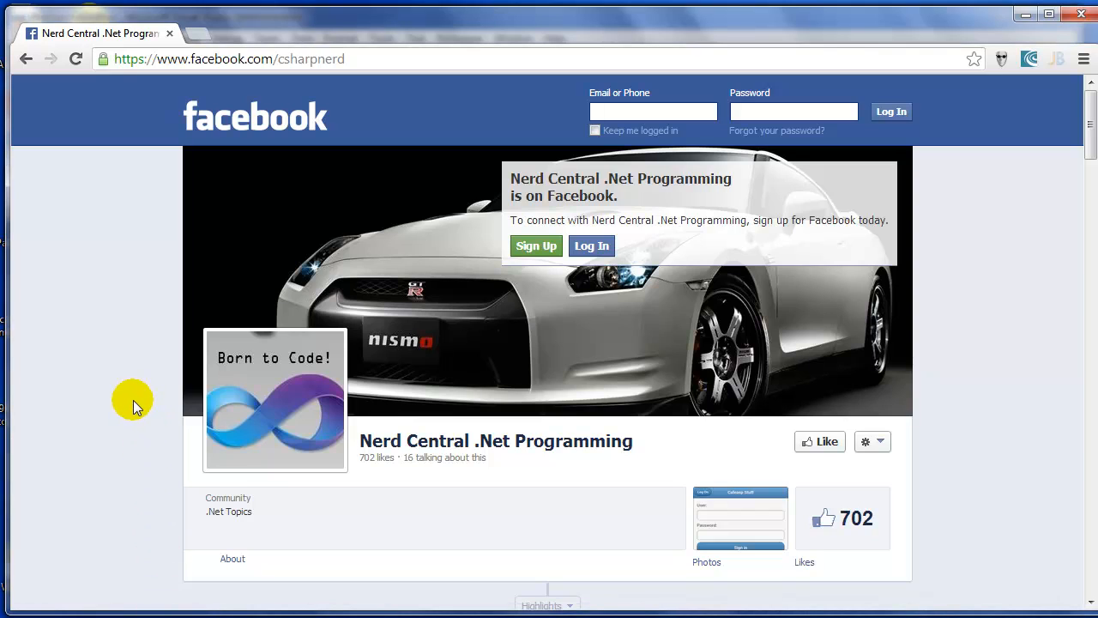
Step: Scroll through the Nerd Central .Net Programming Facebook posts and back up to the header
{"action": "scroll", "scroll_direction": "down", "scroll_amount": 3}
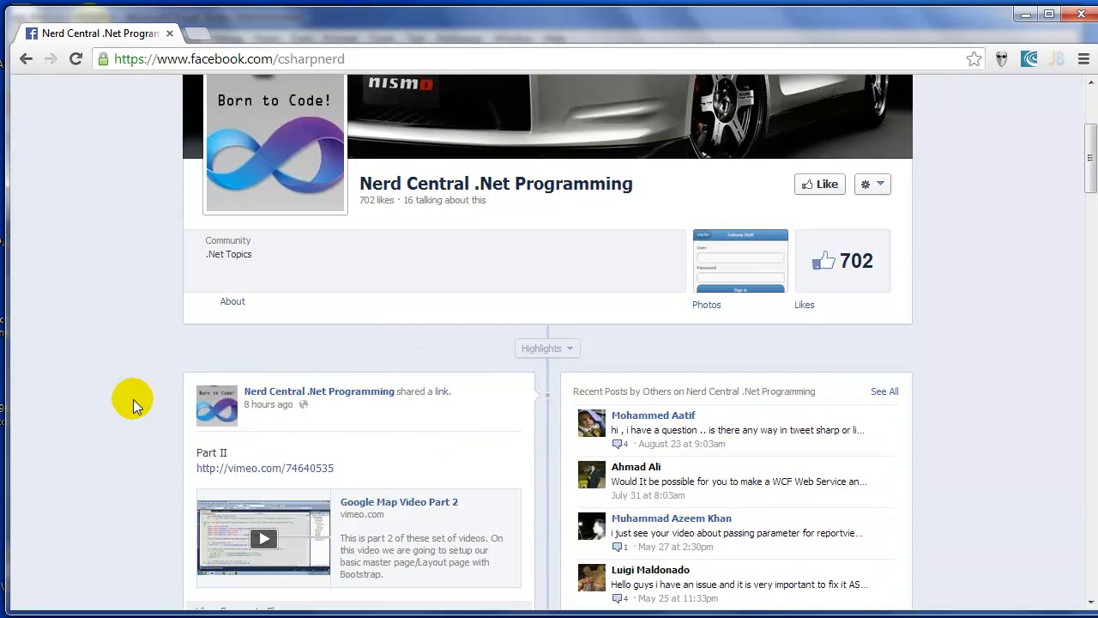
{"action": "scroll", "scroll_direction": "up", "scroll_amount": 3}
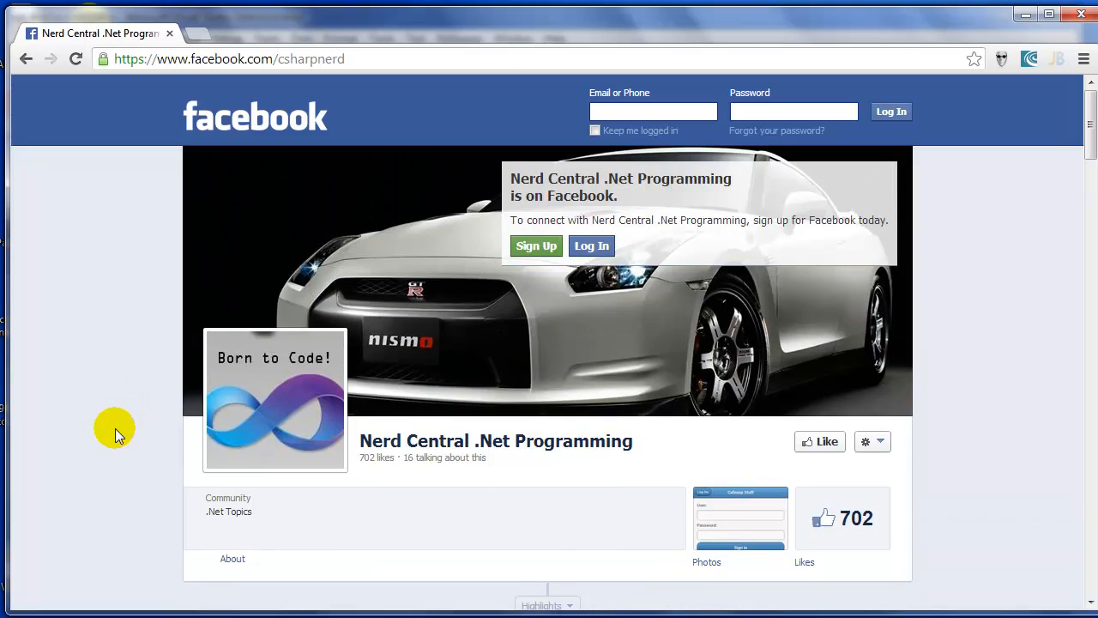
{"action": "mouse_move", "coordinate": [128, 435]}
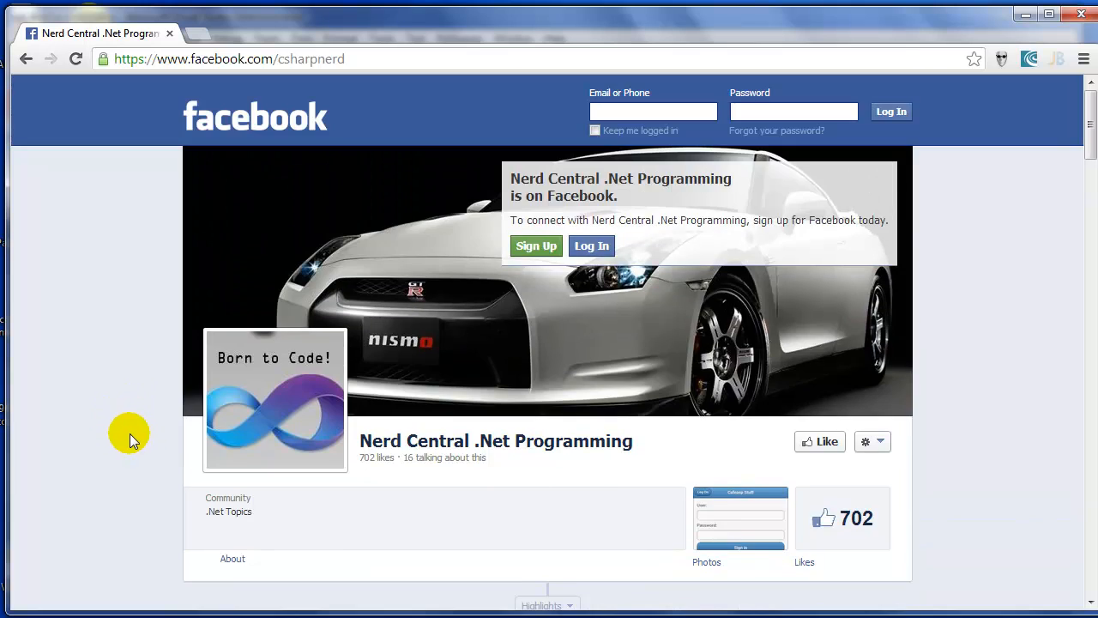
{"action": "mouse_move", "coordinate": [125, 429]}
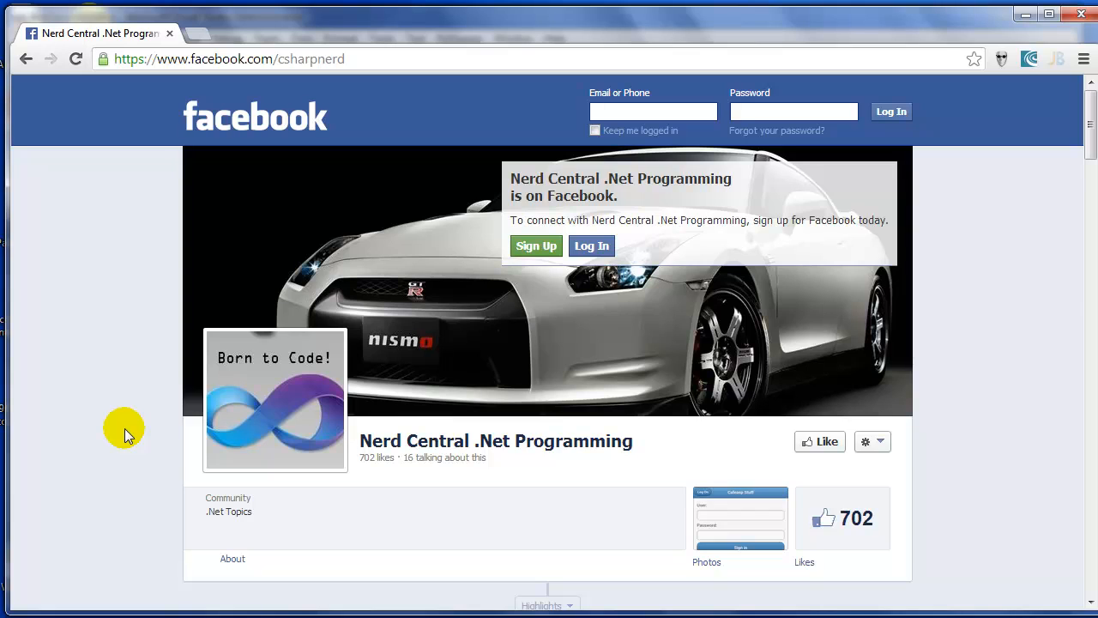
{"action": "mouse_move", "coordinate": [120, 420]}
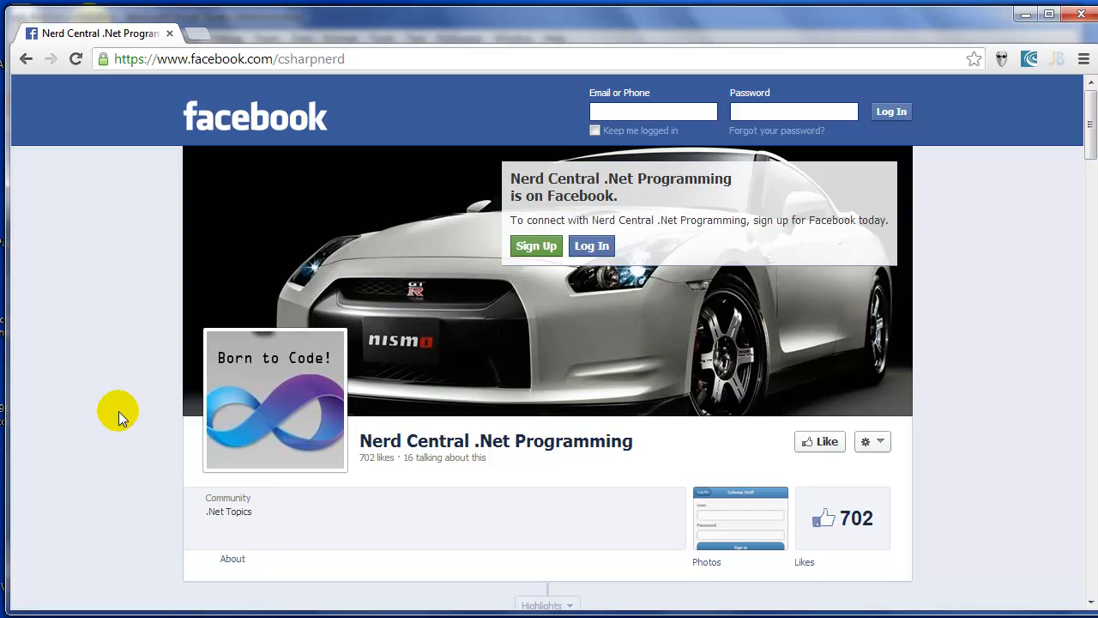
{"action": "mouse_move", "coordinate": [129, 384]}
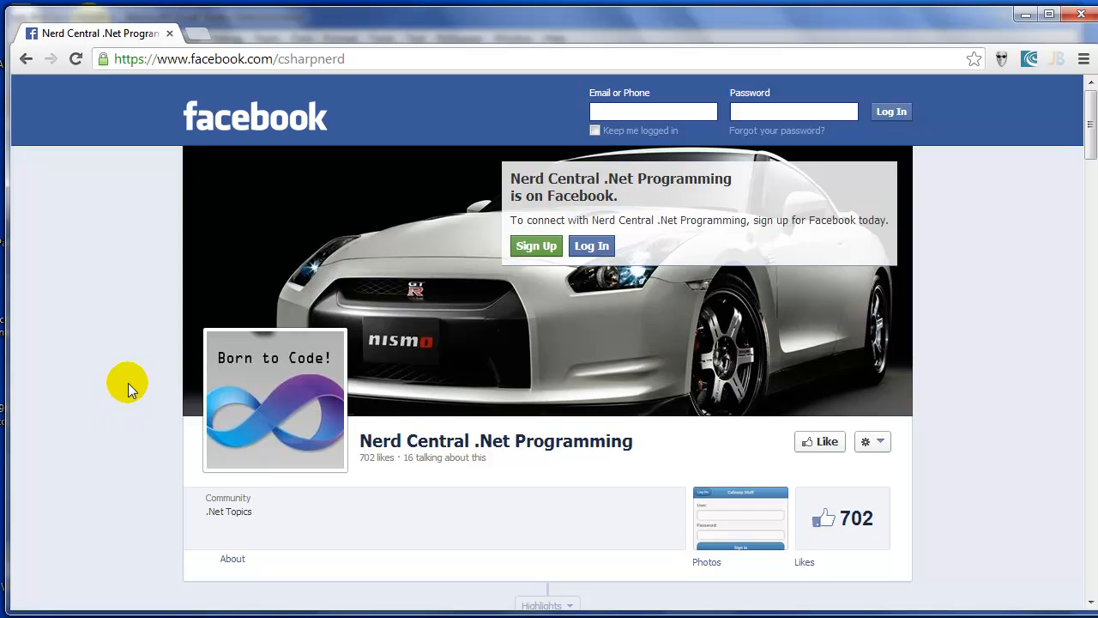
{"action": "mouse_move", "coordinate": [135, 383]}
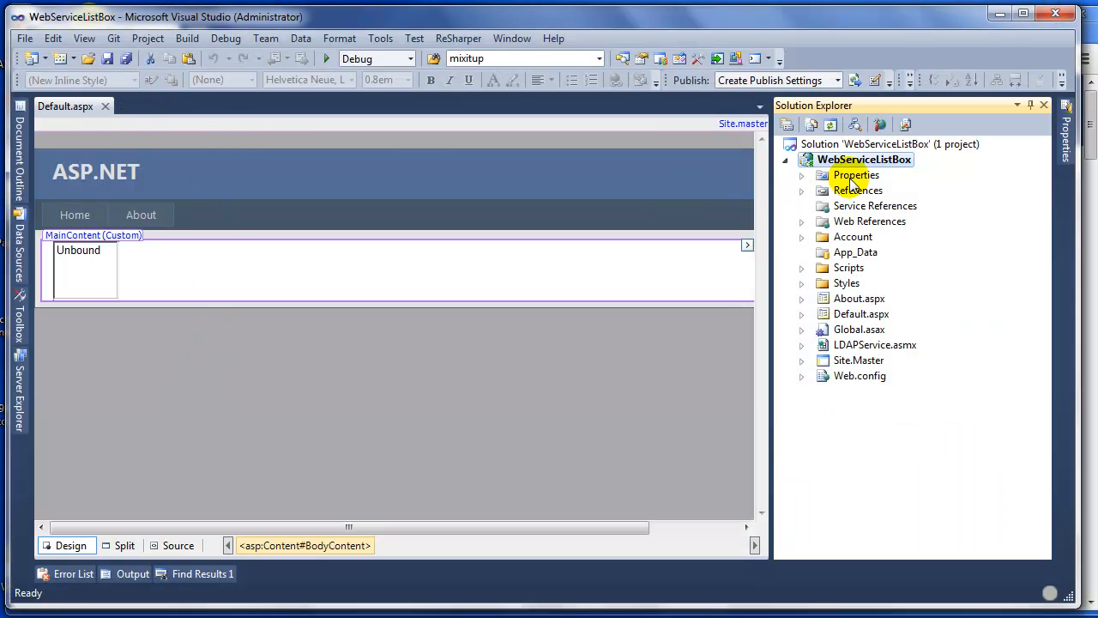
{"action": "left_click", "coordinate": [24, 37]}
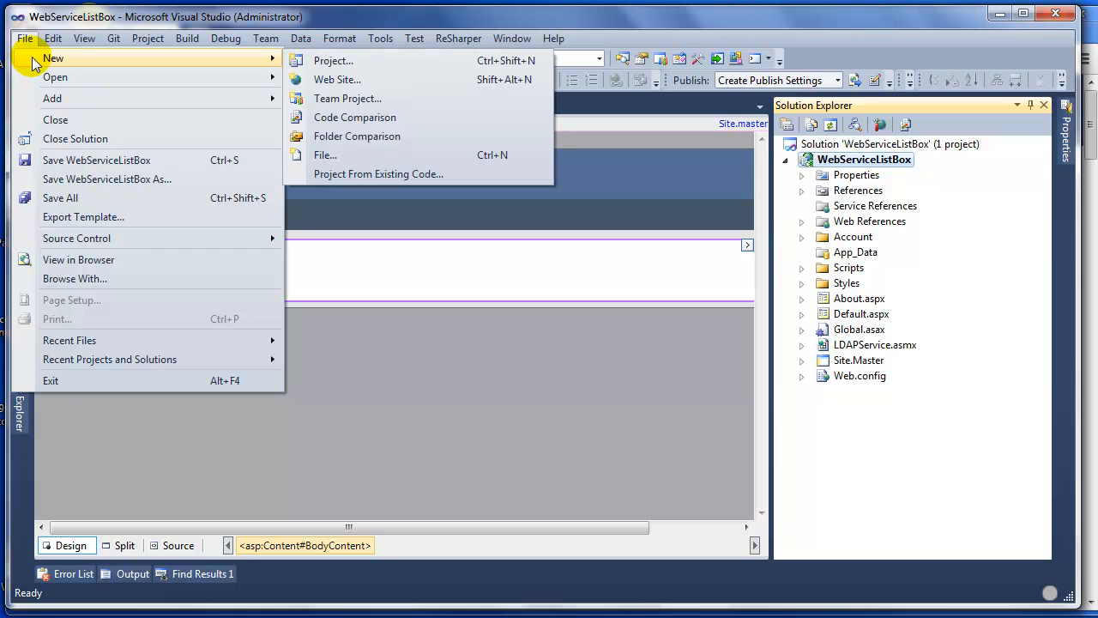
{"action": "mouse_move", "coordinate": [333, 60]}
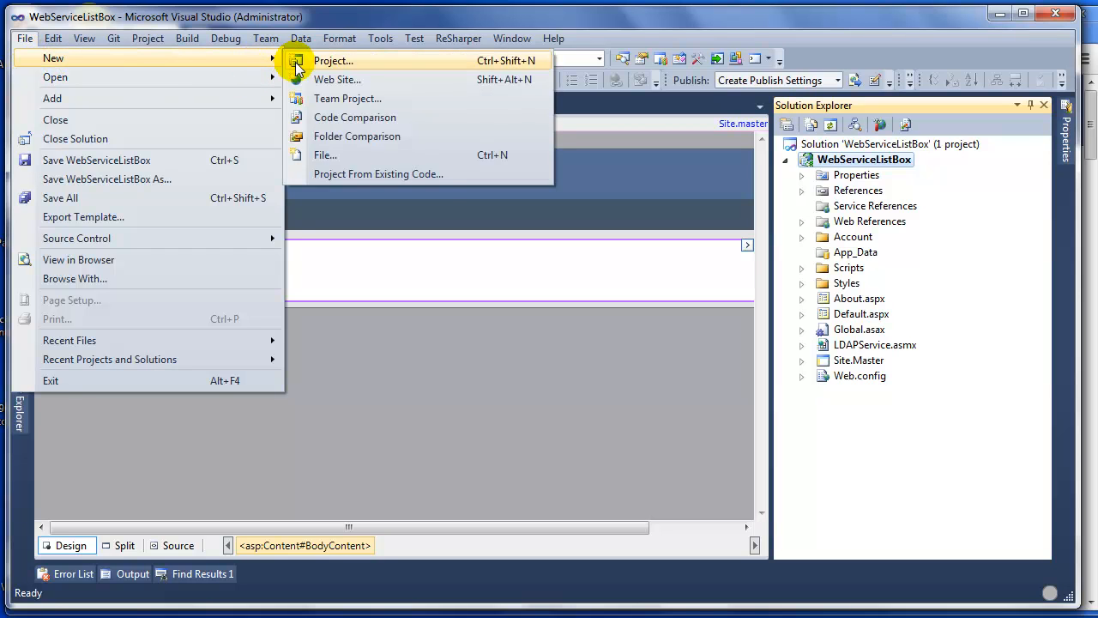
{"action": "left_click", "coordinate": [333, 60]}
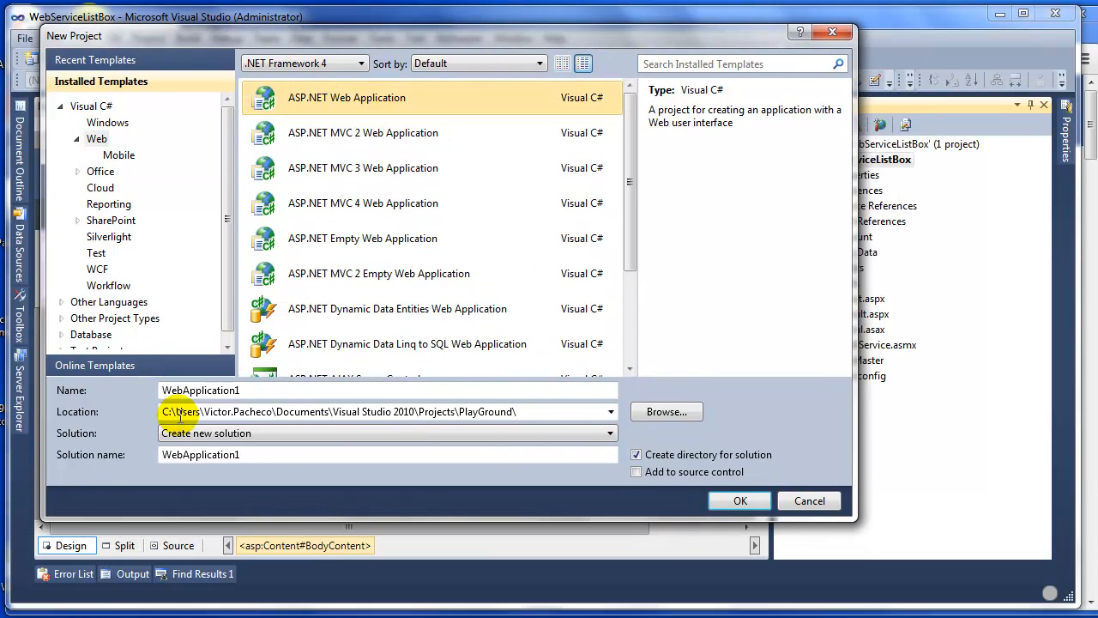
{"action": "left_click", "coordinate": [739, 500]}
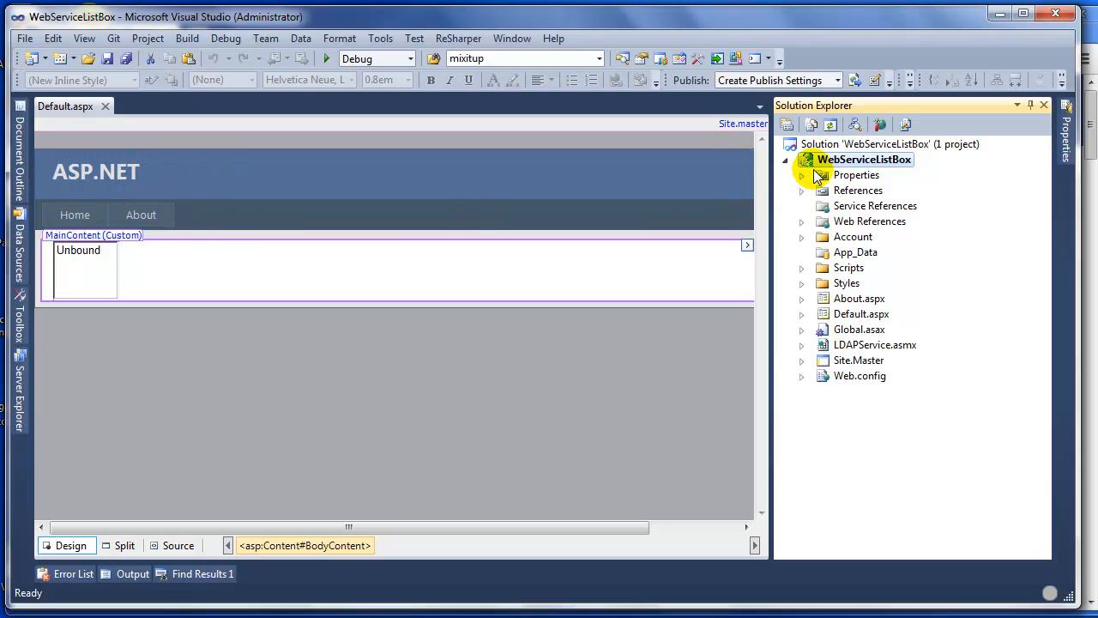
Step: Close the Default.aspx tab and select the WebServiceListBox project in Solution Explorer
{"action": "left_click", "coordinate": [106, 106]}
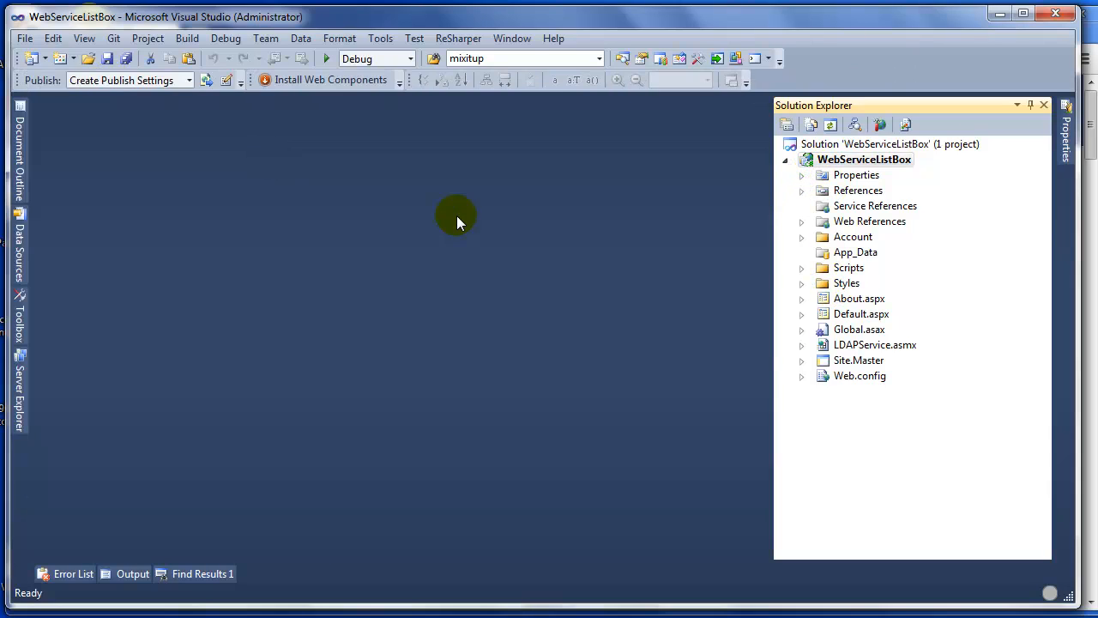
{"action": "left_click", "coordinate": [858, 360]}
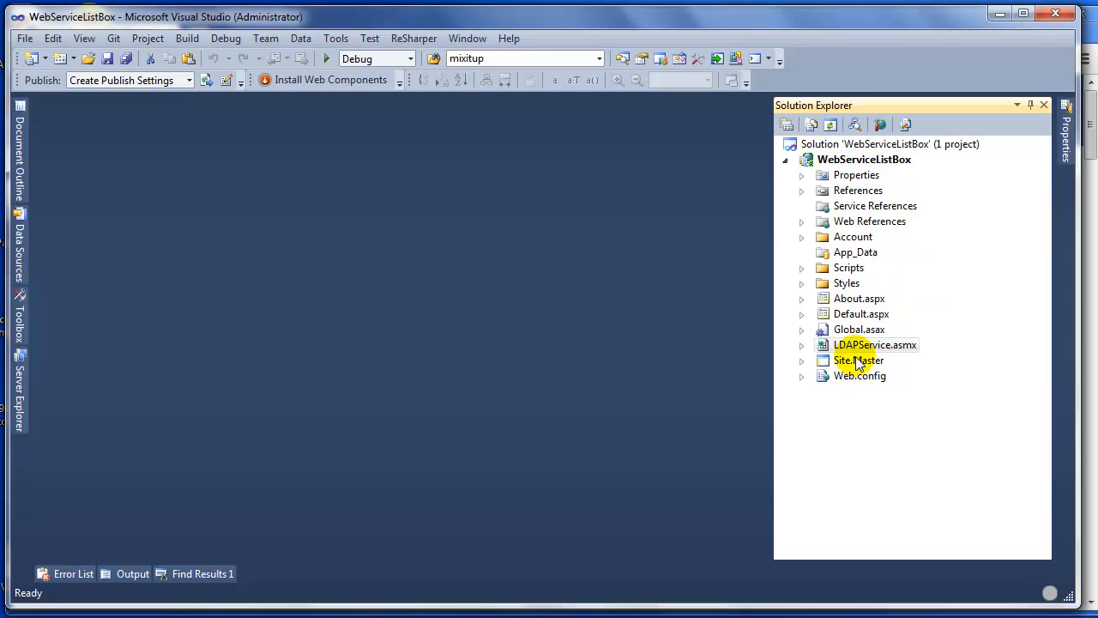
{"action": "left_click", "coordinate": [875, 344]}
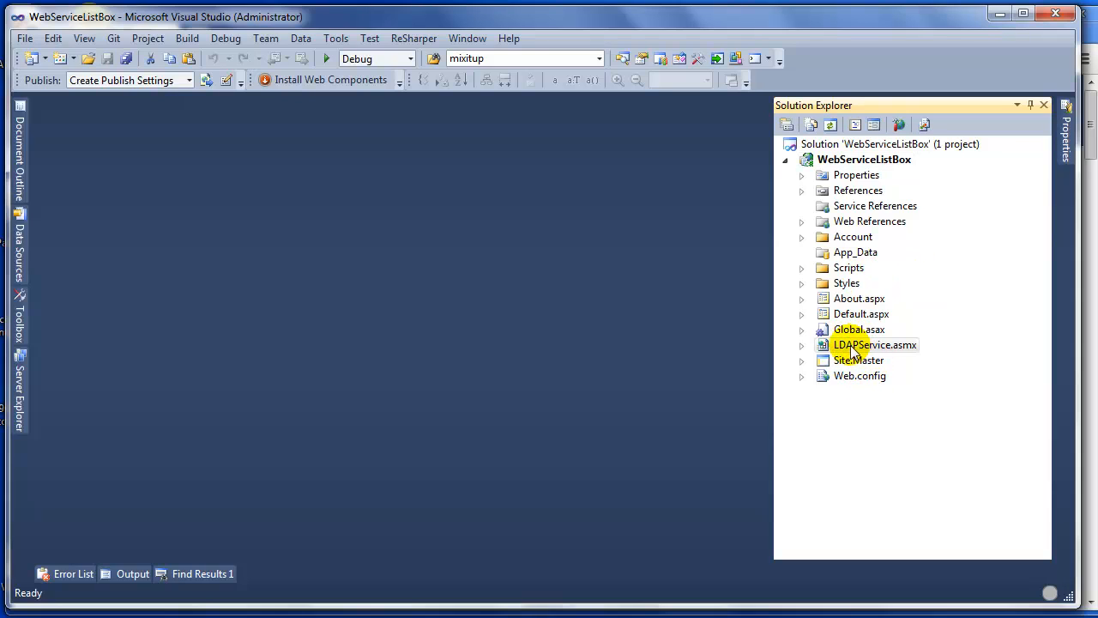
{"action": "left_click", "coordinate": [864, 159]}
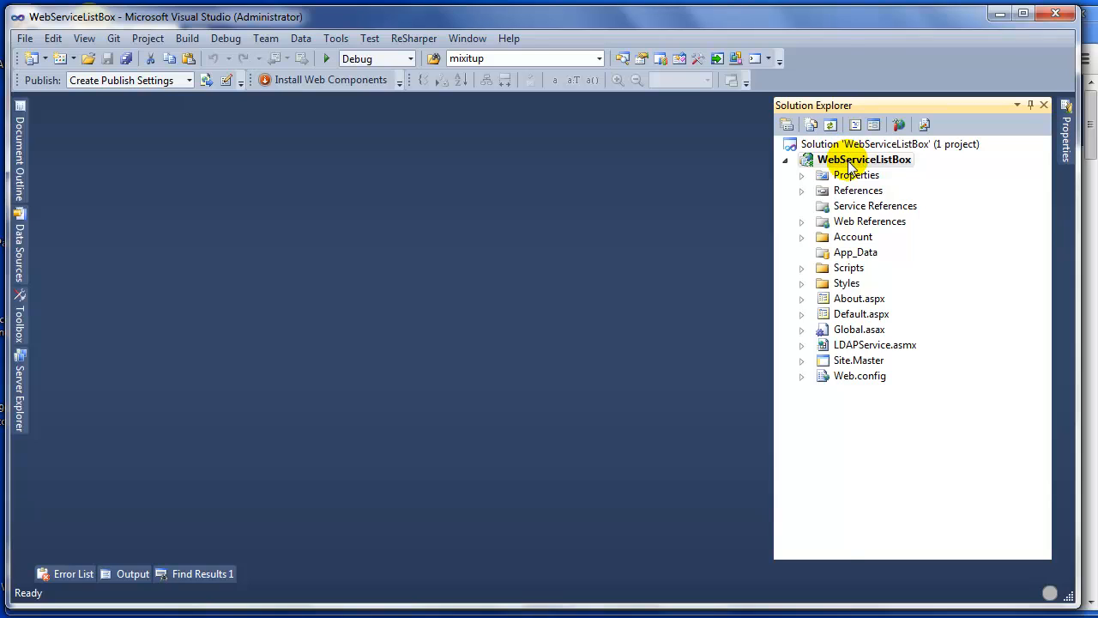
Step: Begin adding a Web Service item named Service.asmx to the WebServiceListBox project
{"action": "right_click", "coordinate": [864, 160]}
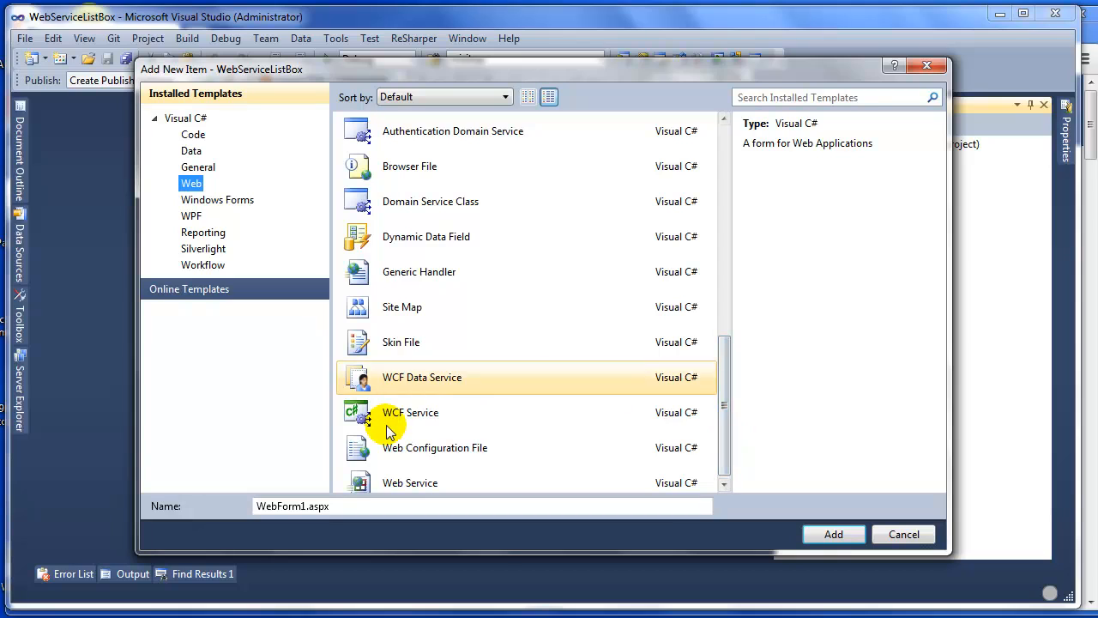
{"action": "scroll", "scroll_direction": "down", "scroll_amount": 3}
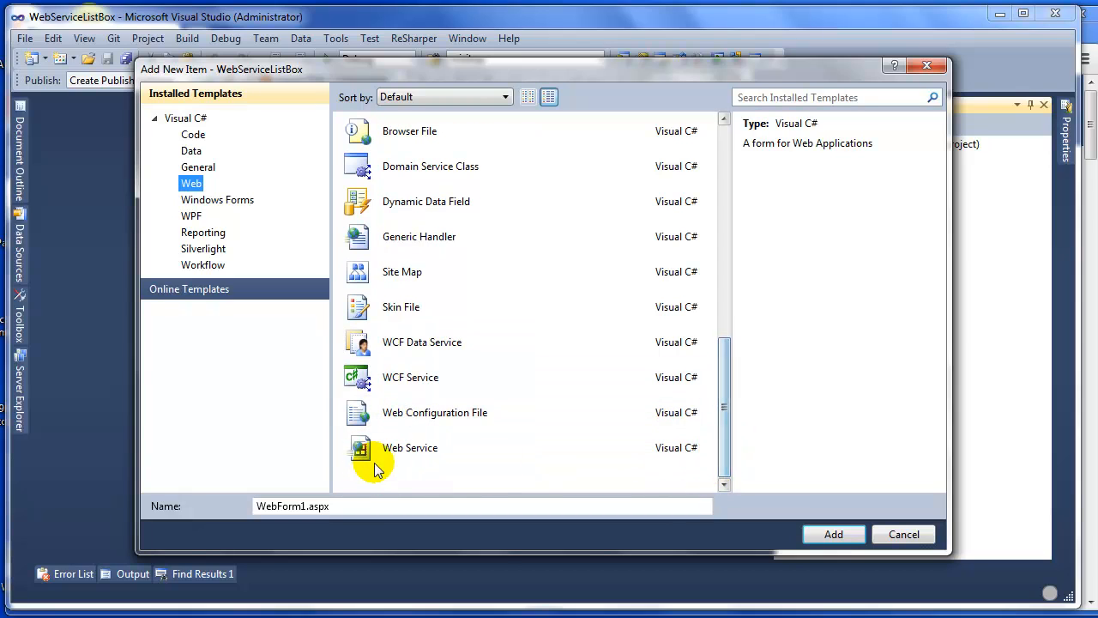
{"action": "left_click", "coordinate": [410, 447]}
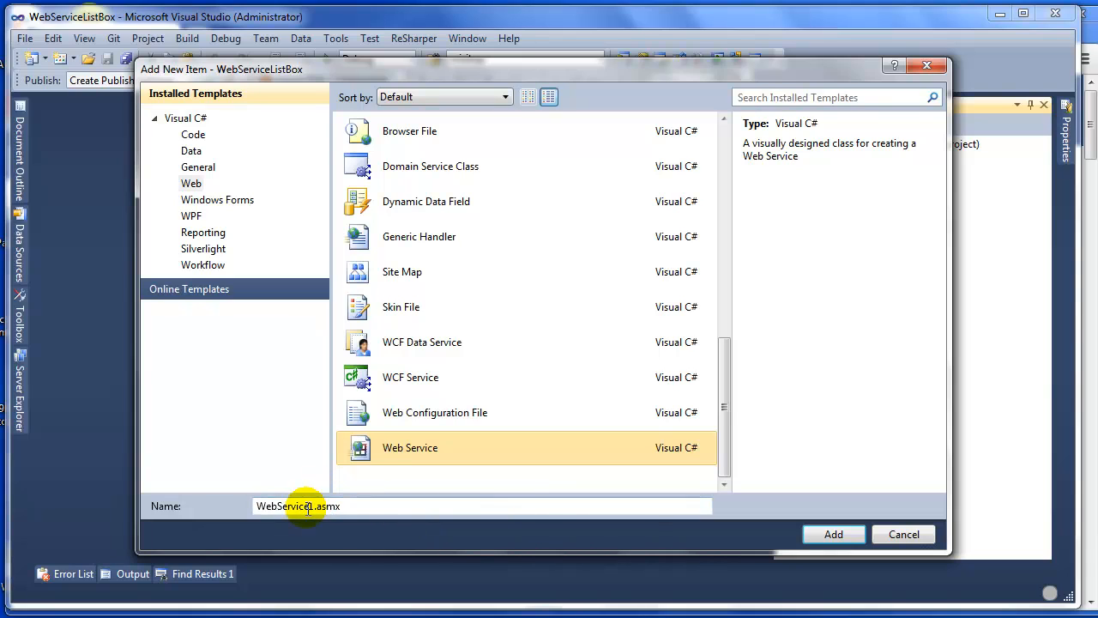
{"action": "triple_click", "coordinate": [297, 505]}
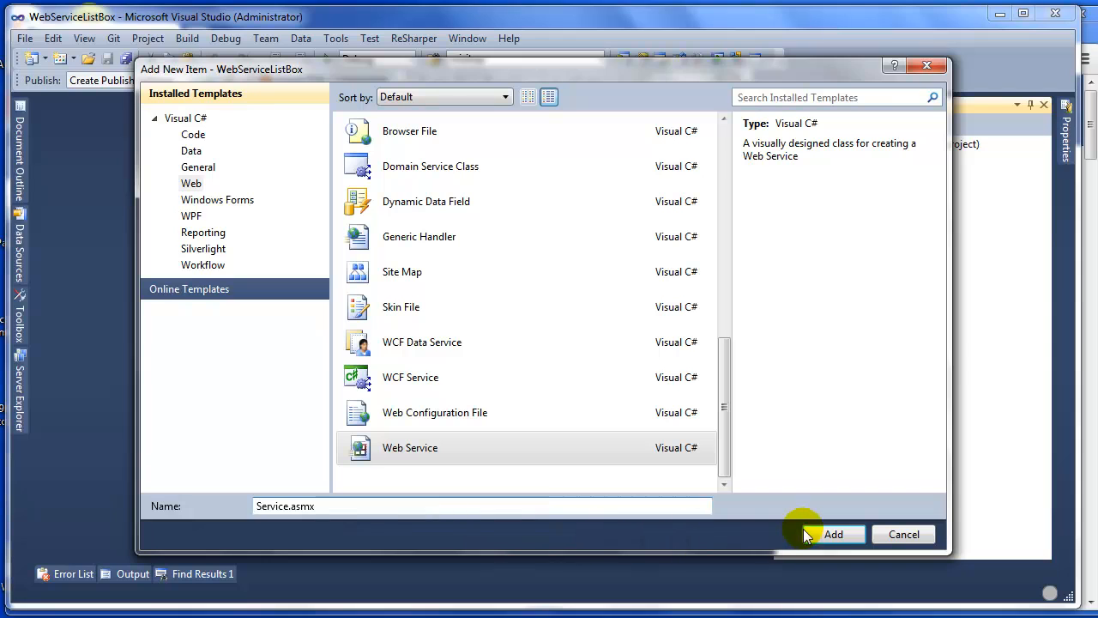
{"action": "mouse_move", "coordinate": [903, 533]}
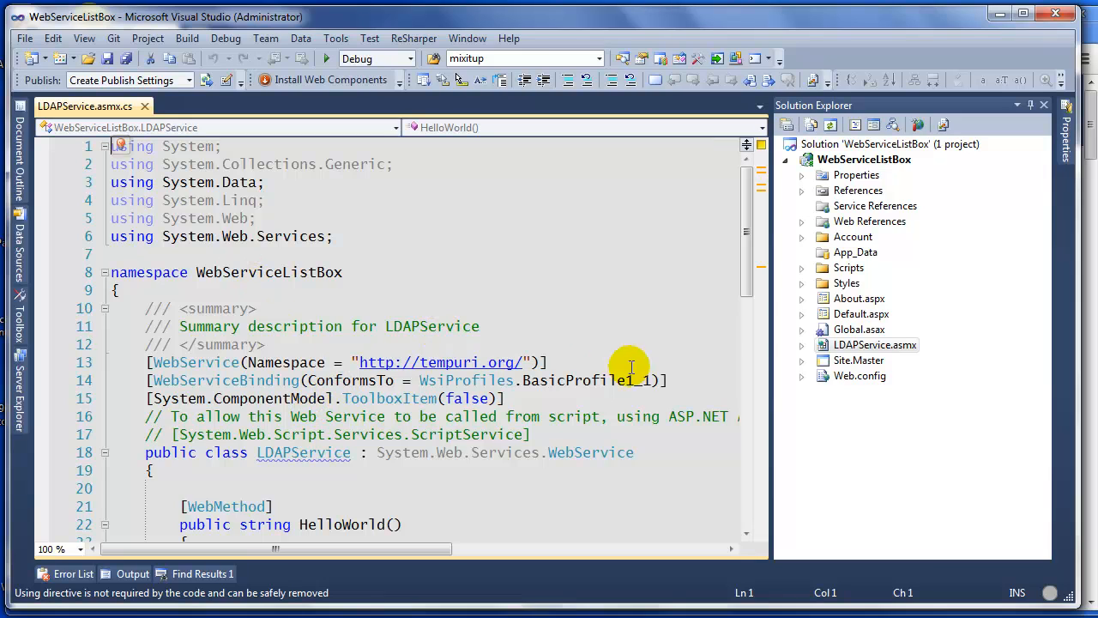
Step: Widen the code editor and scroll through the HelloWorld and UserList web methods
{"action": "left_click_drag", "start_coordinate": [776, 368], "coordinate": [873, 371]}
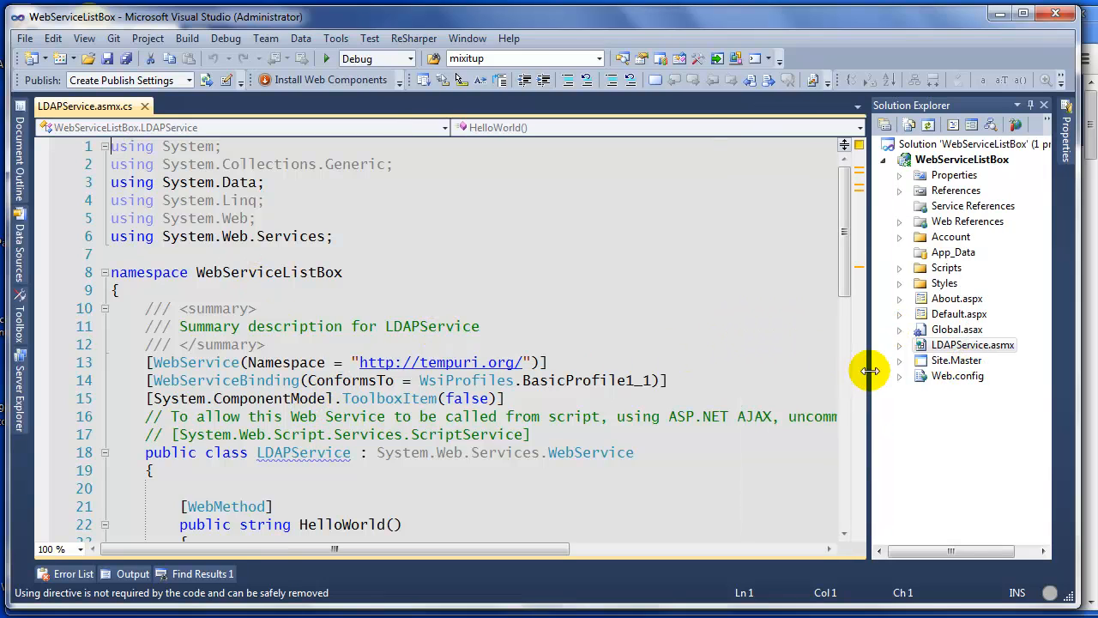
{"action": "scroll", "scroll_direction": "down", "scroll_amount": 3}
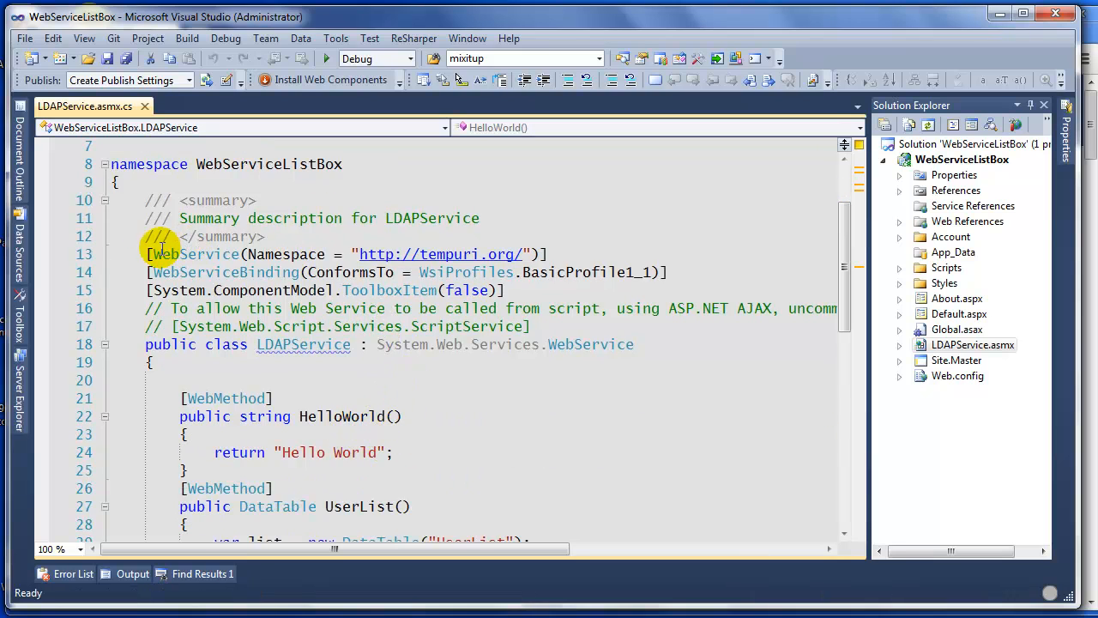
{"action": "left_click", "coordinate": [357, 416]}
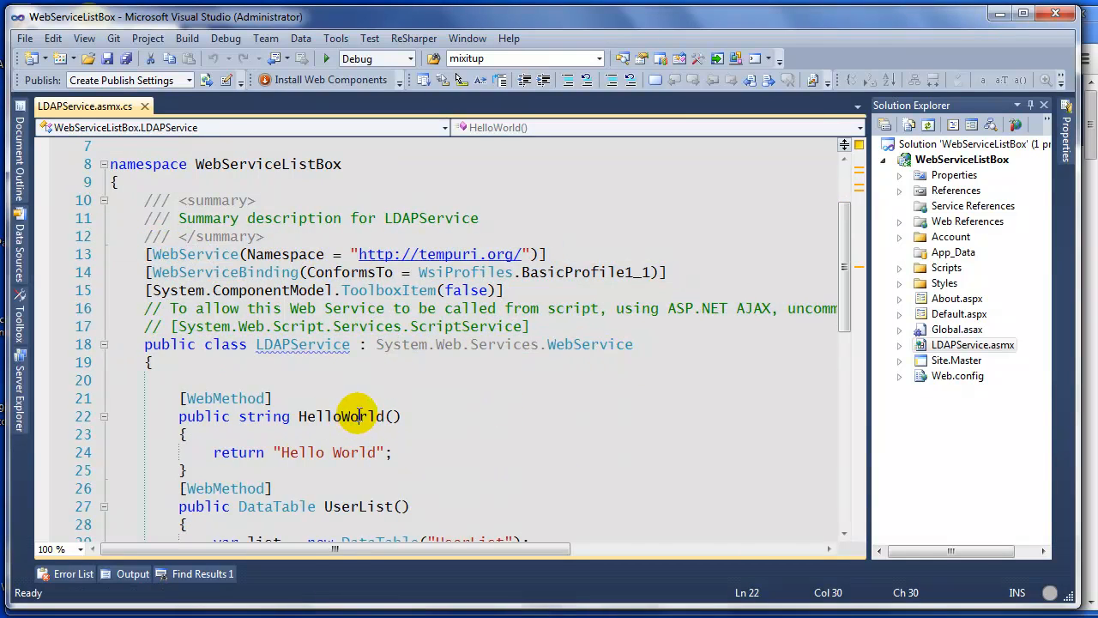
{"action": "scroll", "scroll_direction": "down", "scroll_amount": 3}
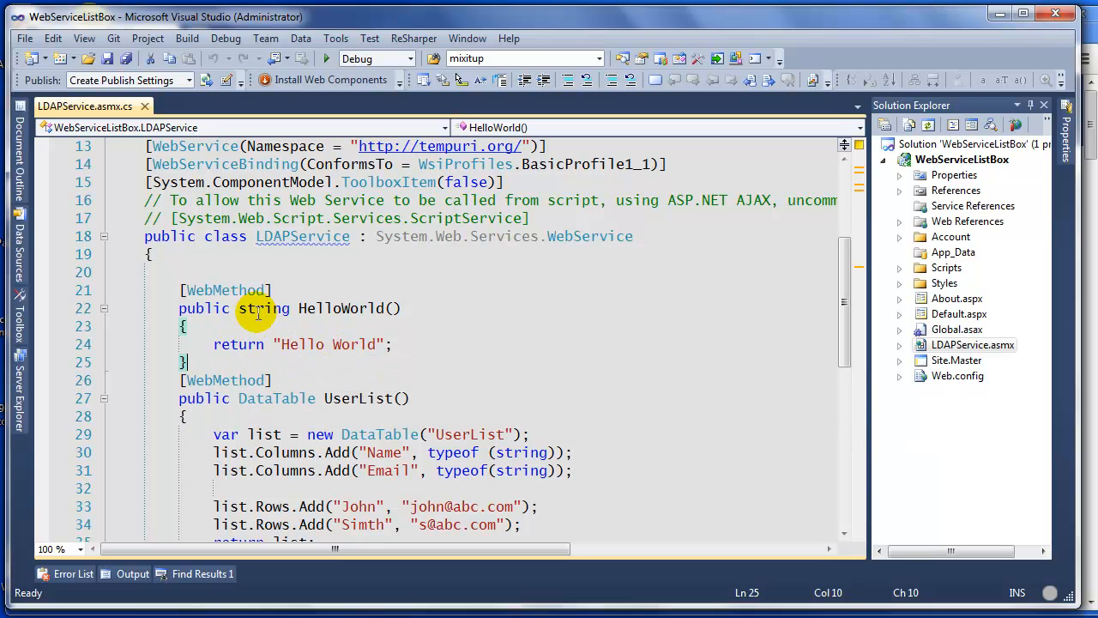
{"action": "scroll", "scroll_direction": "down", "scroll_amount": 3}
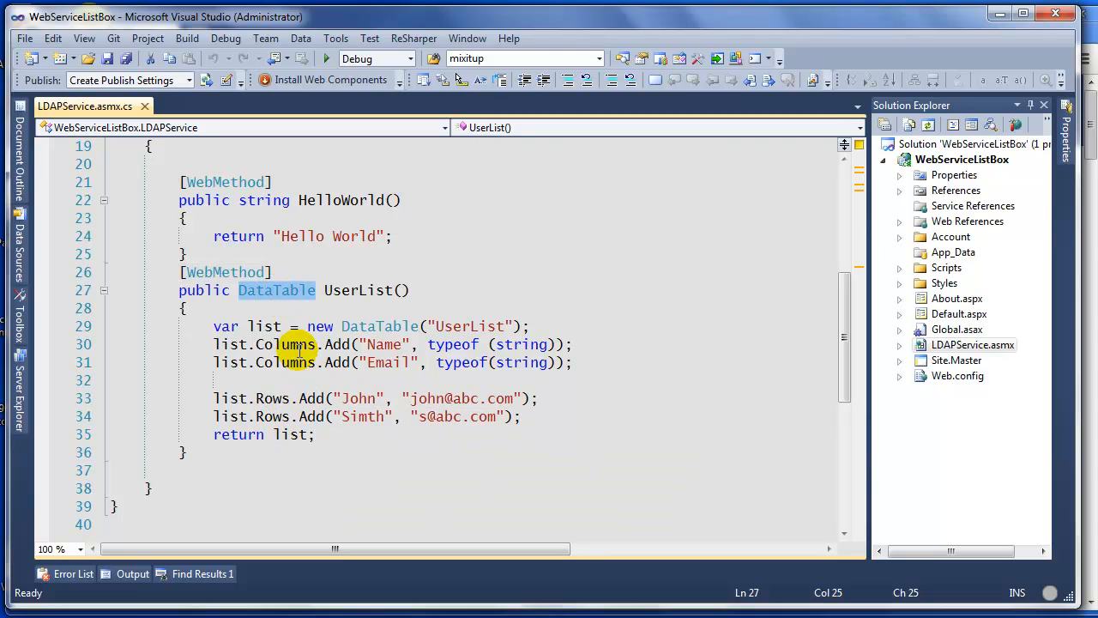
{"action": "mouse_move", "coordinate": [210, 272]}
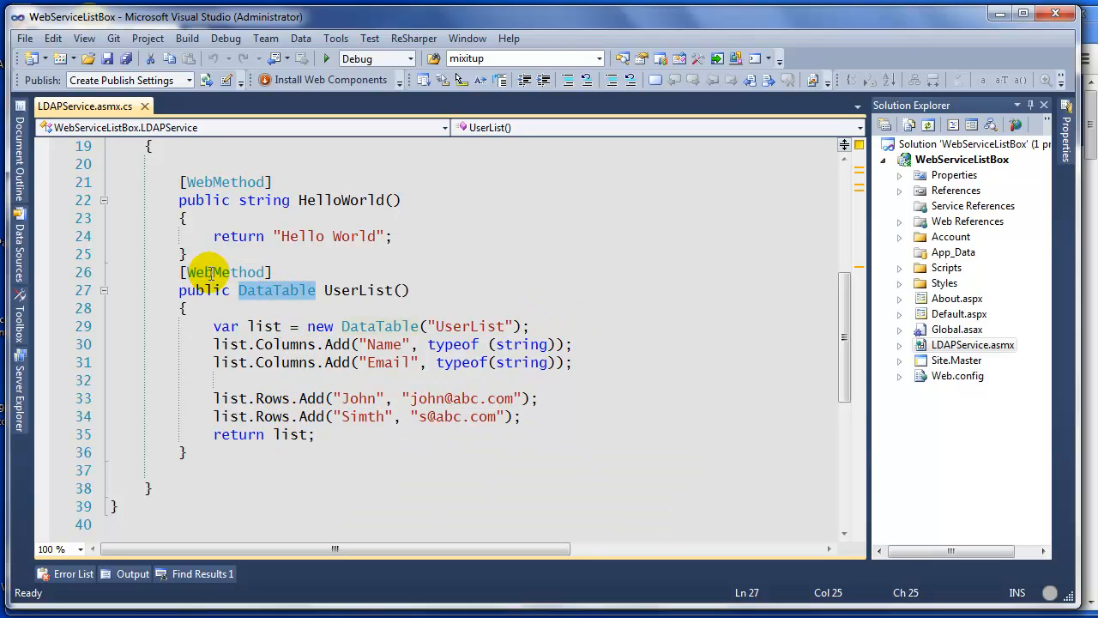
{"action": "mouse_move", "coordinate": [268, 290]}
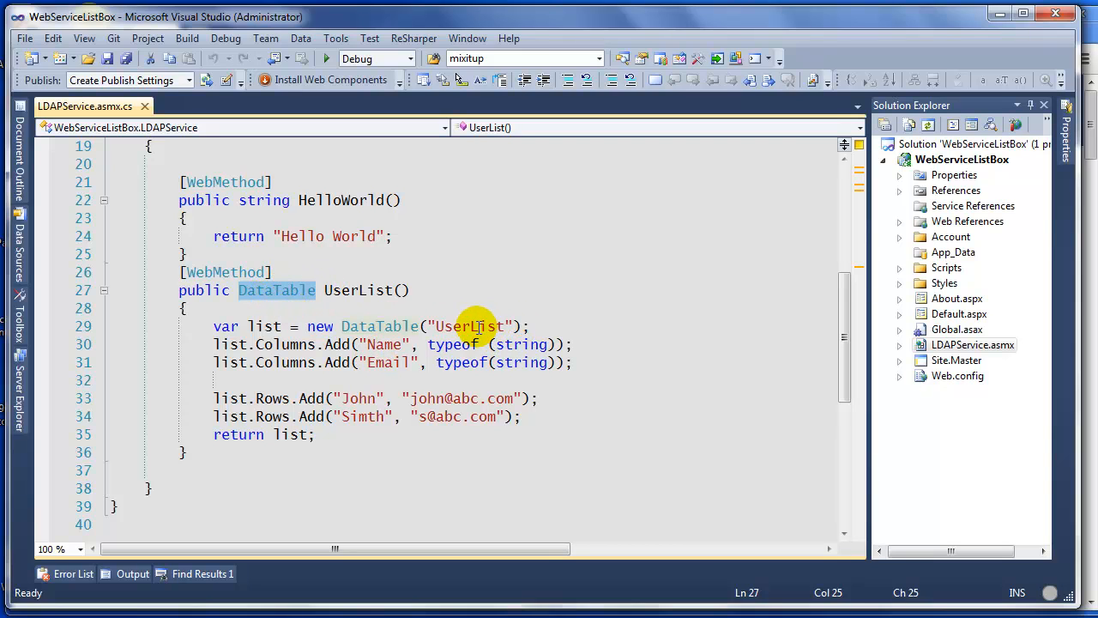
{"action": "left_click", "coordinate": [547, 344]}
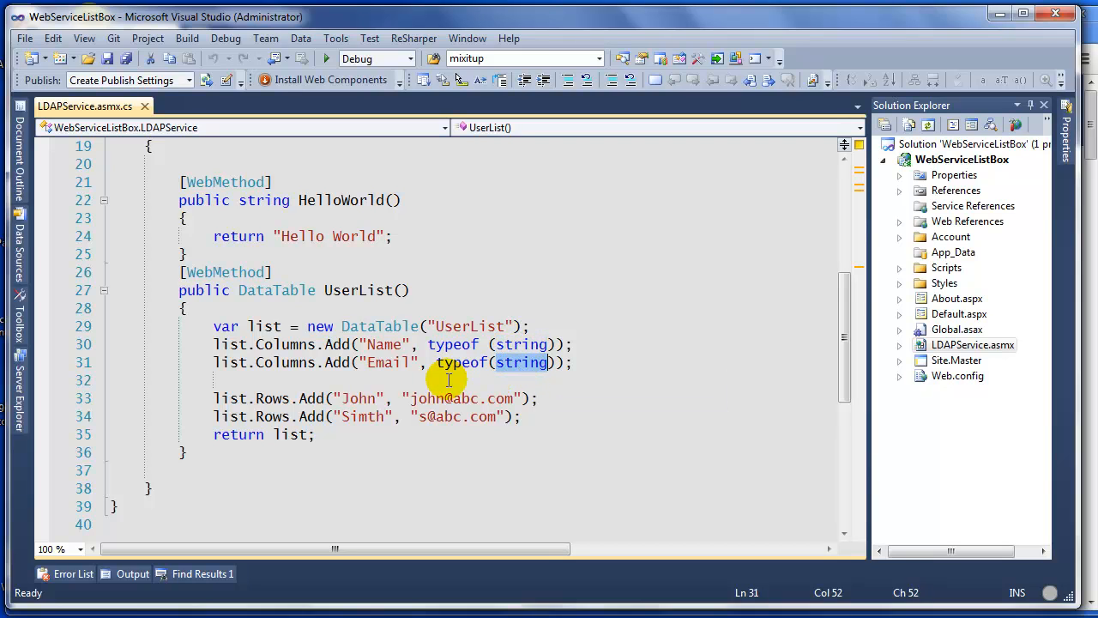
{"action": "left_click", "coordinate": [282, 398]}
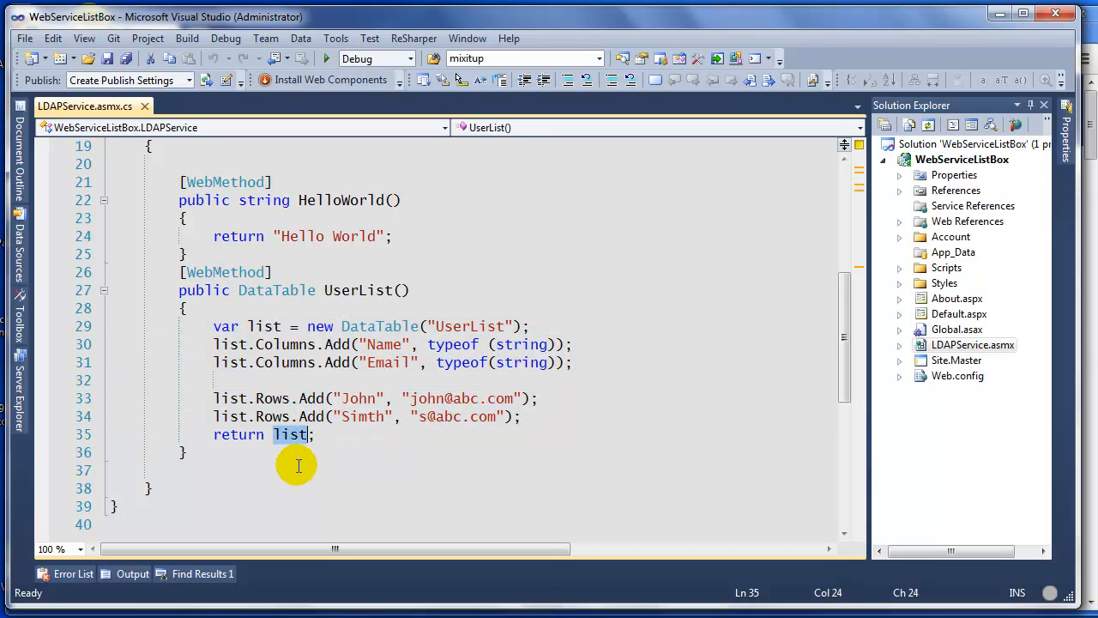
{"action": "mouse_move", "coordinate": [276, 289]}
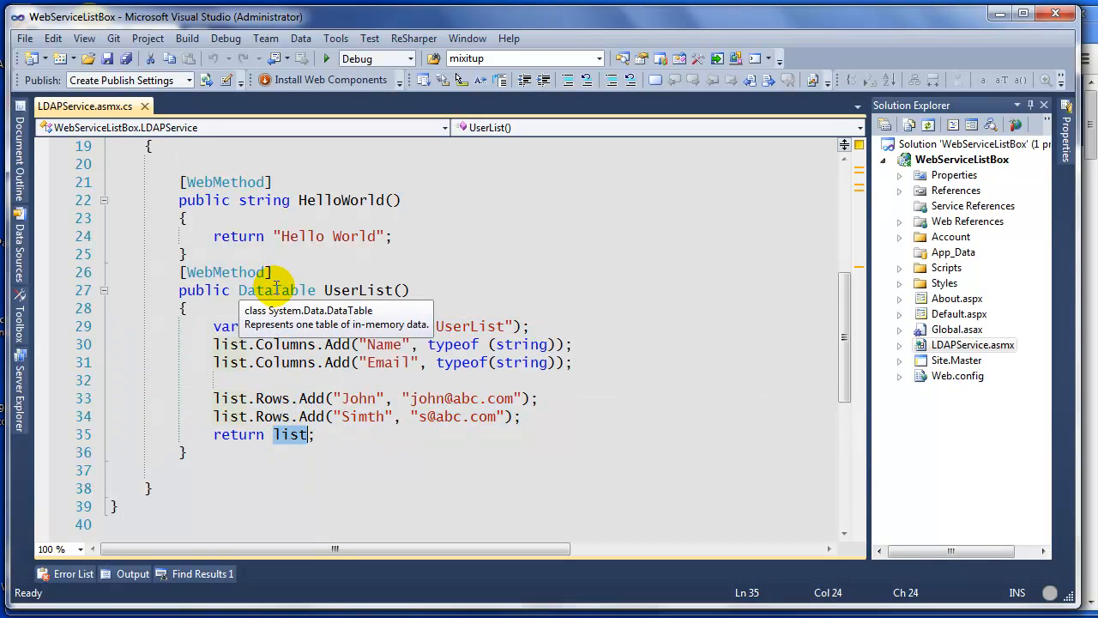
{"action": "scroll", "scroll_direction": "up", "scroll_amount": 3}
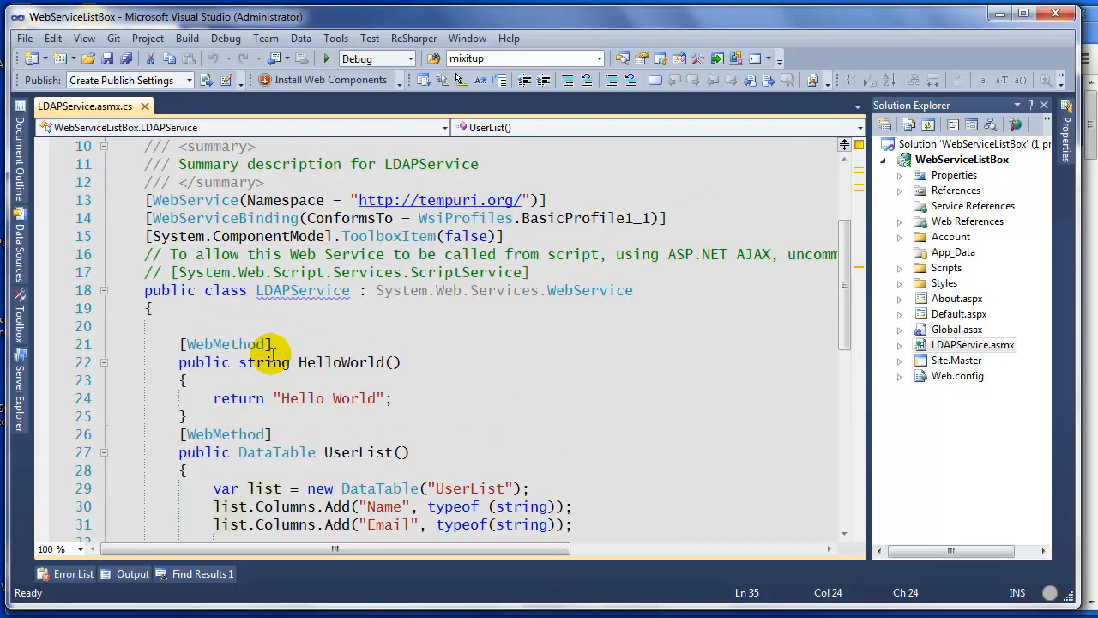
{"action": "scroll", "scroll_direction": "down", "scroll_amount": 3}
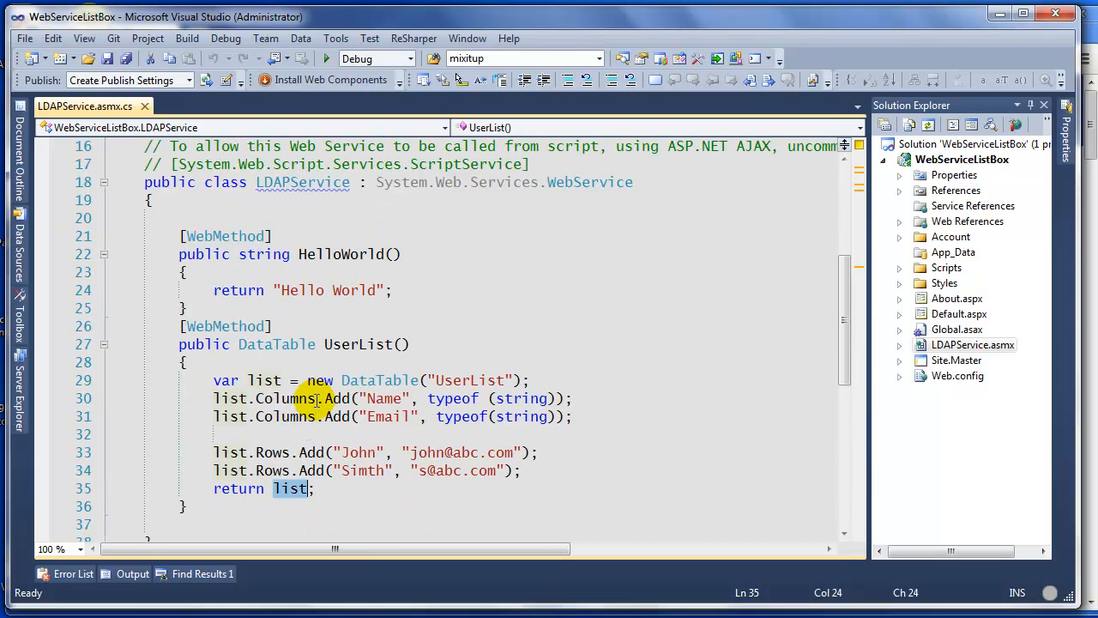
{"action": "left_click", "coordinate": [251, 361]}
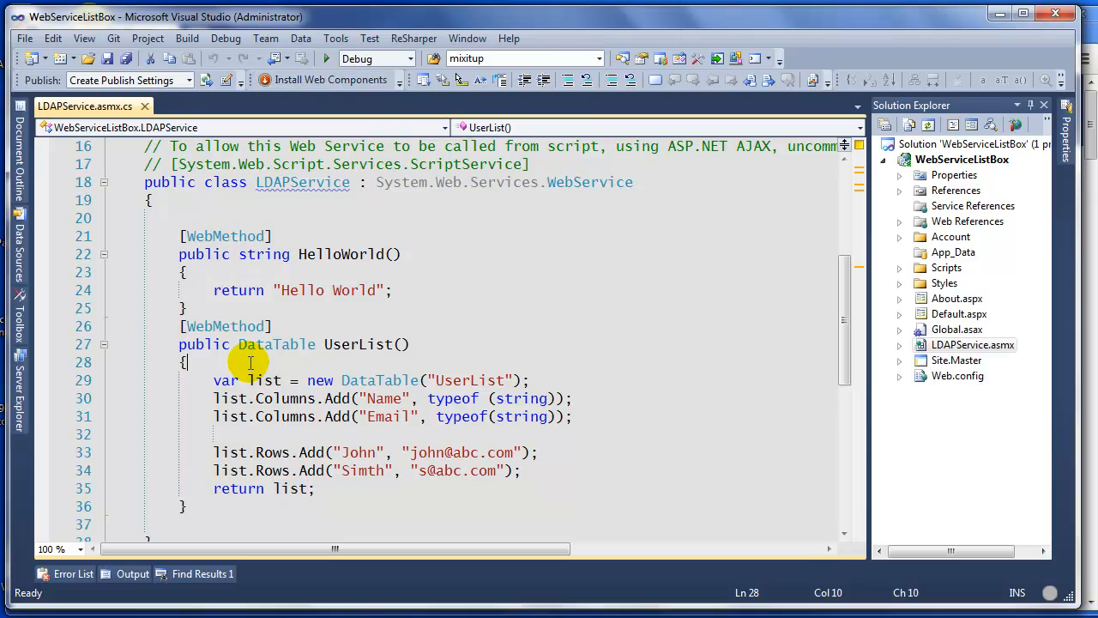
{"action": "mouse_move", "coordinate": [337, 107]}
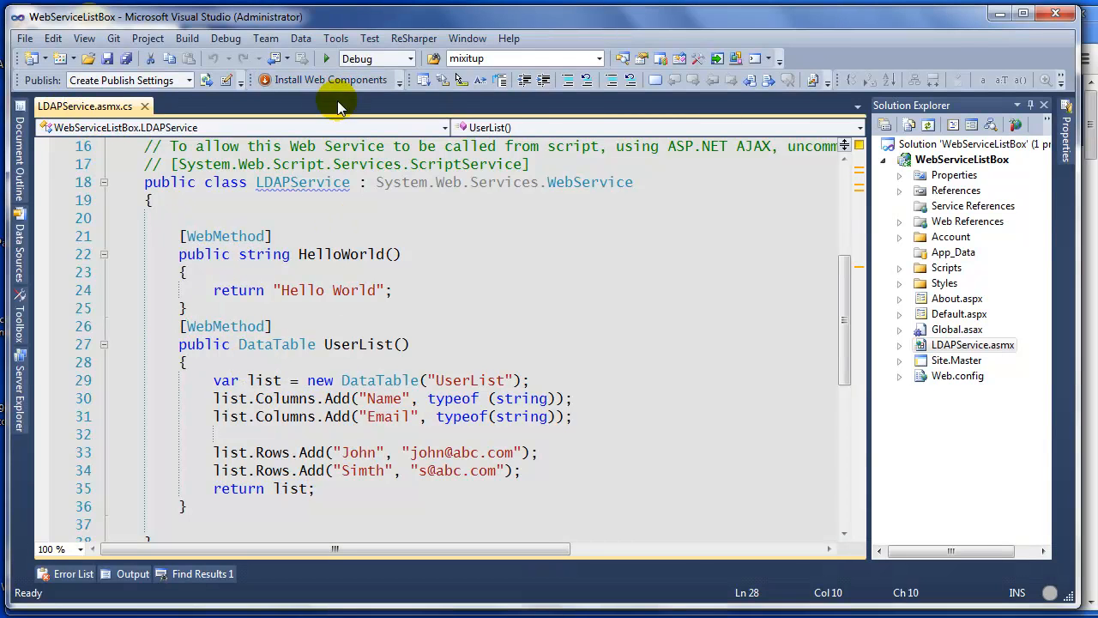
Step: Run LDAPService in Firefox, preview the HelloWorld test page, then return to the operations
{"action": "left_click", "coordinate": [326, 57]}
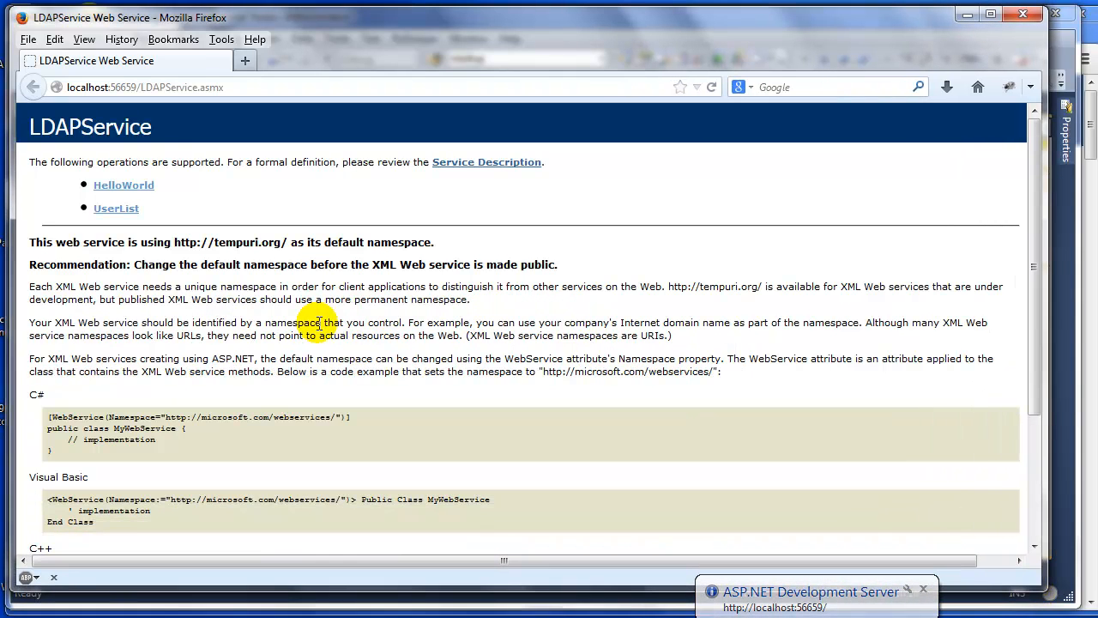
{"action": "mouse_move", "coordinate": [101, 197]}
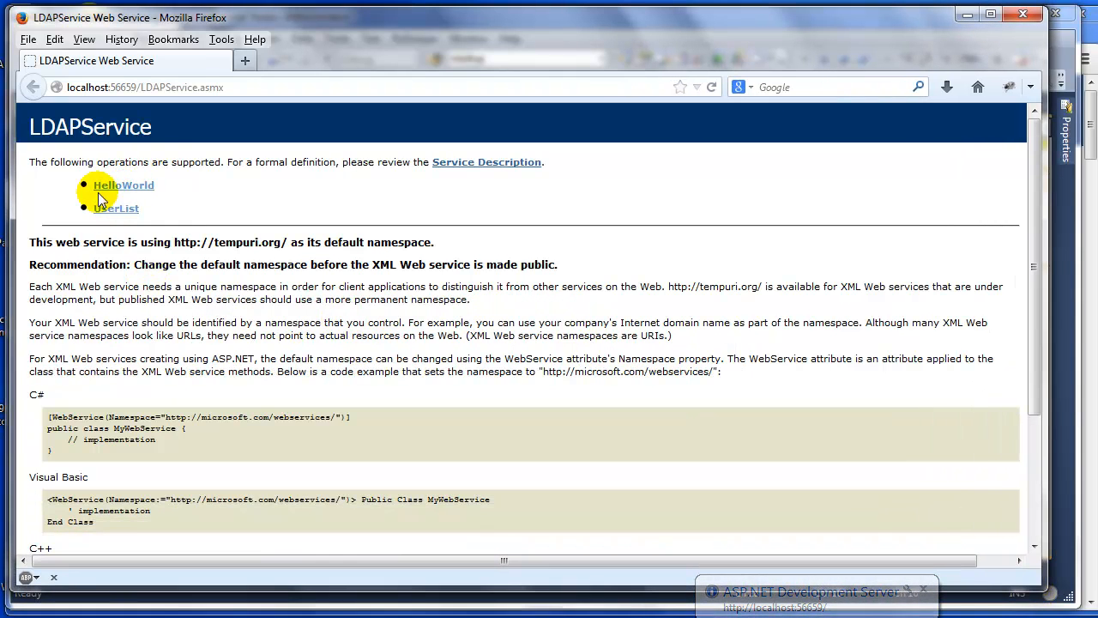
{"action": "left_click", "coordinate": [123, 184]}
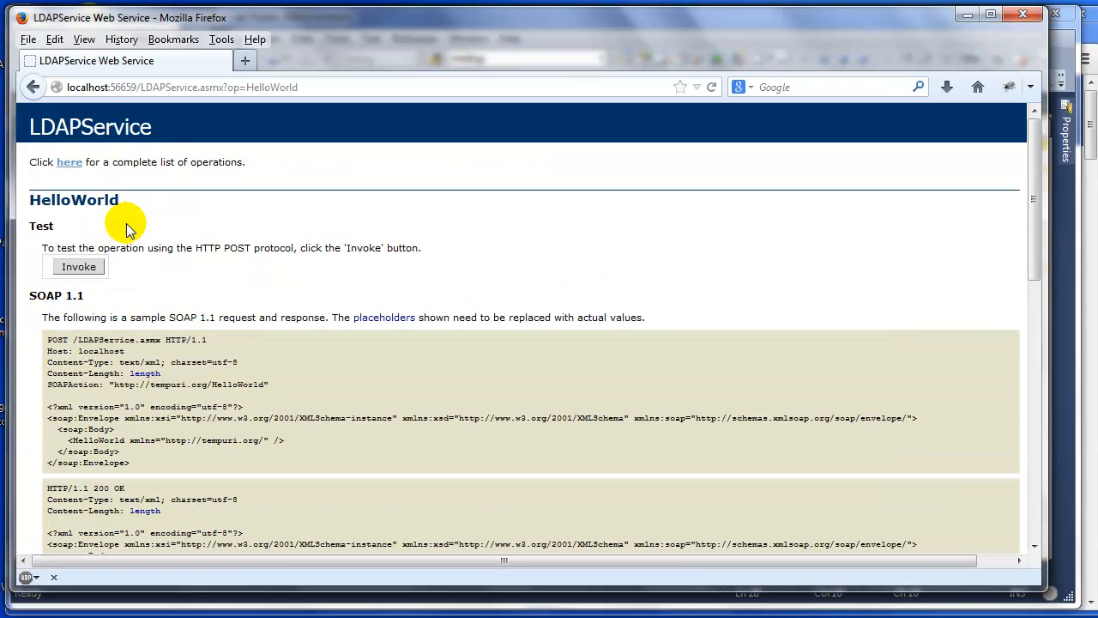
{"action": "left_click", "coordinate": [78, 266]}
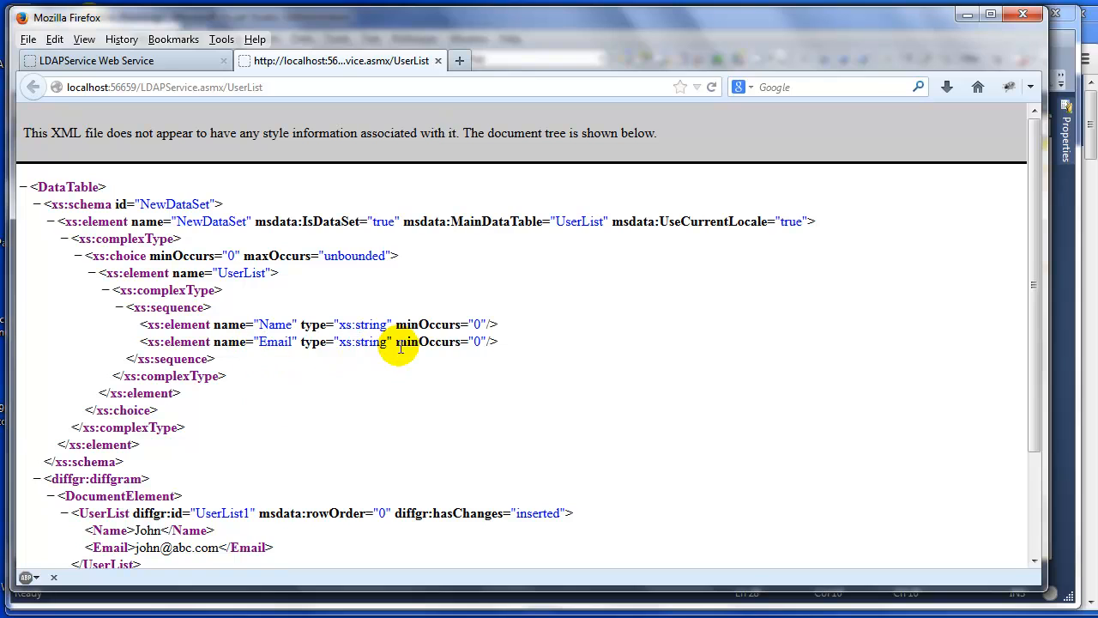
{"action": "mouse_move", "coordinate": [275, 403]}
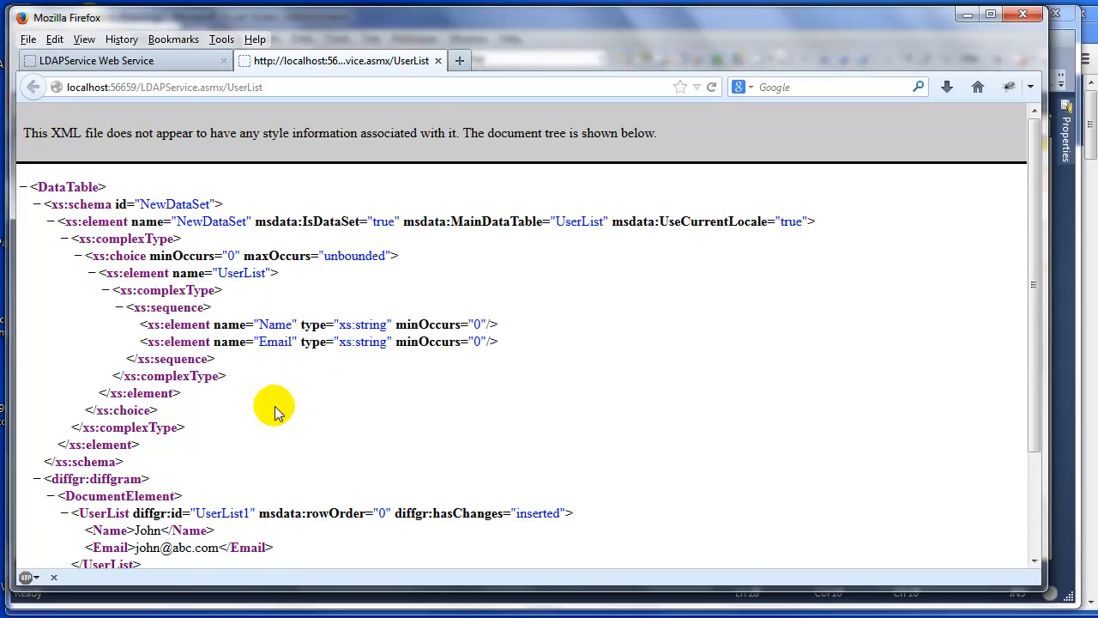
Step: Inspect the UserList XML output listing John and Simth with their emails
{"action": "scroll", "scroll_direction": "down", "scroll_amount": 3}
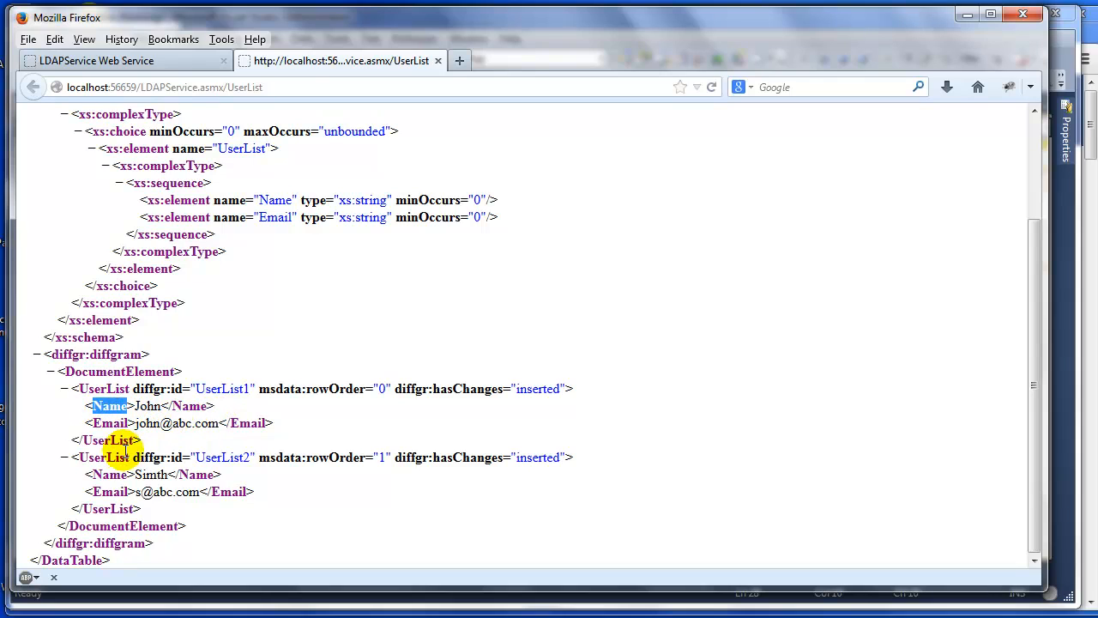
{"action": "double_click", "coordinate": [110, 423]}
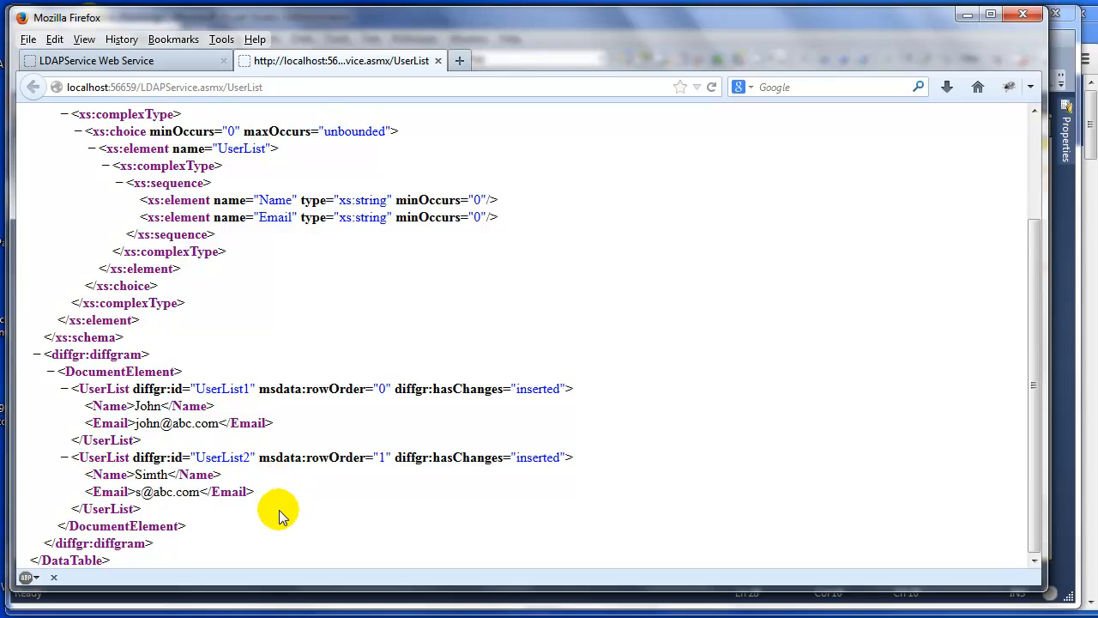
{"action": "scroll", "scroll_direction": "up", "scroll_amount": 3}
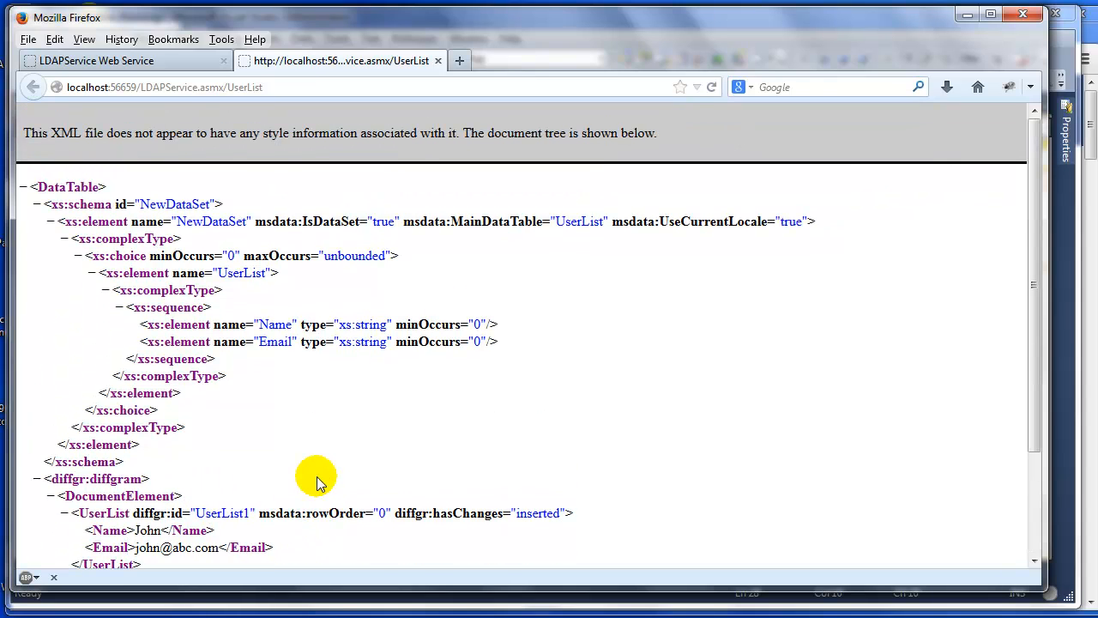
Step: Close LDAPService.asmx.cs and widen the Solution Explorer panel
{"action": "scroll", "scroll_direction": "down", "scroll_amount": 3}
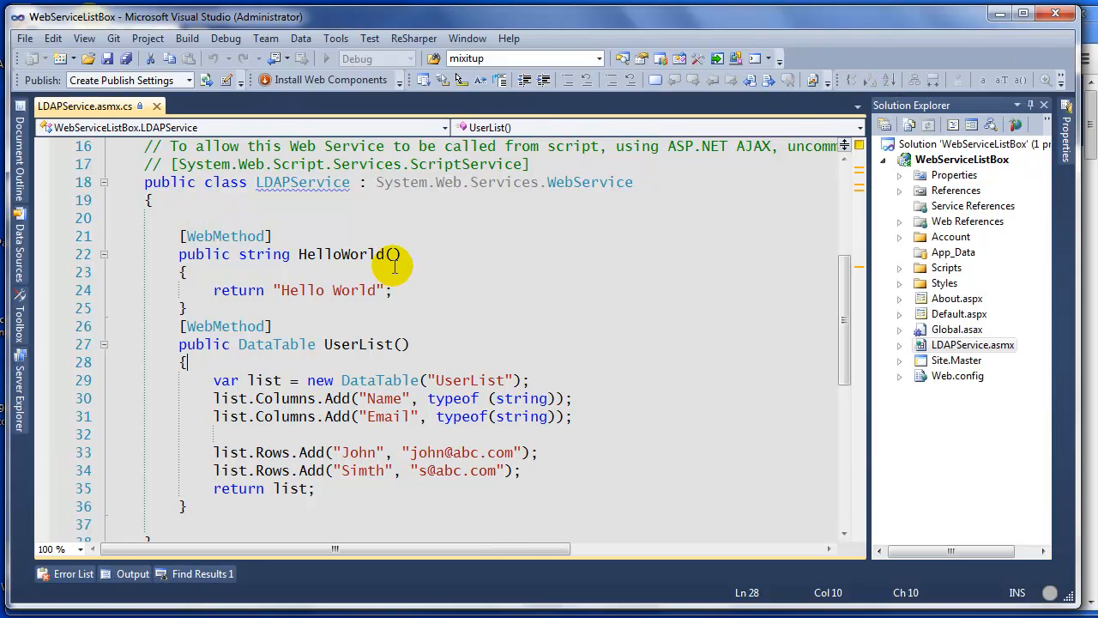
{"action": "mouse_move", "coordinate": [146, 106]}
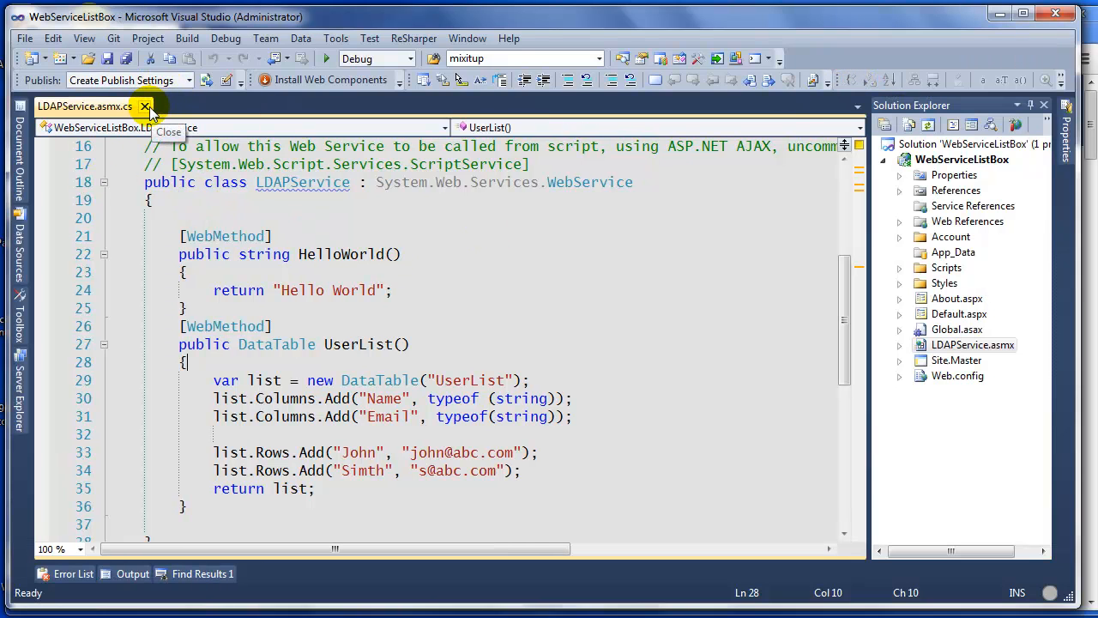
{"action": "left_click", "coordinate": [146, 106]}
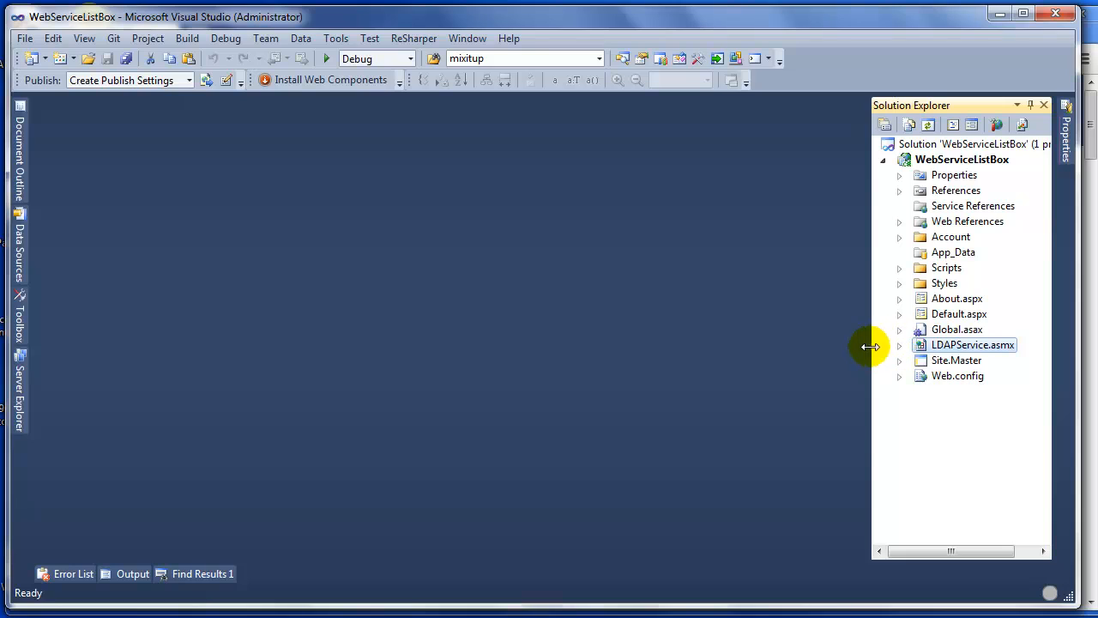
{"action": "left_click_drag", "start_coordinate": [870, 347], "coordinate": [698, 348]}
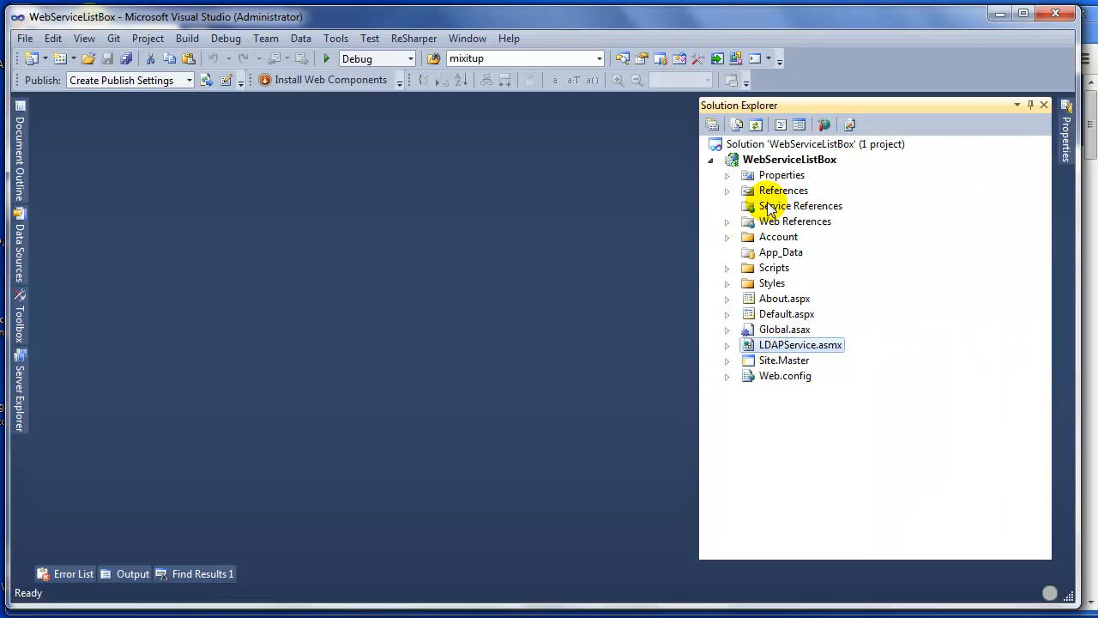
{"action": "left_click", "coordinate": [800, 205]}
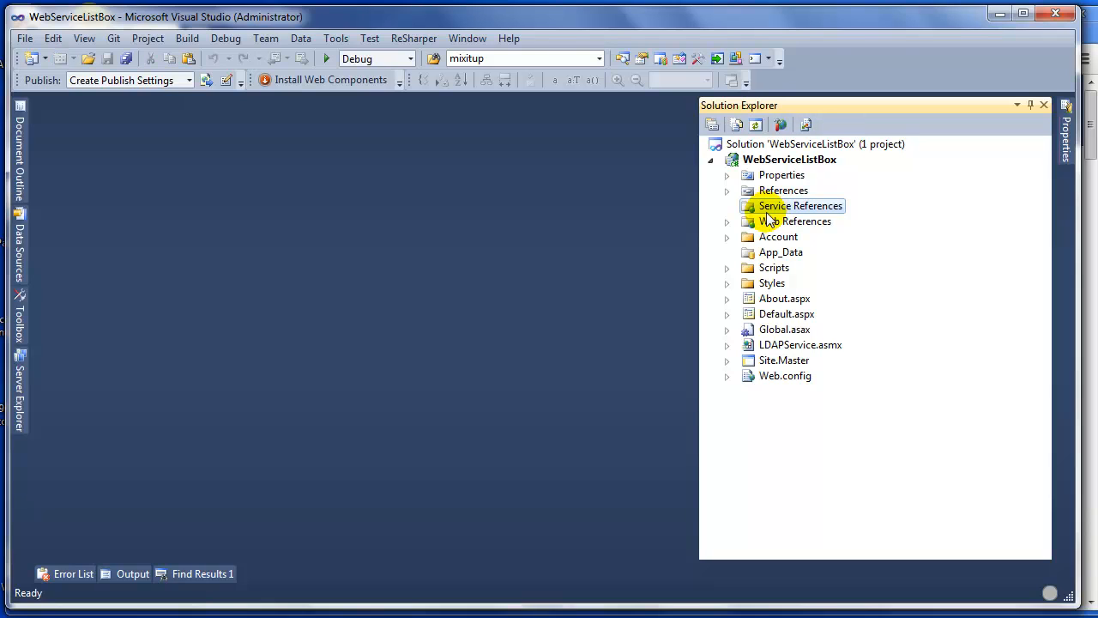
Step: From References, go through Add Service Reference and Advanced to Add Web Reference
{"action": "right_click", "coordinate": [782, 189]}
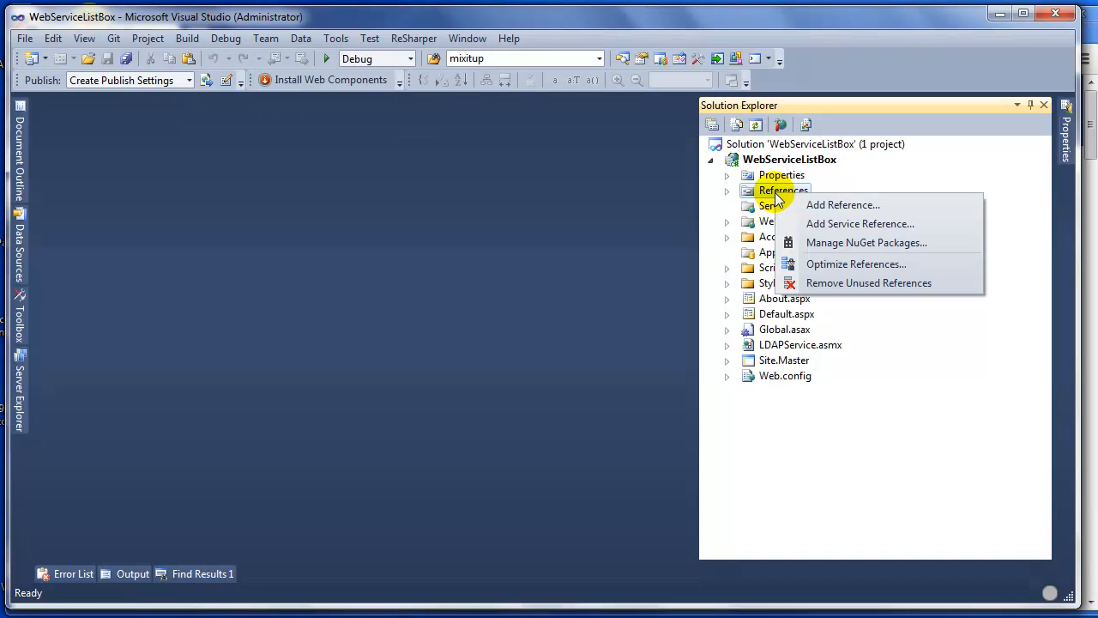
{"action": "mouse_move", "coordinate": [841, 224]}
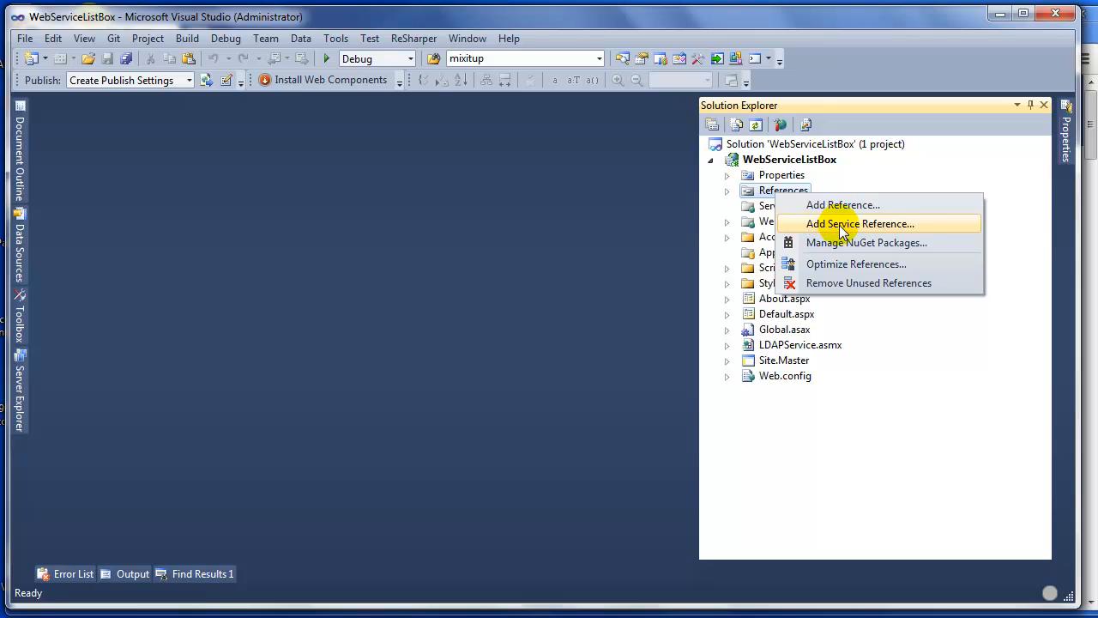
{"action": "left_click", "coordinate": [859, 224]}
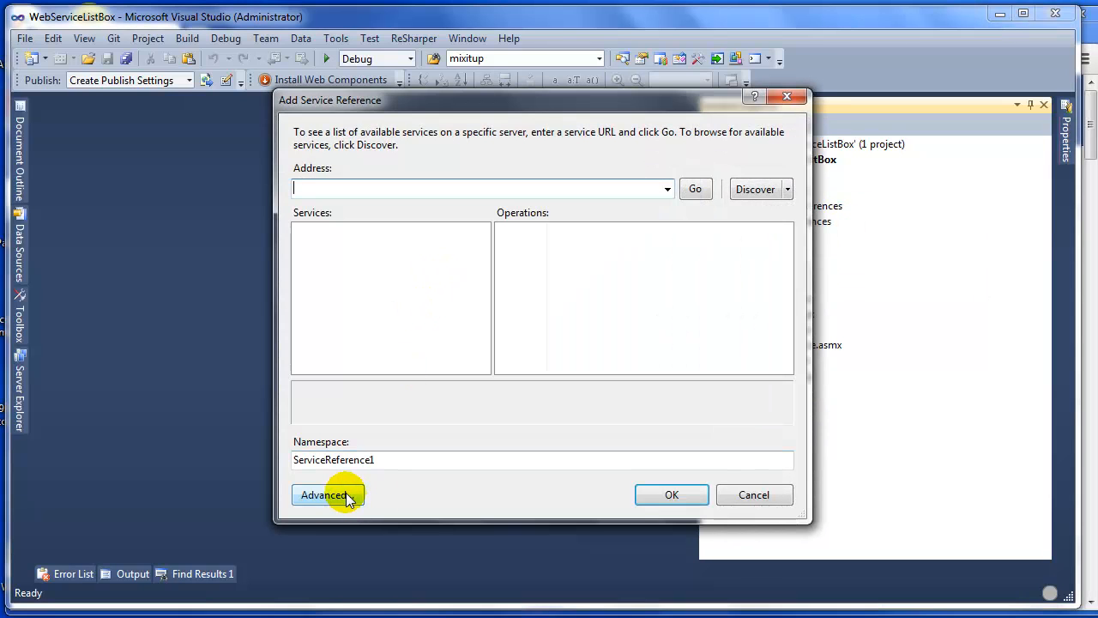
{"action": "left_click", "coordinate": [324, 494]}
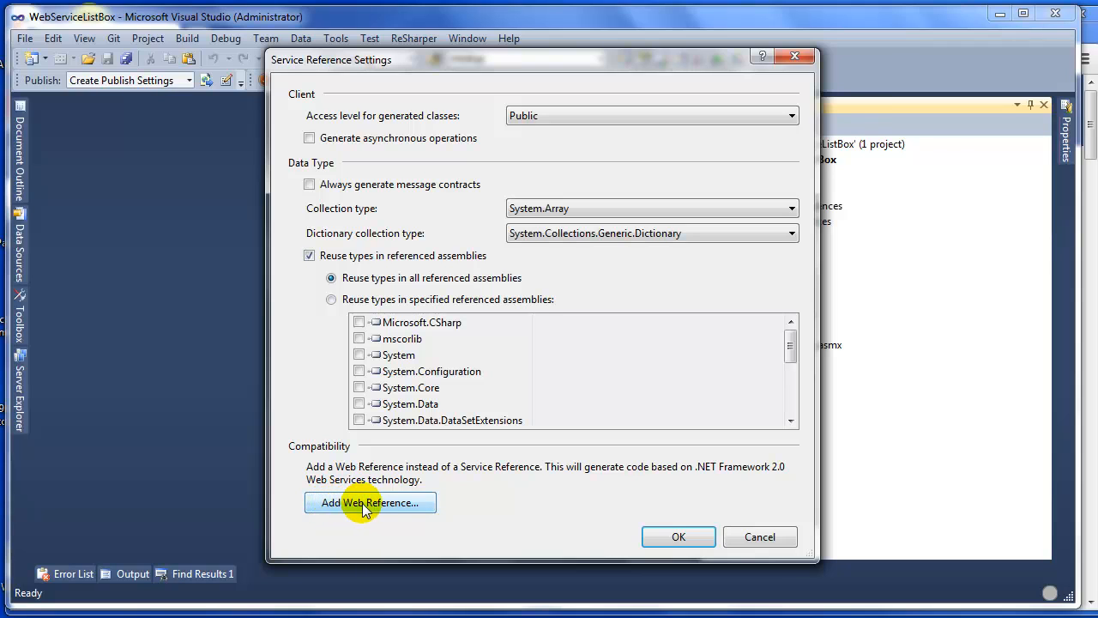
{"action": "left_click", "coordinate": [371, 502]}
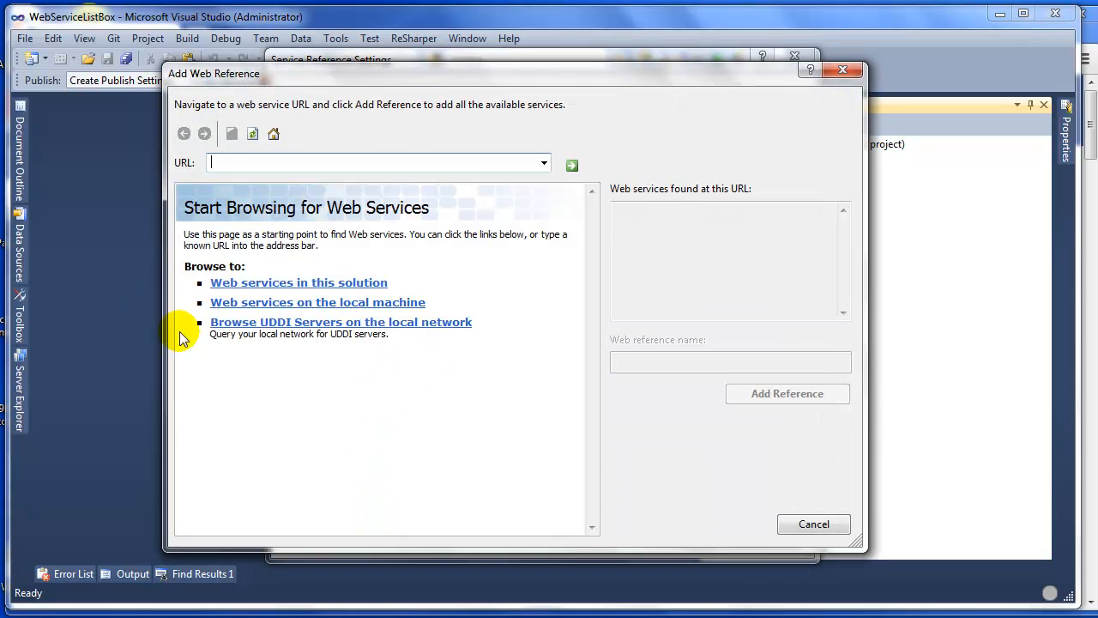
{"action": "mouse_move", "coordinate": [304, 141]}
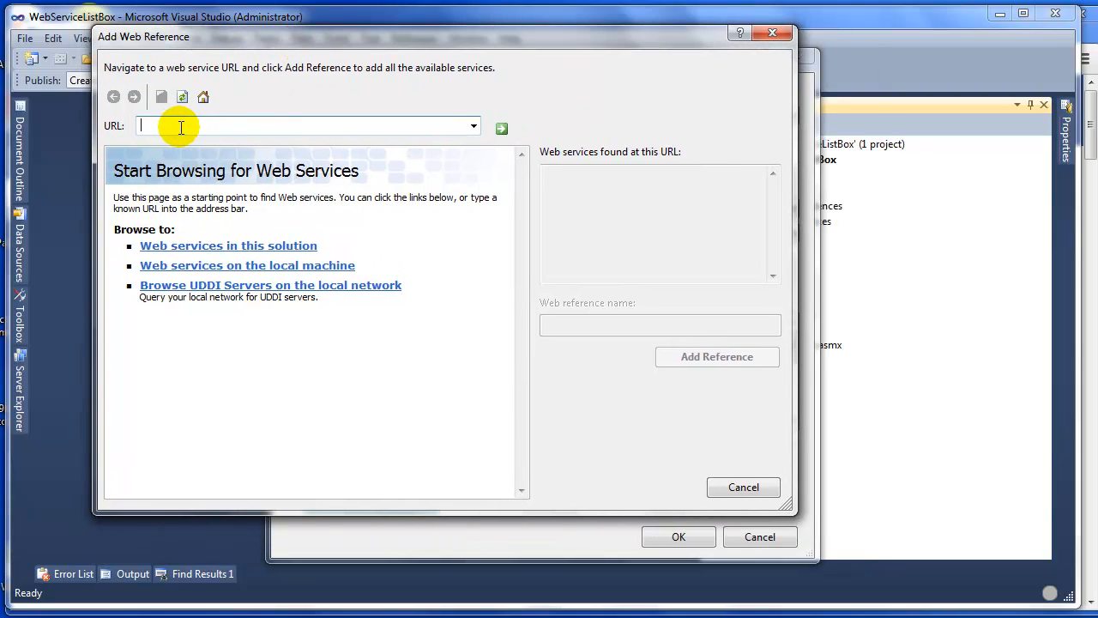
{"action": "mouse_move", "coordinate": [187, 245]}
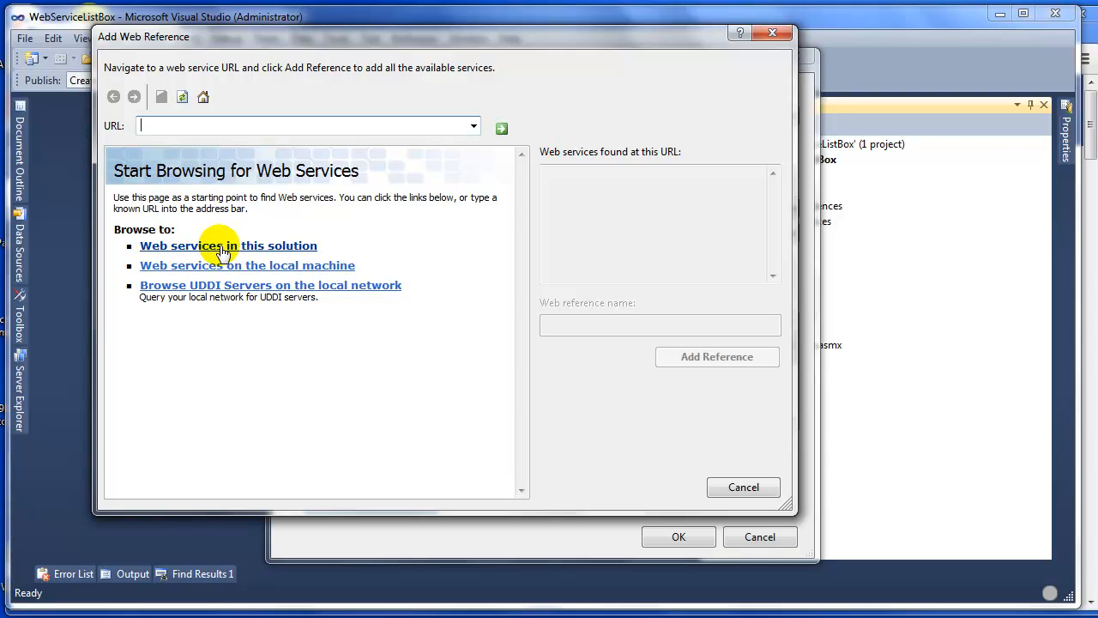
{"action": "mouse_move", "coordinate": [300, 247]}
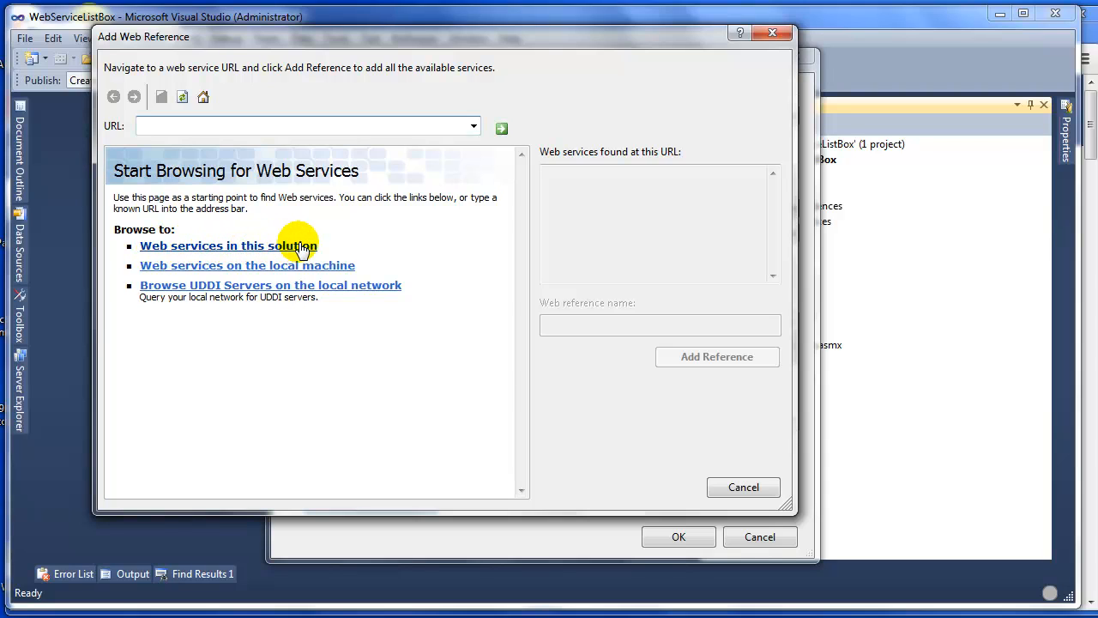
Step: Select LDAPService under 'Web Services in this Solution', keeping 'localhost' as the reference name
{"action": "left_click", "coordinate": [227, 246]}
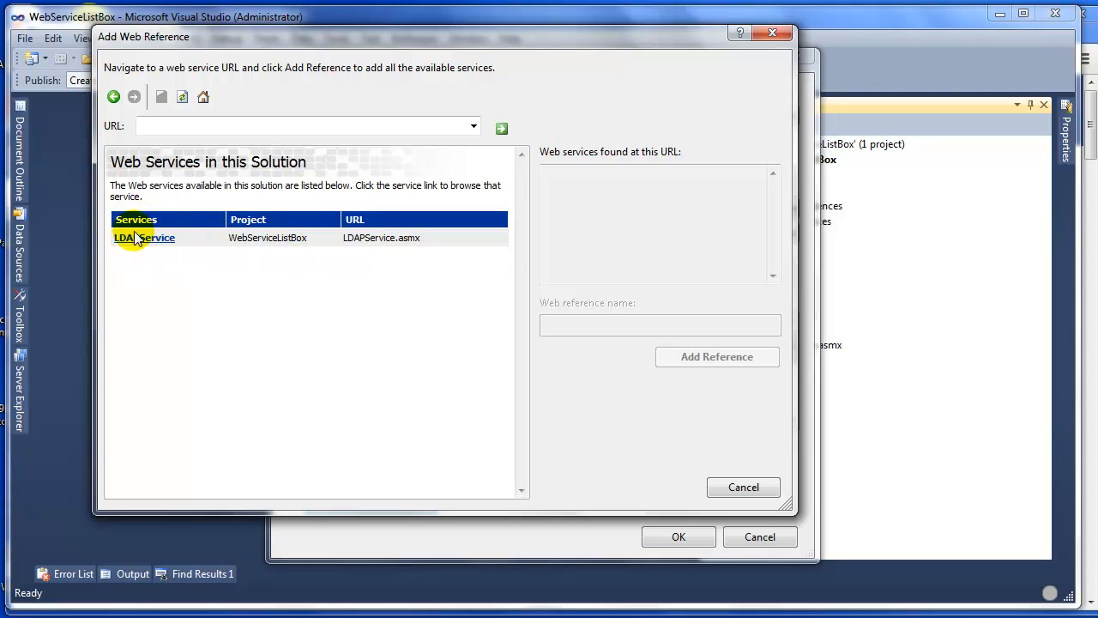
{"action": "mouse_move", "coordinate": [144, 247]}
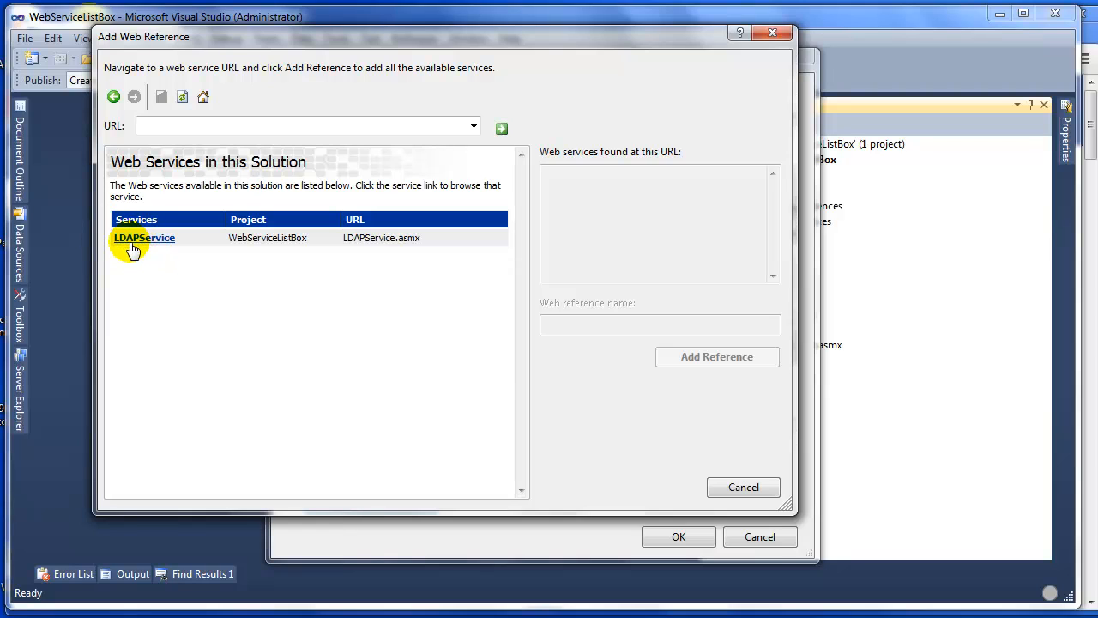
{"action": "mouse_move", "coordinate": [277, 250]}
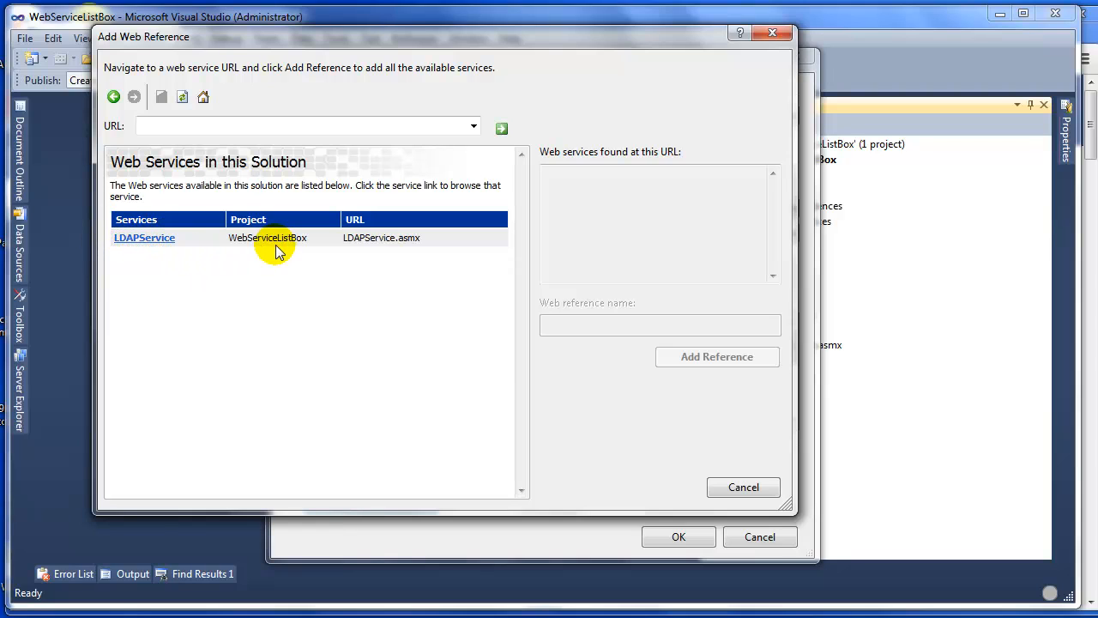
{"action": "double_click", "coordinate": [267, 238]}
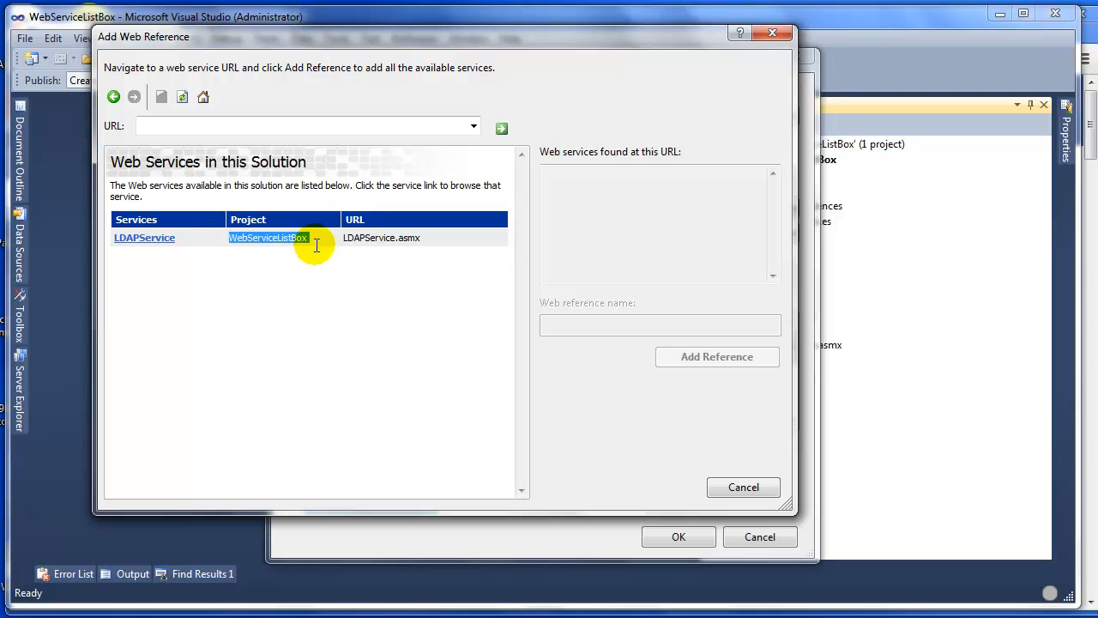
{"action": "left_click", "coordinate": [382, 238]}
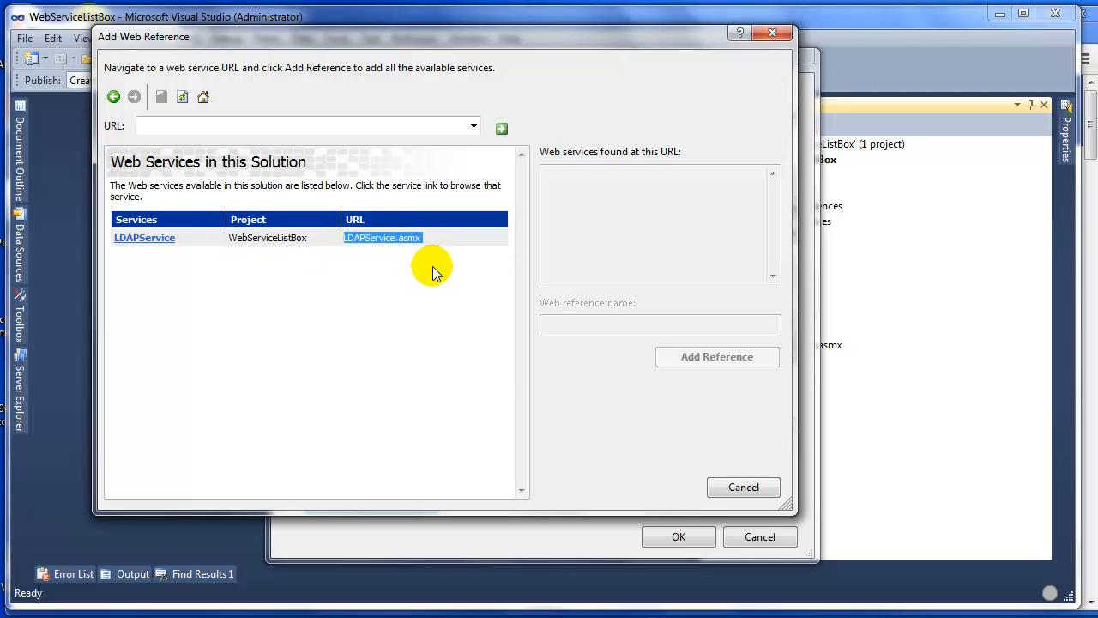
{"action": "mouse_move", "coordinate": [210, 248]}
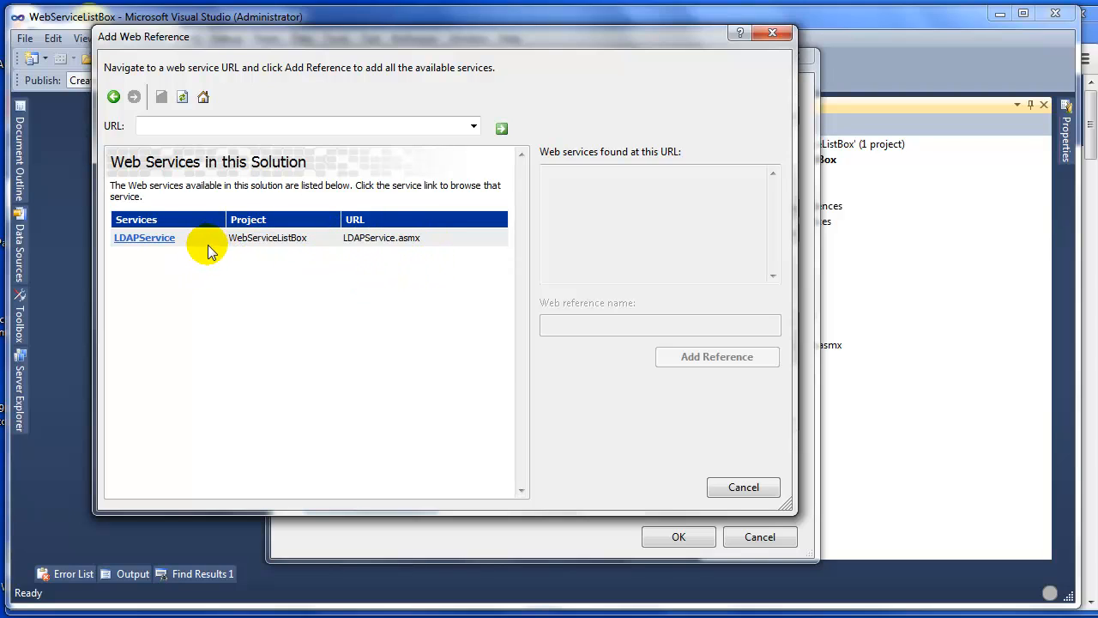
{"action": "mouse_move", "coordinate": [224, 308]}
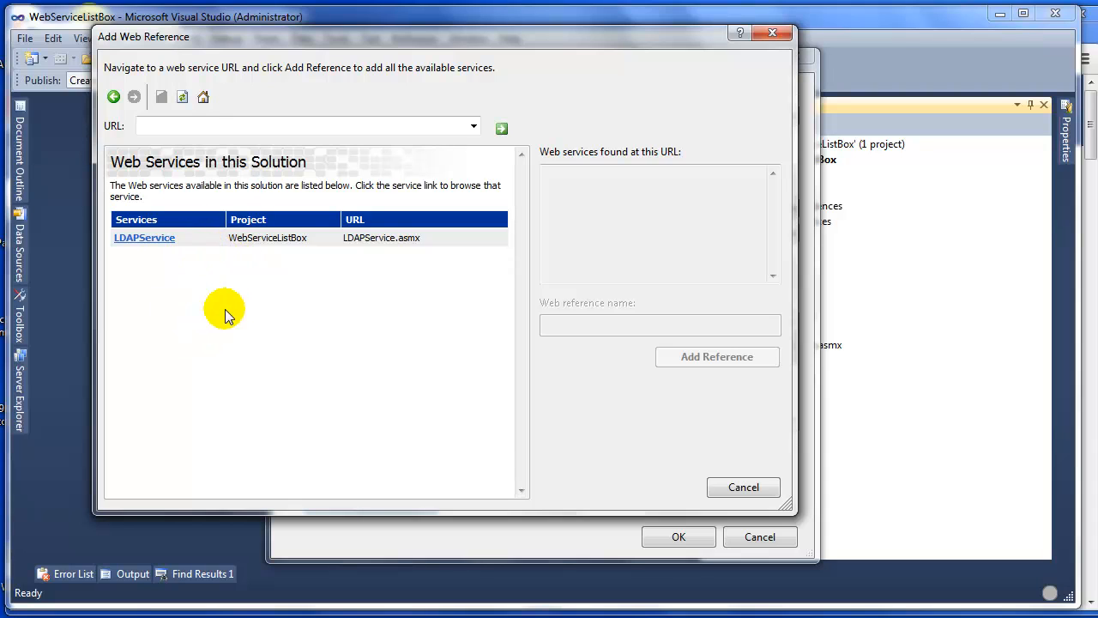
{"action": "mouse_move", "coordinate": [144, 237]}
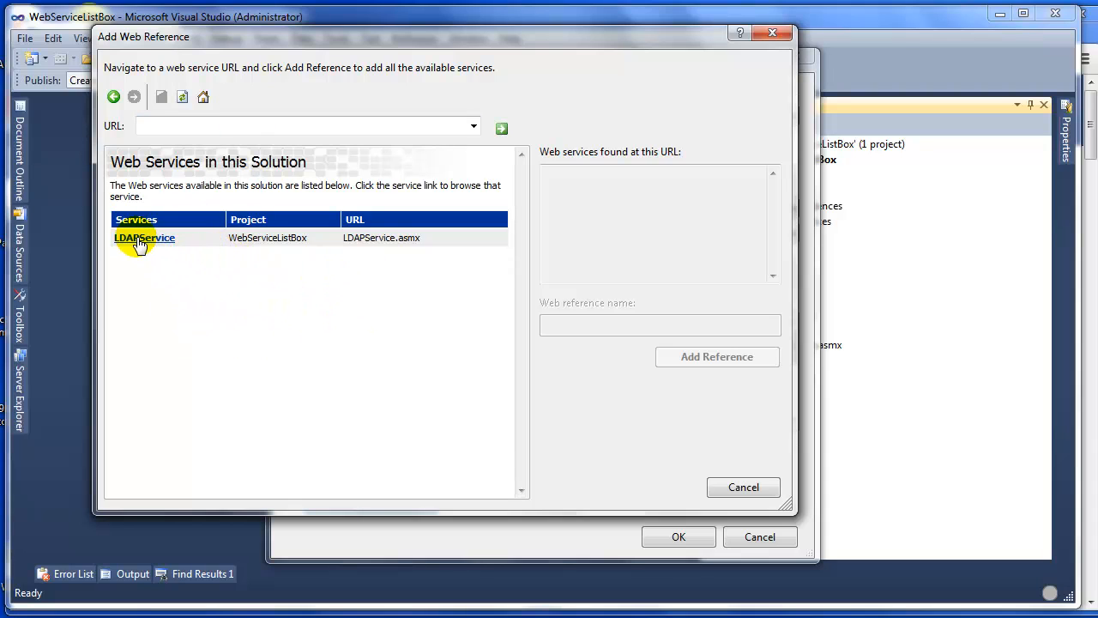
{"action": "left_click", "coordinate": [144, 237]}
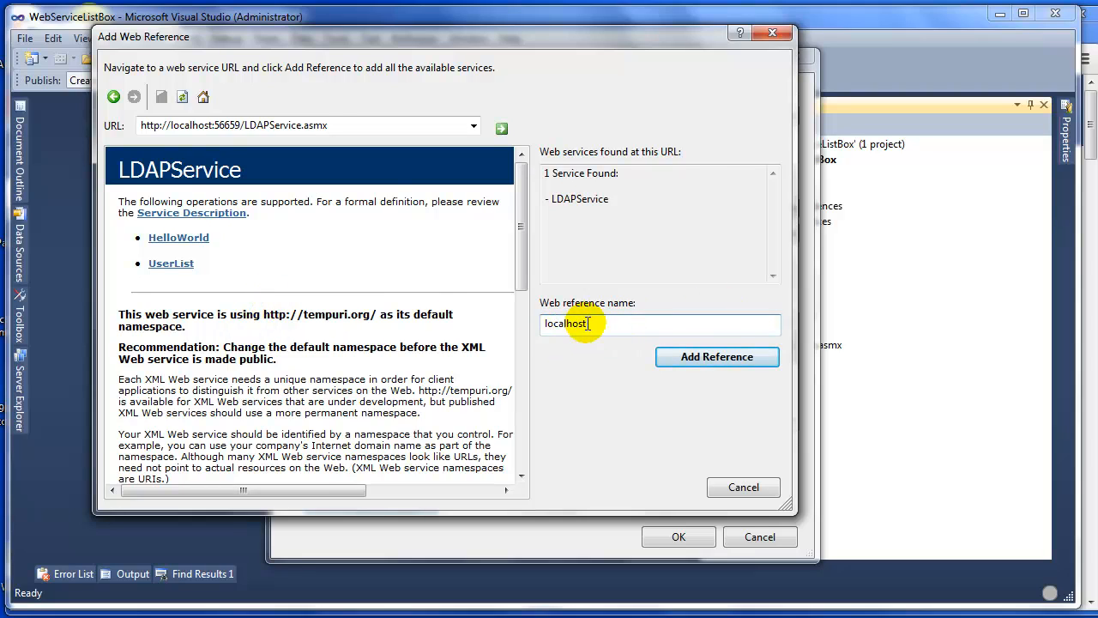
{"action": "mouse_move", "coordinate": [609, 429]}
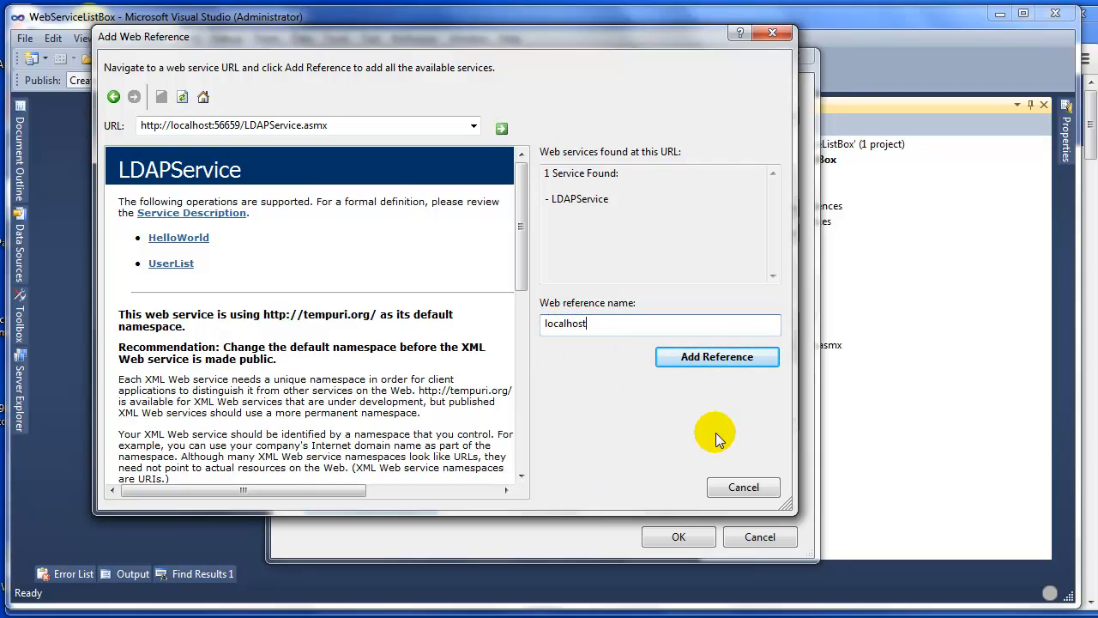
{"action": "mouse_move", "coordinate": [667, 372]}
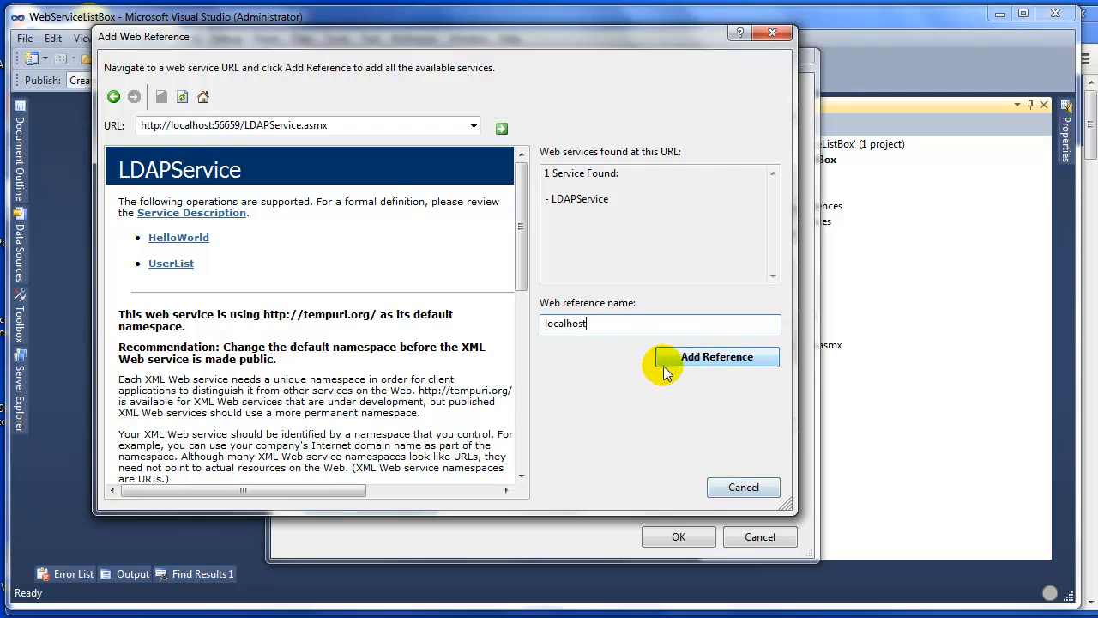
{"action": "mouse_move", "coordinate": [684, 493]}
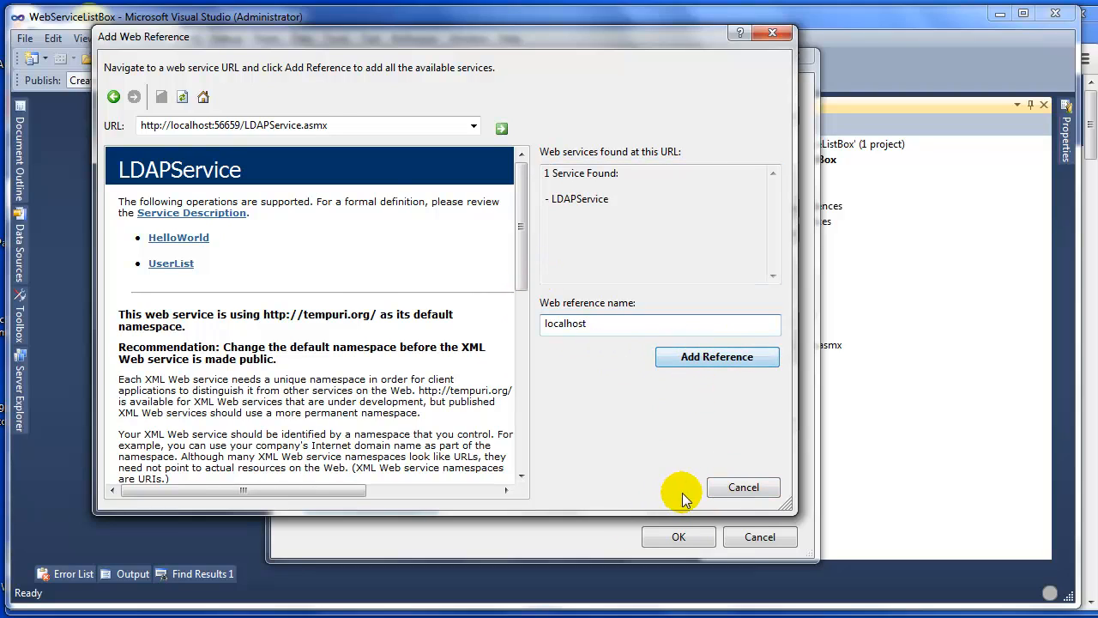
{"action": "mouse_move", "coordinate": [630, 416]}
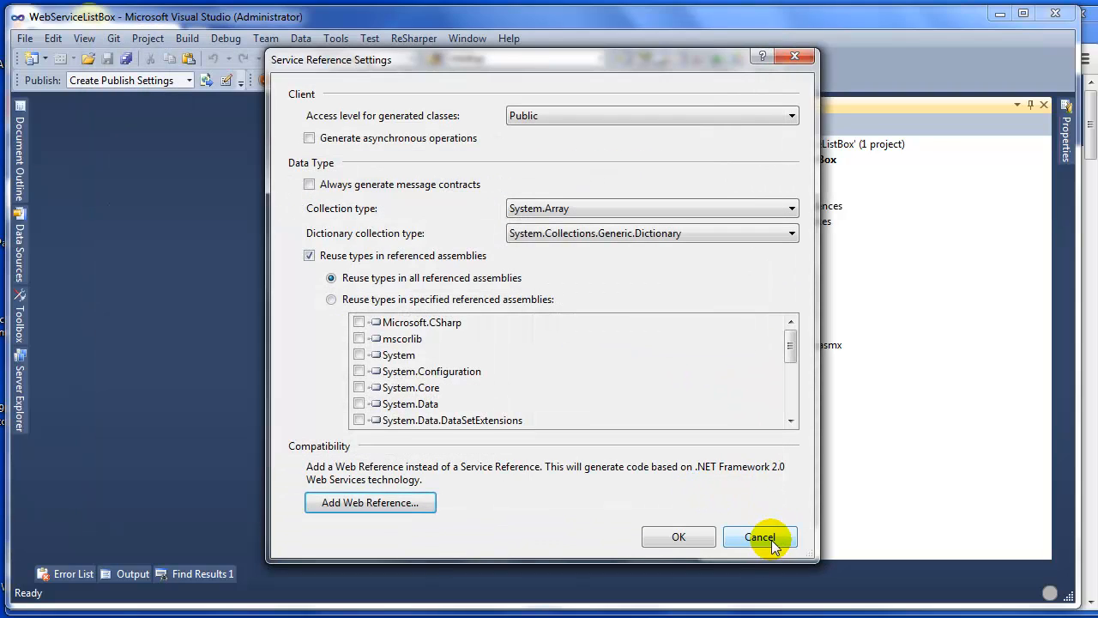
Step: Dismiss the leftover service reference dialogs and check the new localhost web reference
{"action": "left_click", "coordinate": [760, 536]}
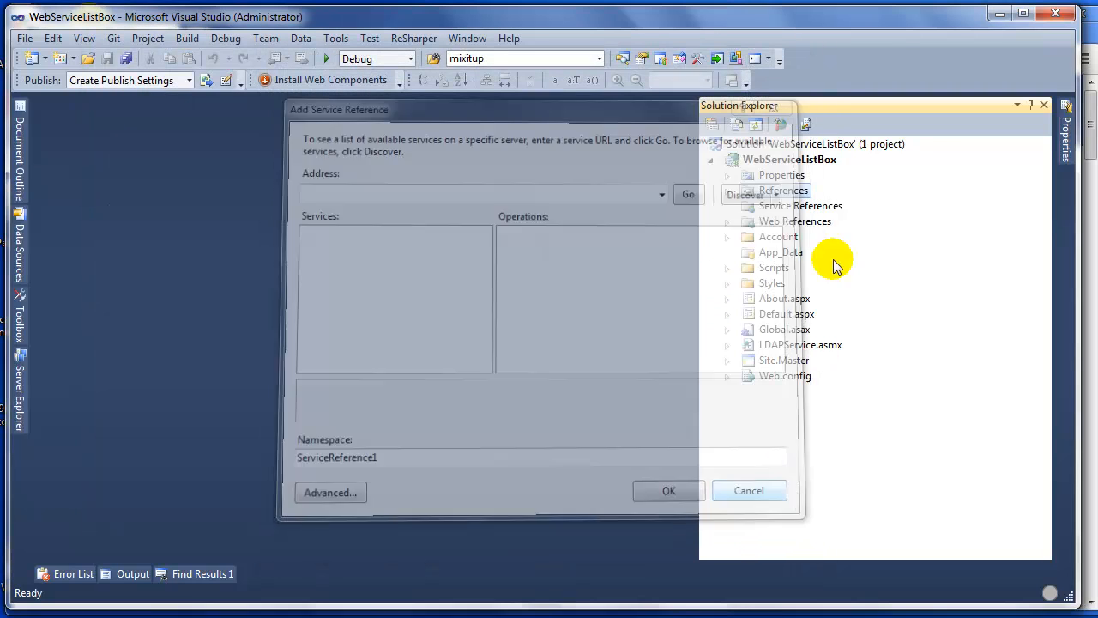
{"action": "left_click", "coordinate": [748, 490]}
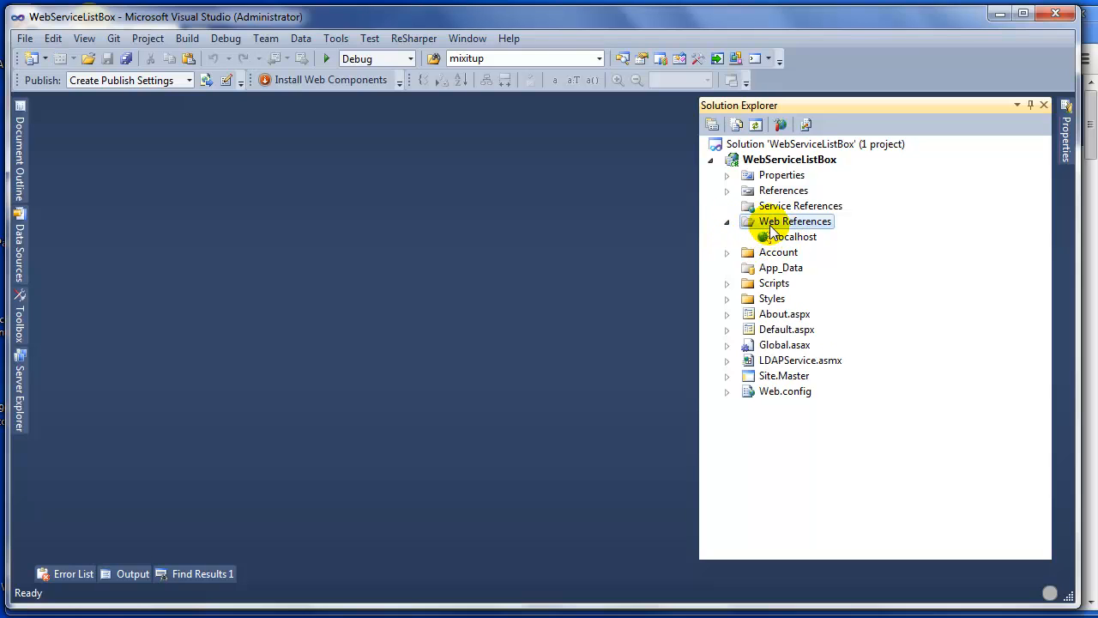
{"action": "left_click", "coordinate": [788, 236]}
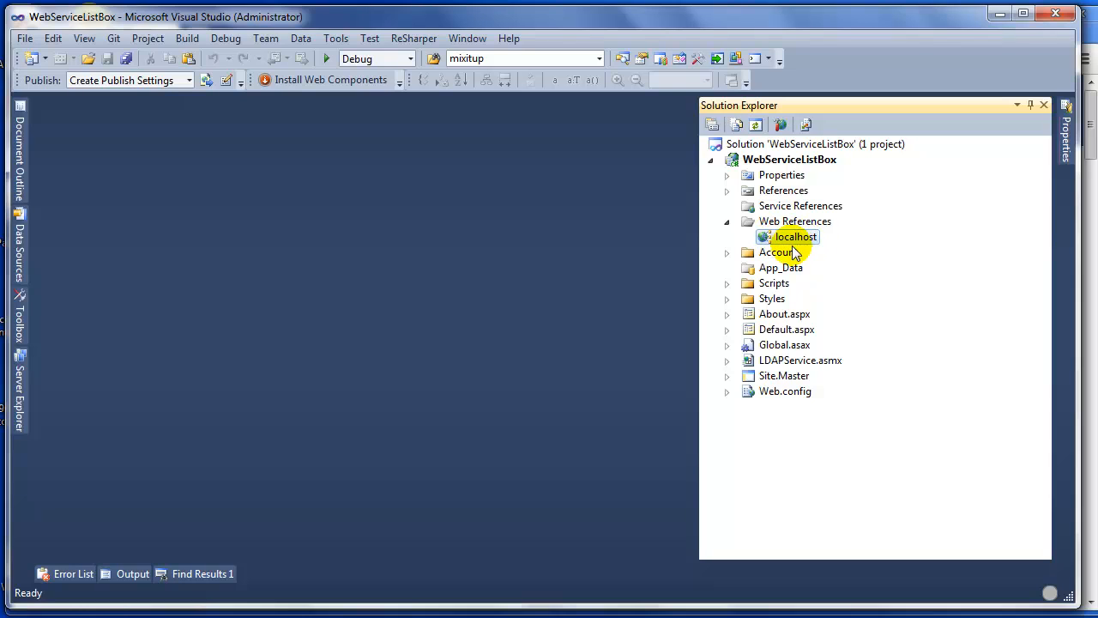
{"action": "mouse_move", "coordinate": [804, 247]}
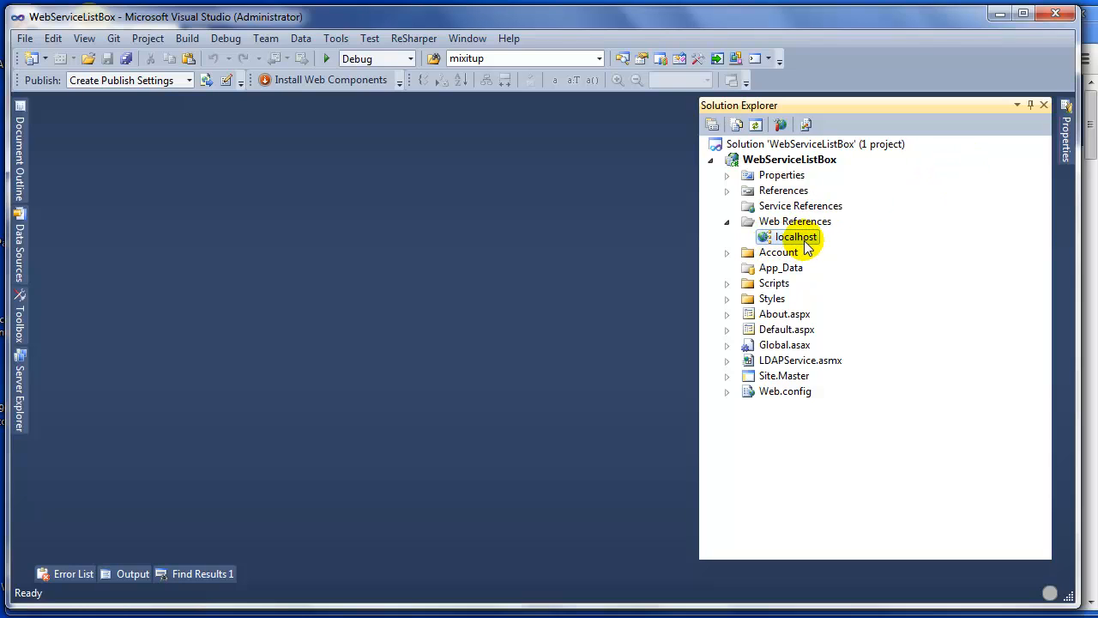
Step: Browse the Web References folder and expand Default.aspx to show its code files
{"action": "left_click", "coordinate": [726, 221]}
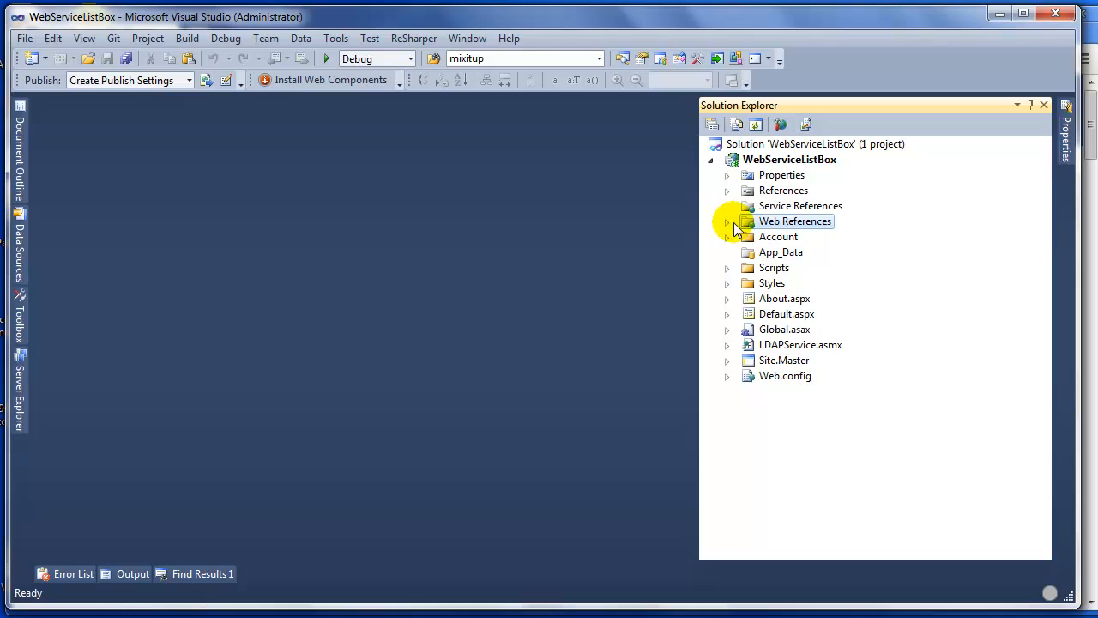
{"action": "left_click", "coordinate": [727, 221]}
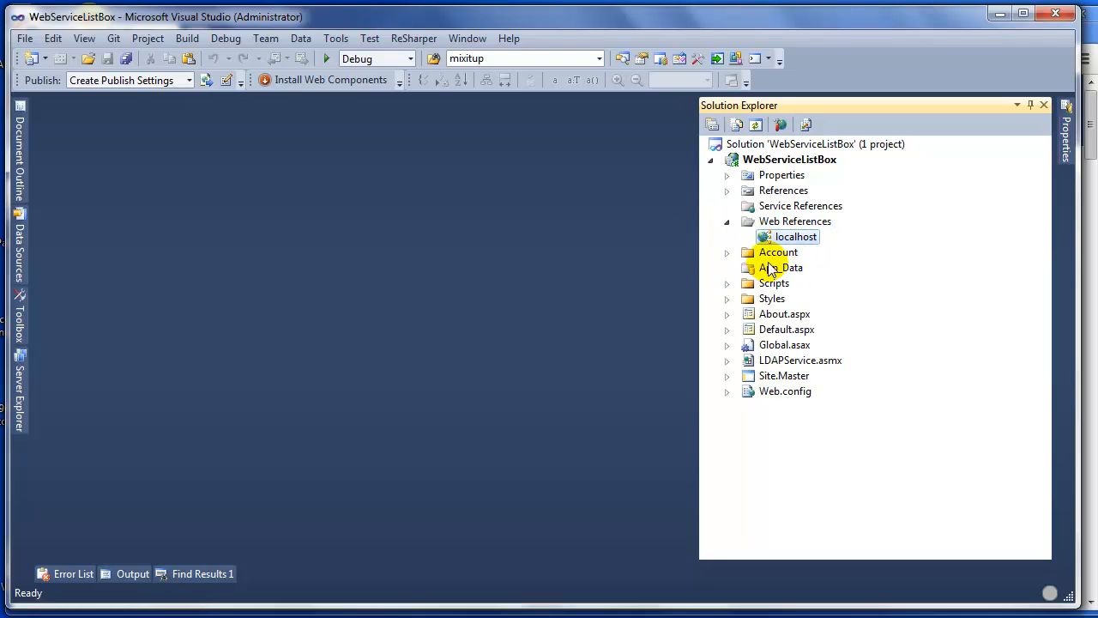
{"action": "left_click", "coordinate": [795, 236]}
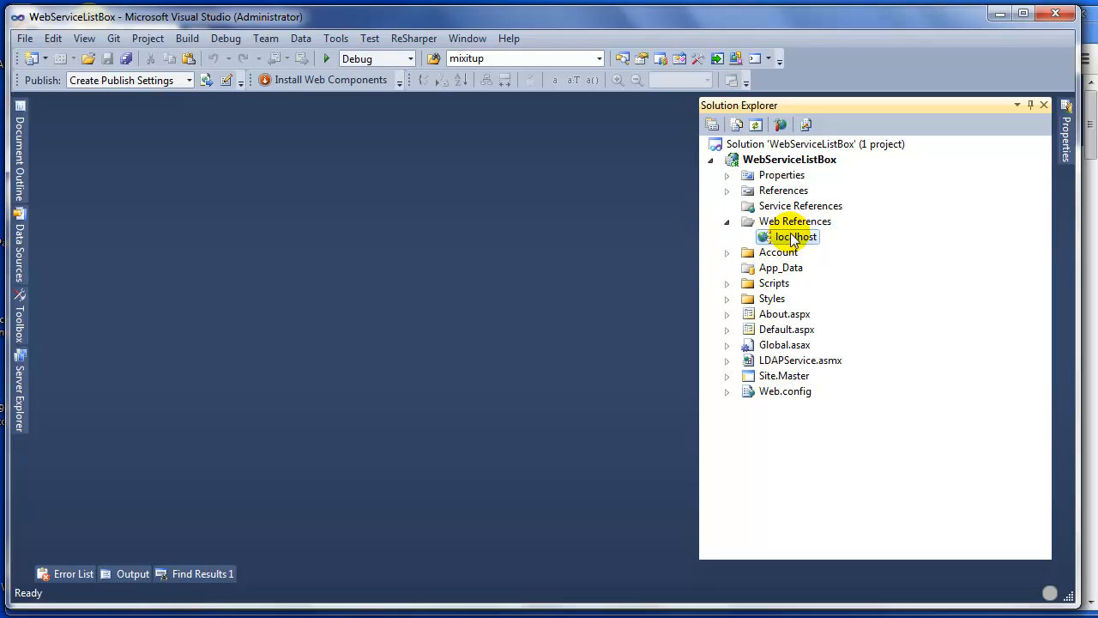
{"action": "left_click", "coordinate": [800, 360]}
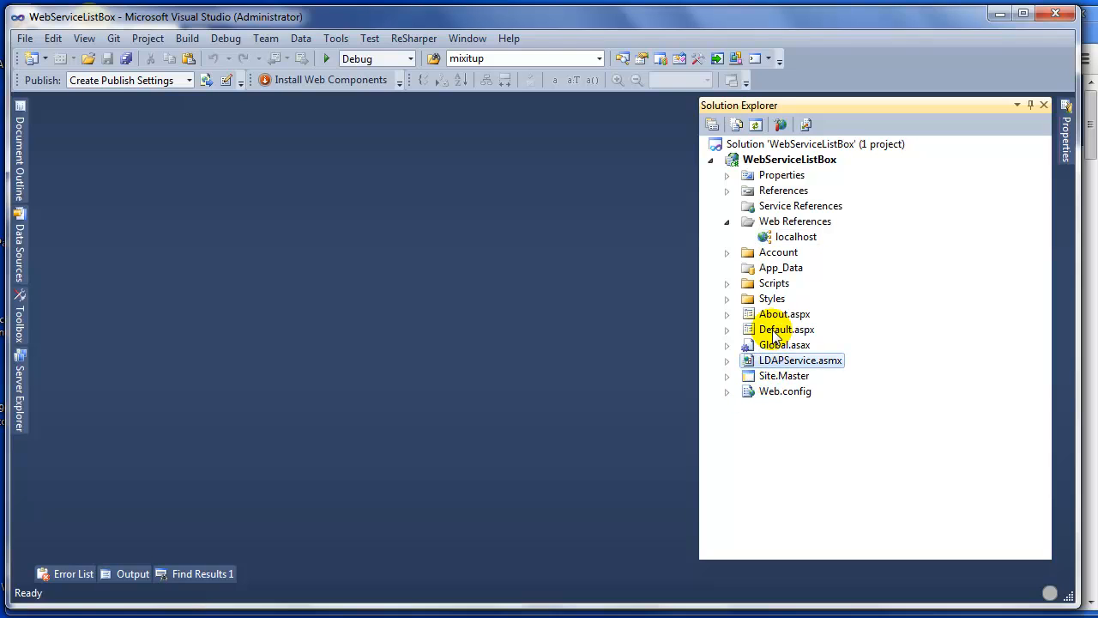
{"action": "left_click", "coordinate": [785, 329]}
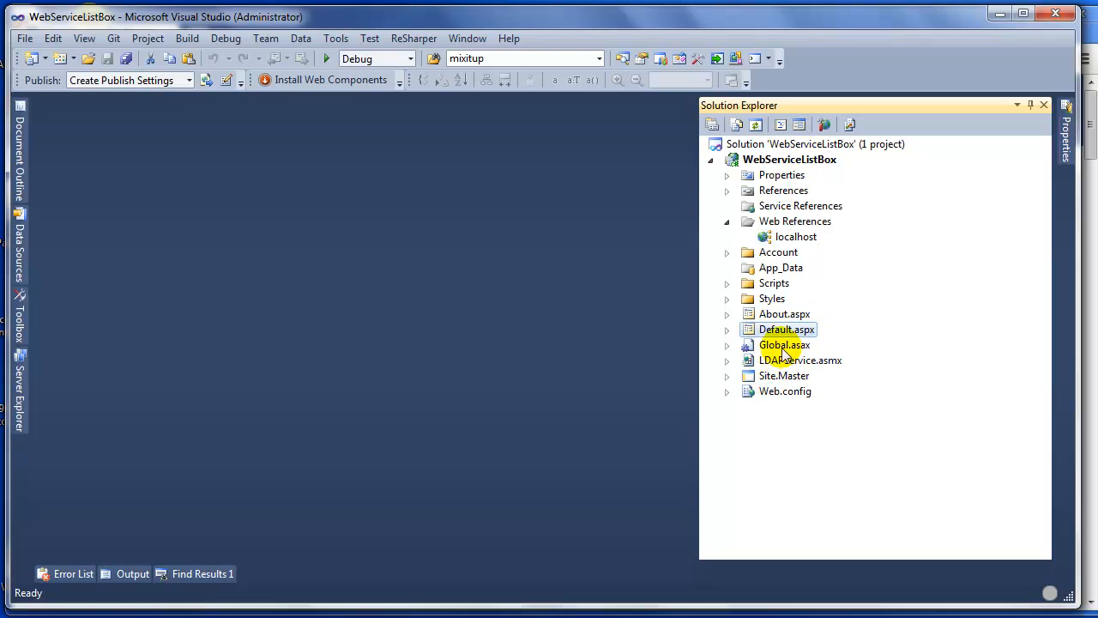
{"action": "left_click", "coordinate": [726, 330]}
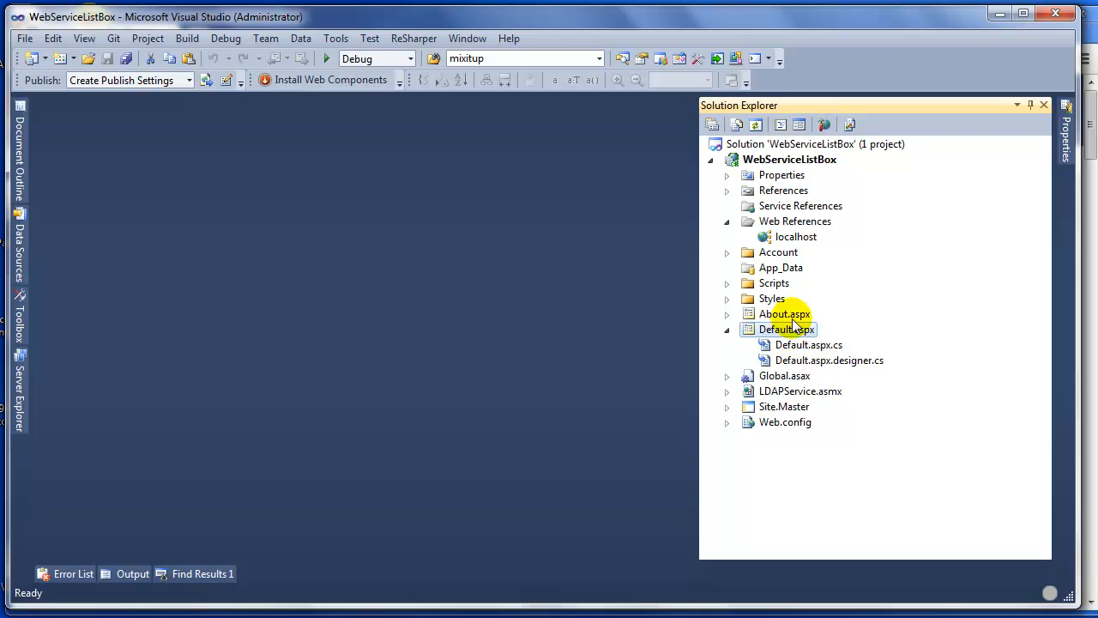
Step: Open Default.aspx in Design view, showing the unbound ListBox1
{"action": "double_click", "coordinate": [786, 329]}
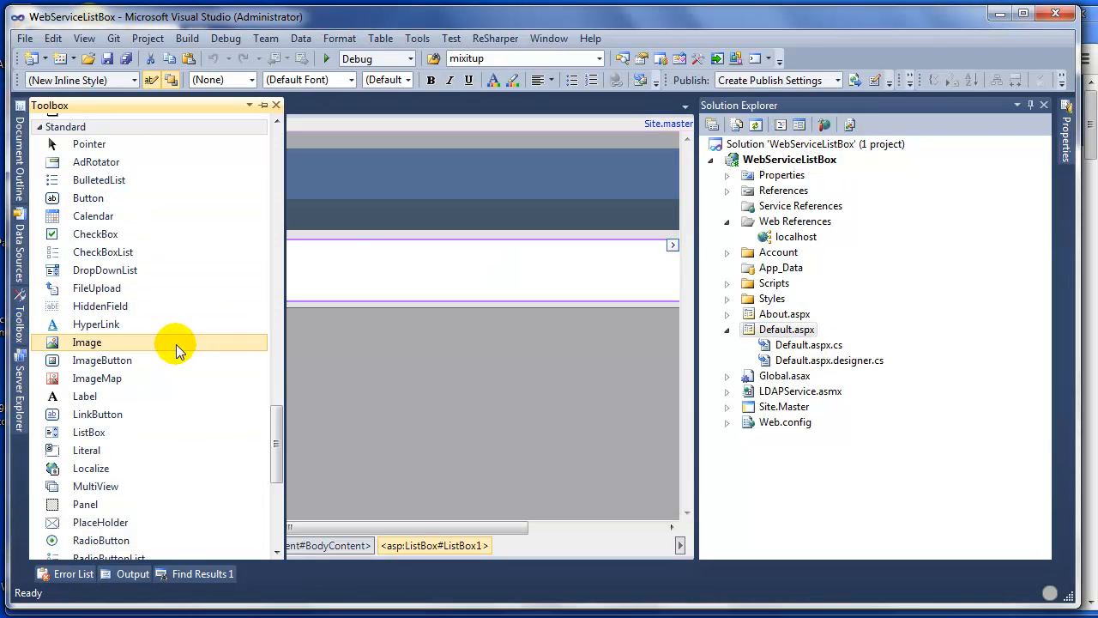
{"action": "scroll", "scroll_direction": "up", "scroll_amount": 3}
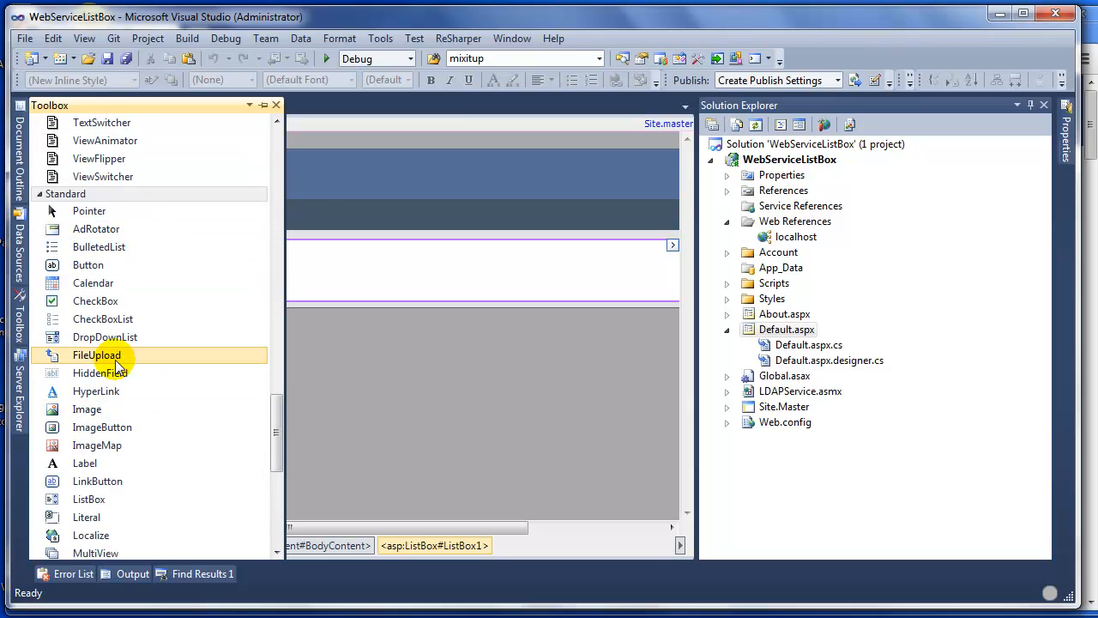
{"action": "scroll", "scroll_direction": "down", "scroll_amount": 3}
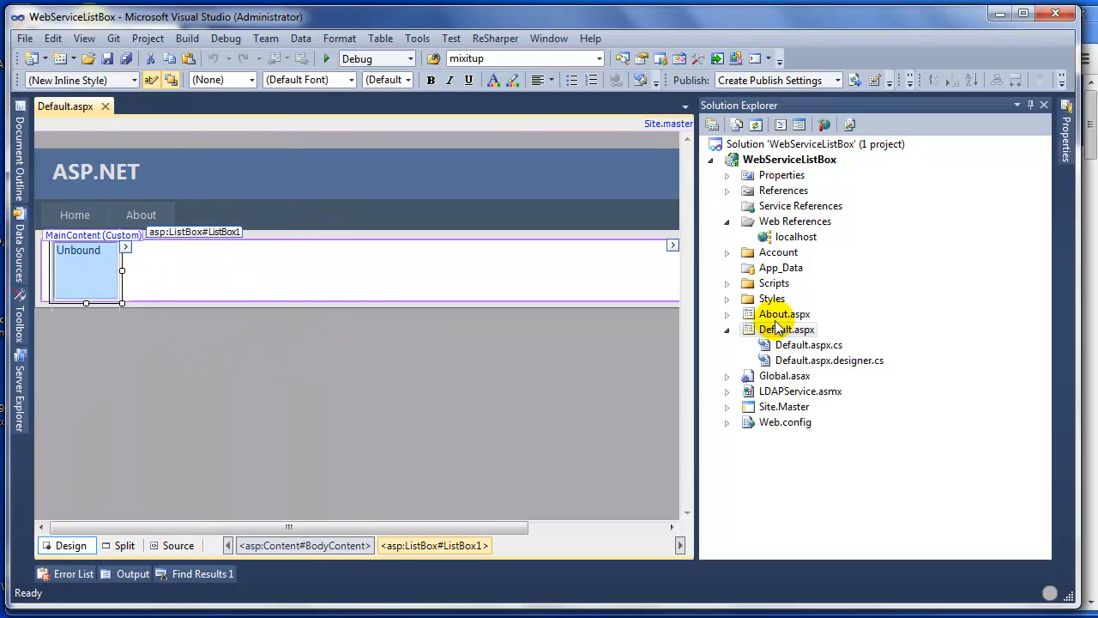
Step: Open Default.aspx.cs and select the localhost namespace in its using line
{"action": "double_click", "coordinate": [807, 344]}
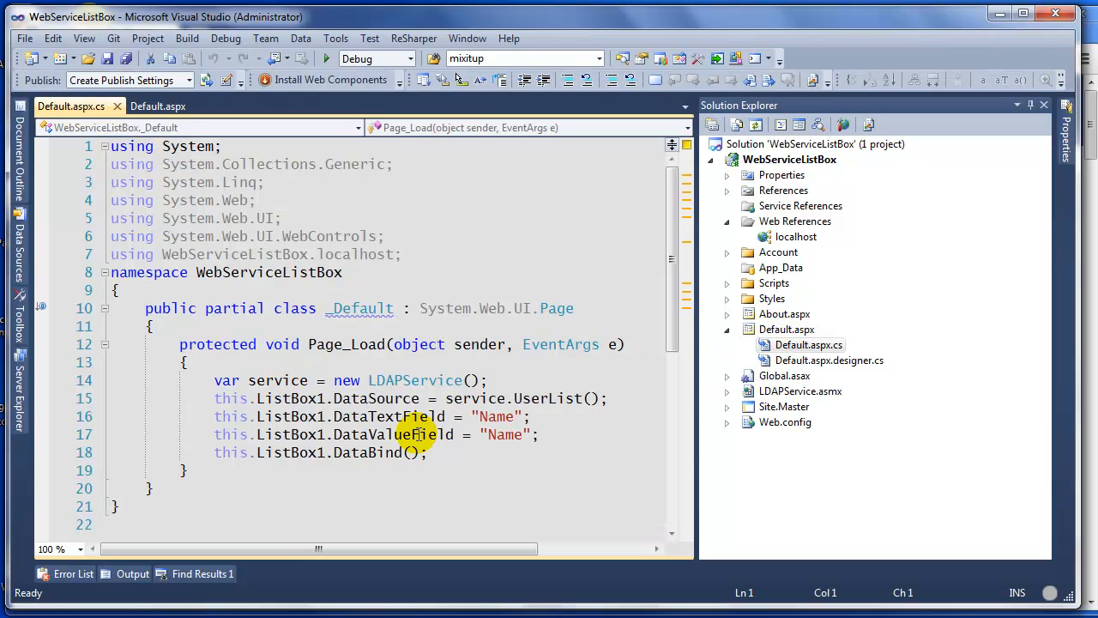
{"action": "mouse_move", "coordinate": [1029, 105]}
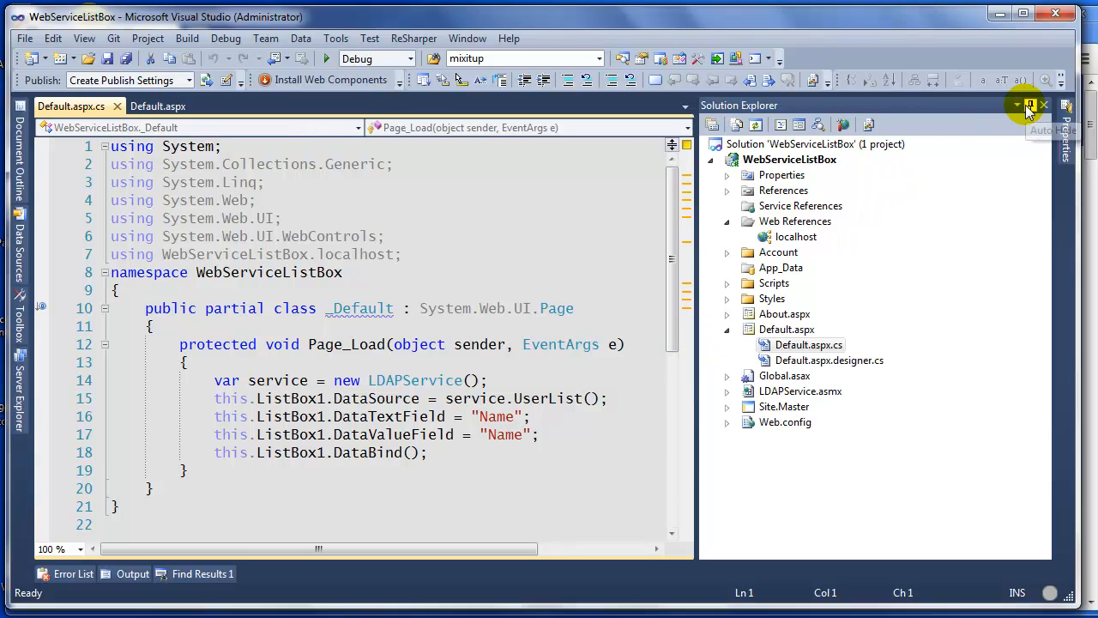
{"action": "left_click", "coordinate": [1030, 105]}
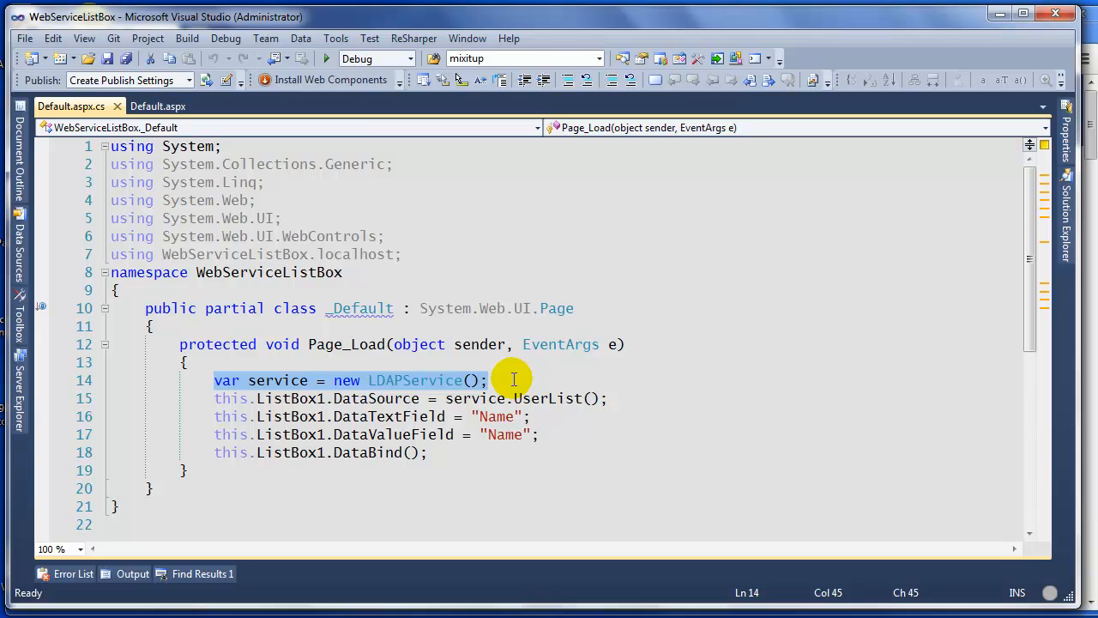
{"action": "mouse_move", "coordinate": [1068, 221]}
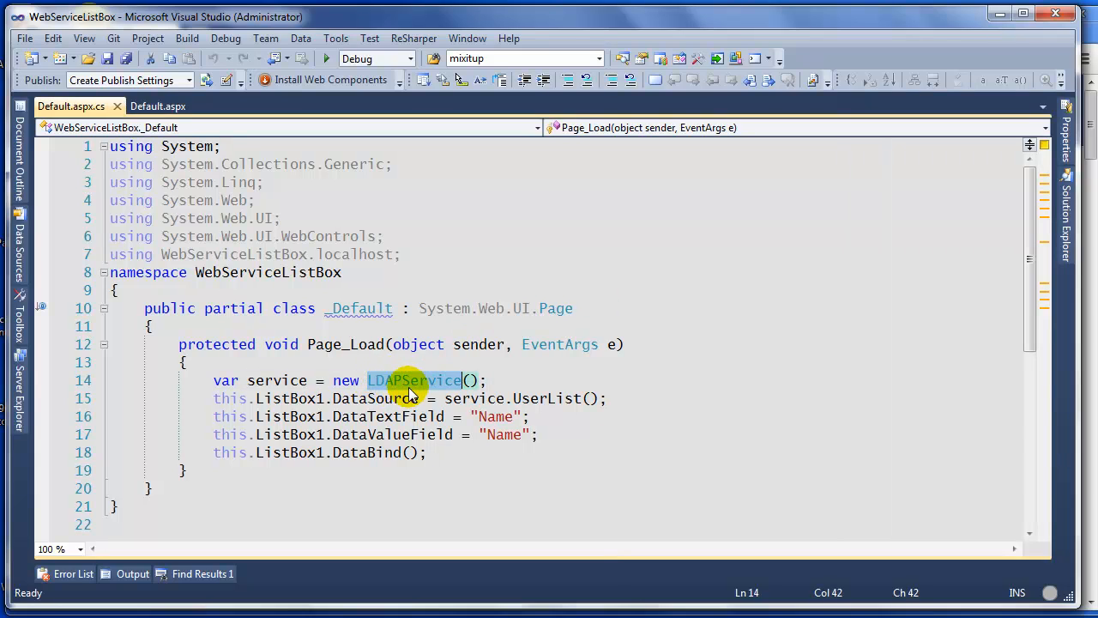
{"action": "left_click", "coordinate": [405, 254]}
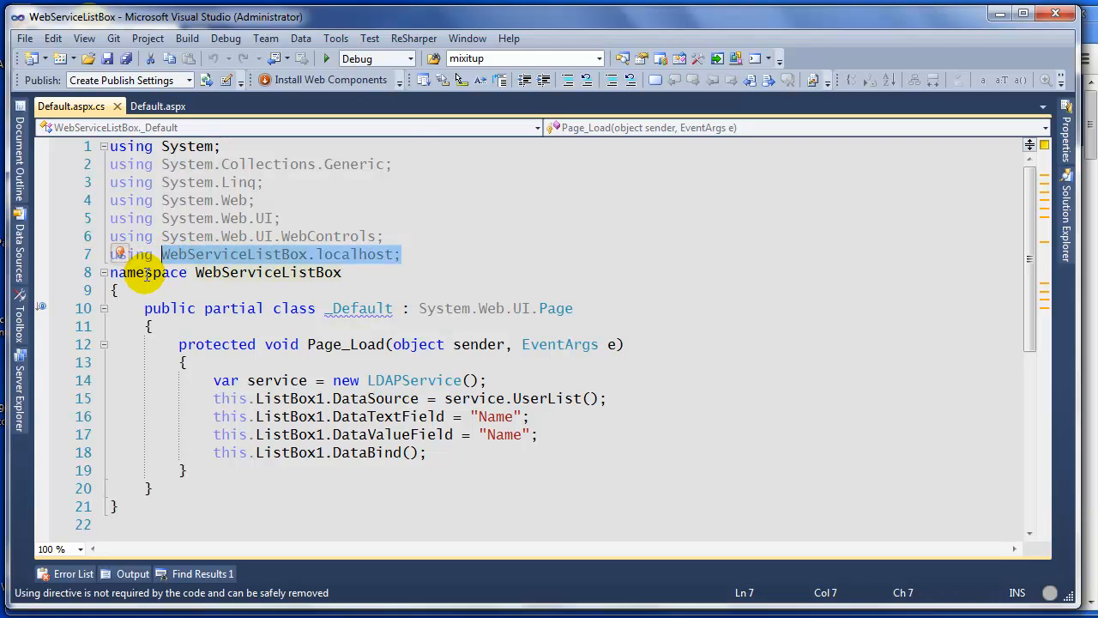
{"action": "double_click", "coordinate": [234, 254]}
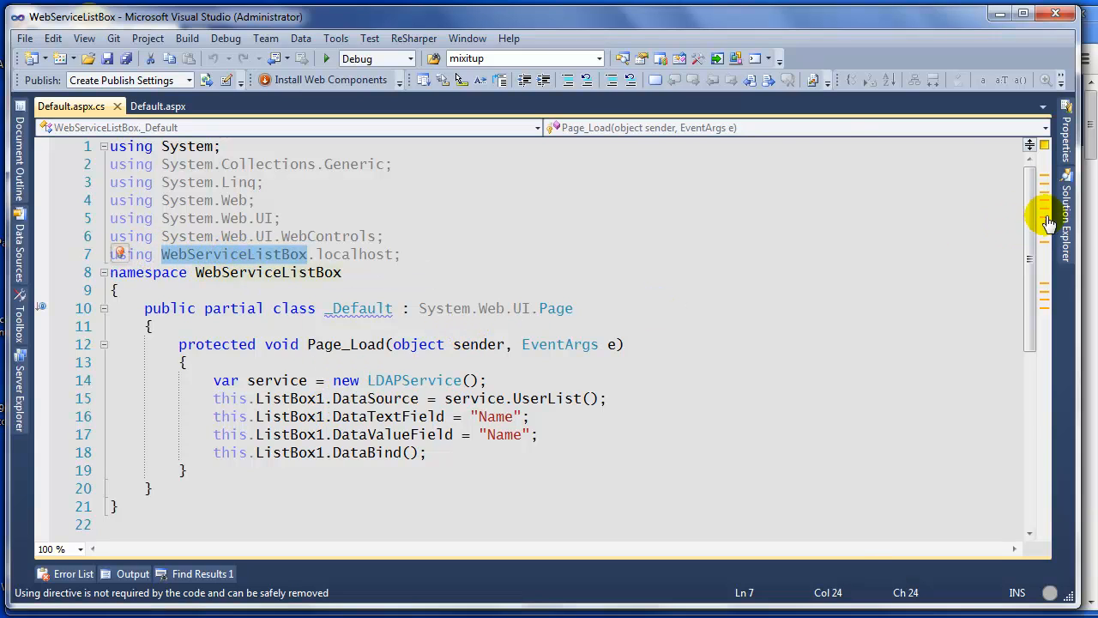
Step: Pin Solution Explorer open beside the editor, with the WebServiceListBox project selected
{"action": "left_click", "coordinate": [1050, 222]}
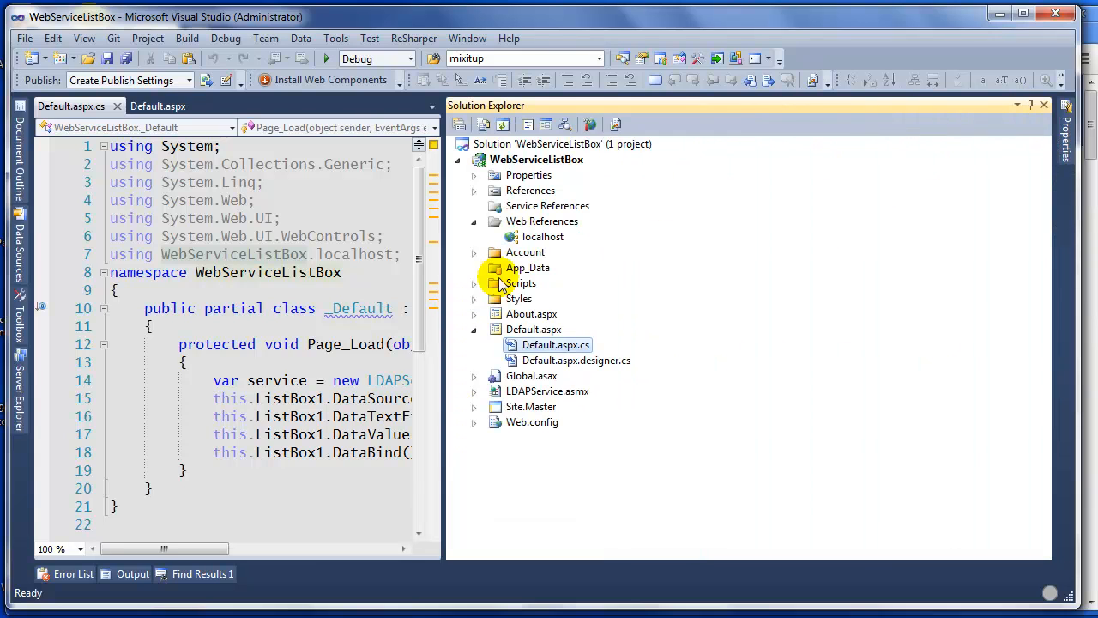
{"action": "left_click", "coordinate": [536, 159]}
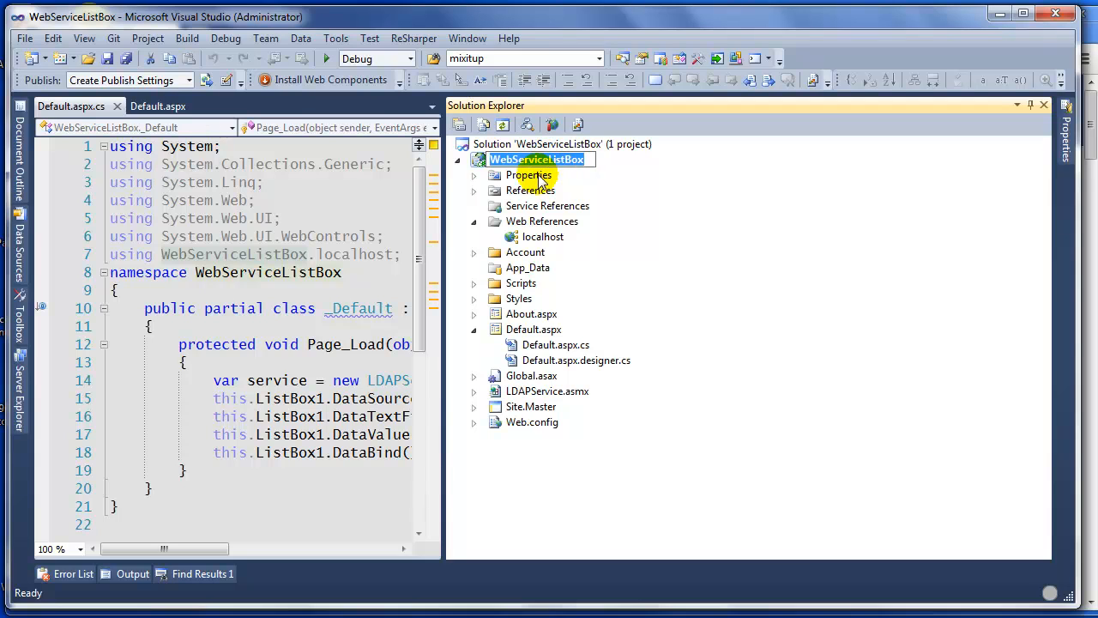
{"action": "left_click", "coordinate": [315, 254]}
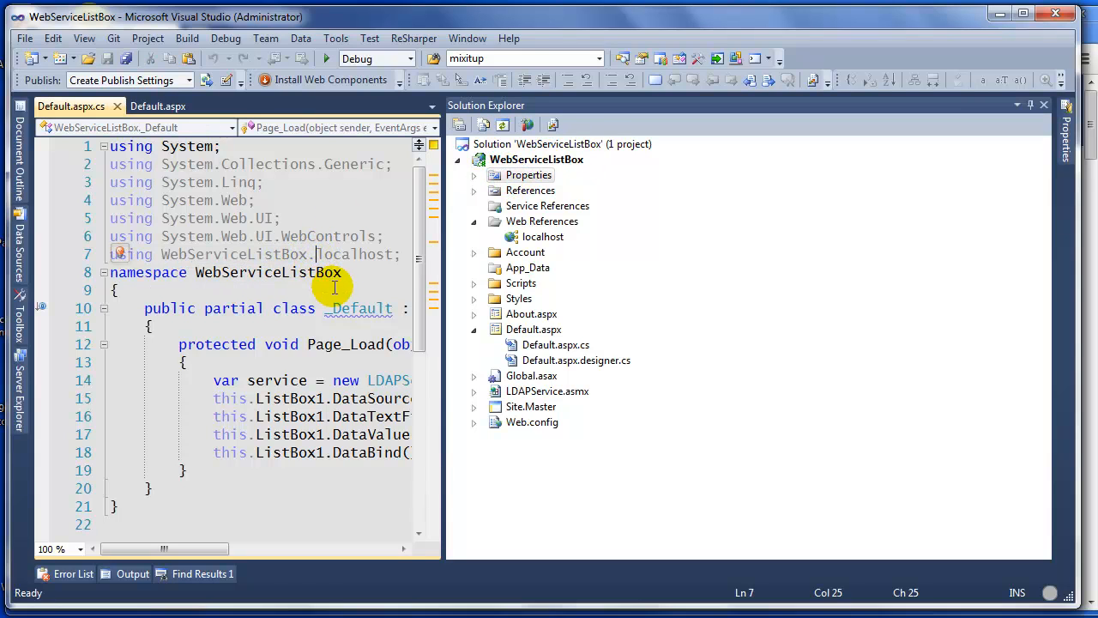
{"action": "left_click", "coordinate": [543, 237]}
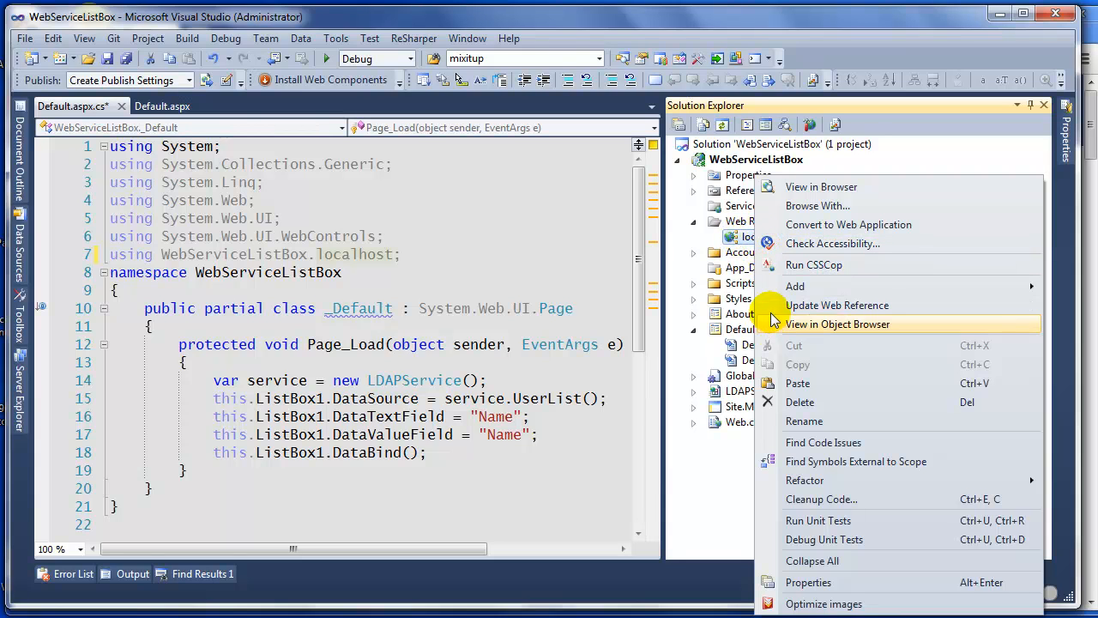
Step: In Object Browser, select LDAPService's UserList() under WebServiceListBox.localhost to see it returns DataTable
{"action": "left_click", "coordinate": [837, 324]}
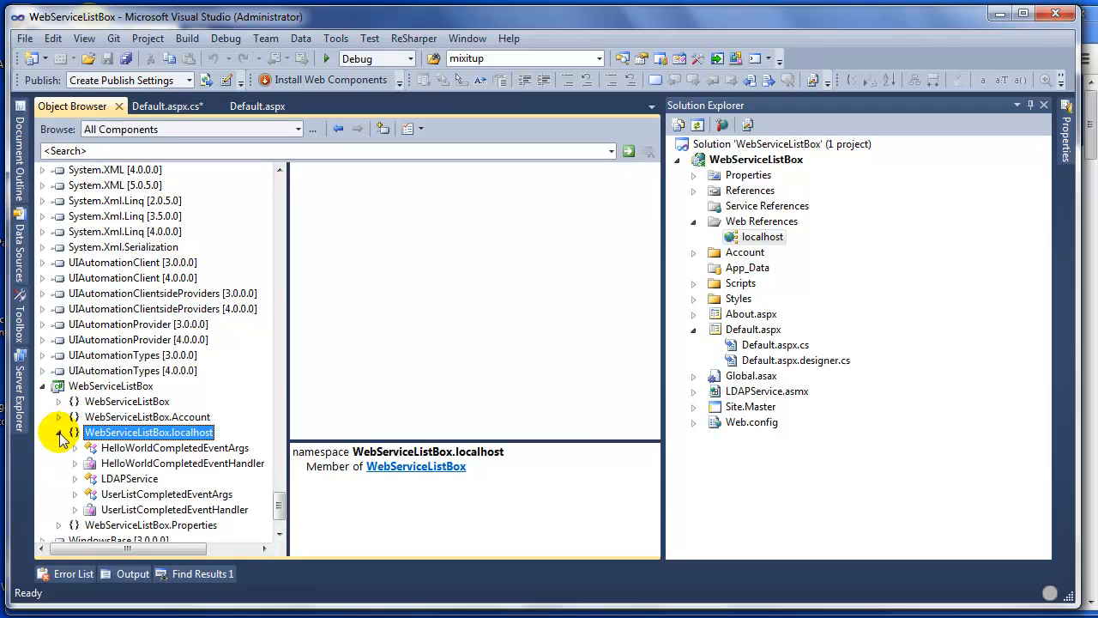
{"action": "scroll", "scroll_direction": "down", "scroll_amount": 3}
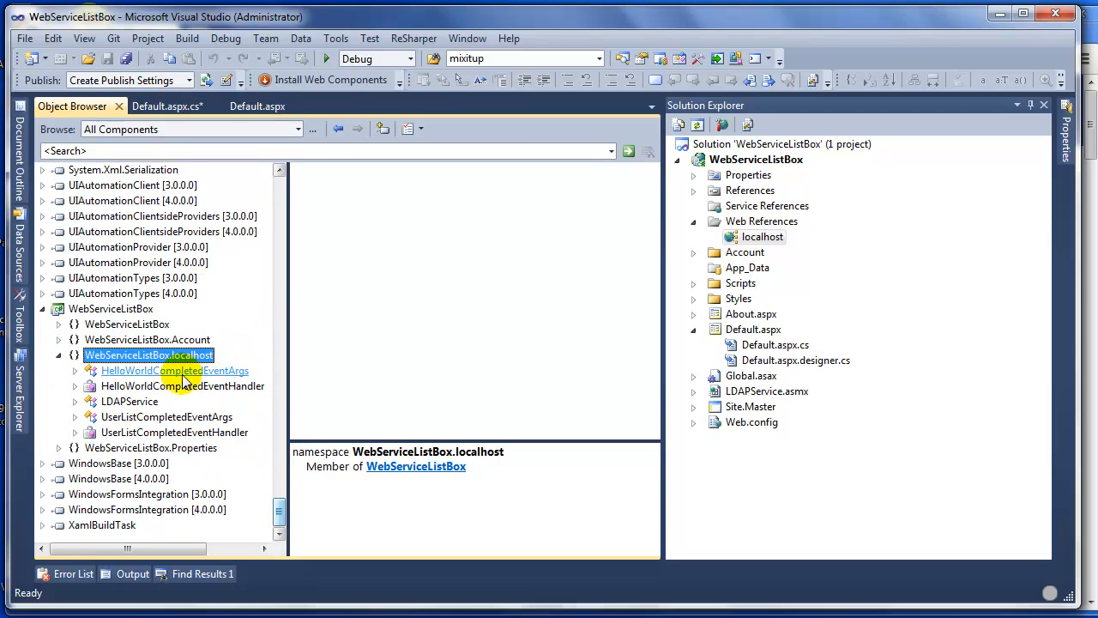
{"action": "mouse_move", "coordinate": [174, 432]}
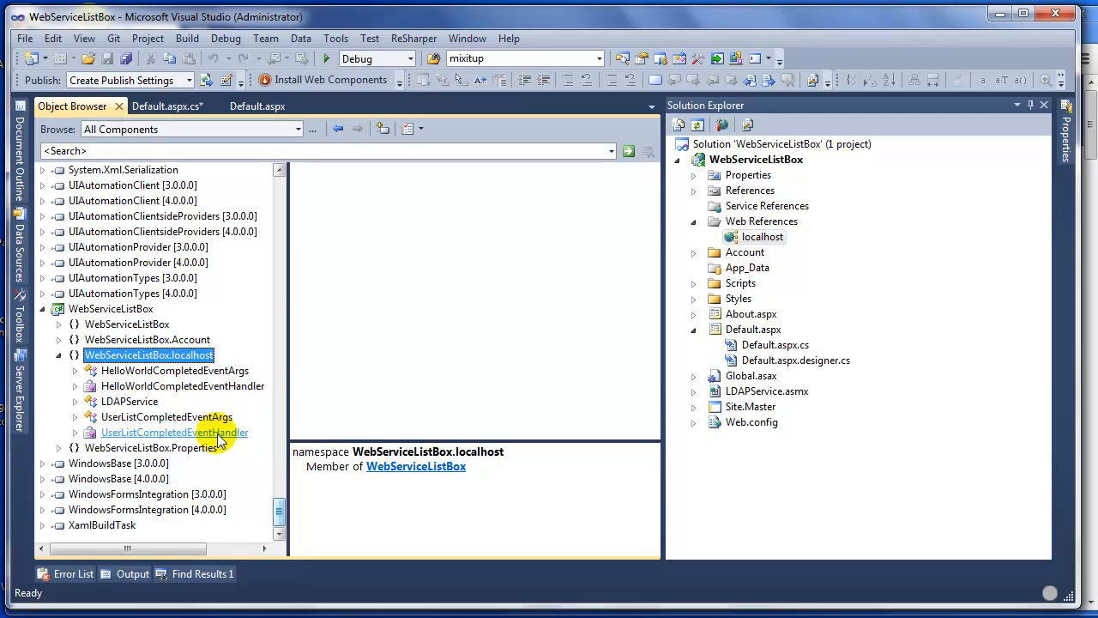
{"action": "left_click", "coordinate": [128, 401]}
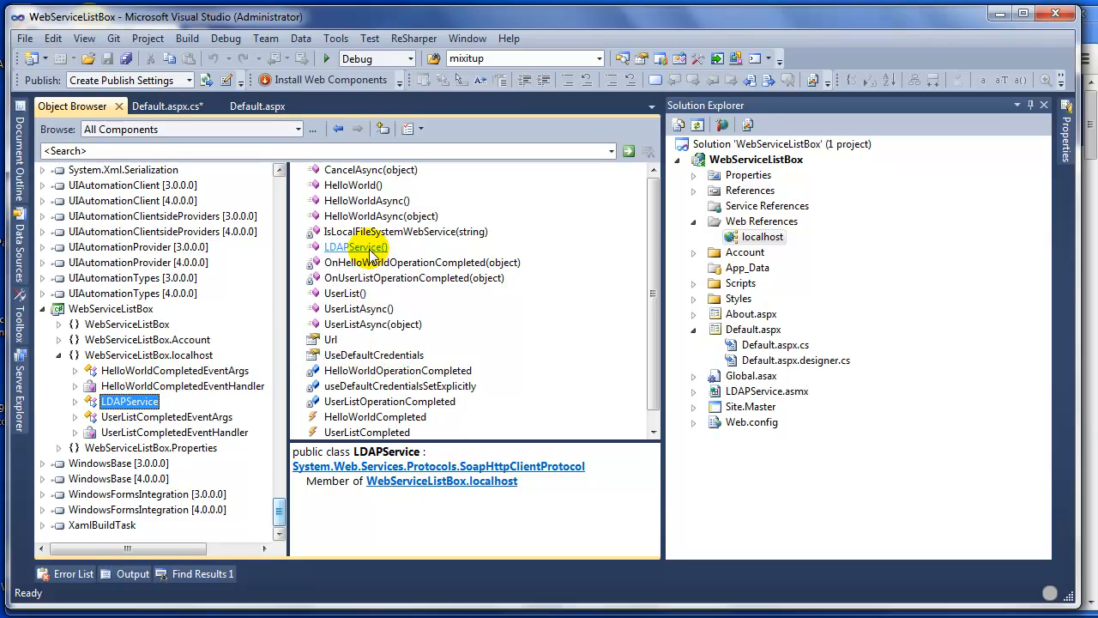
{"action": "left_click", "coordinate": [344, 293]}
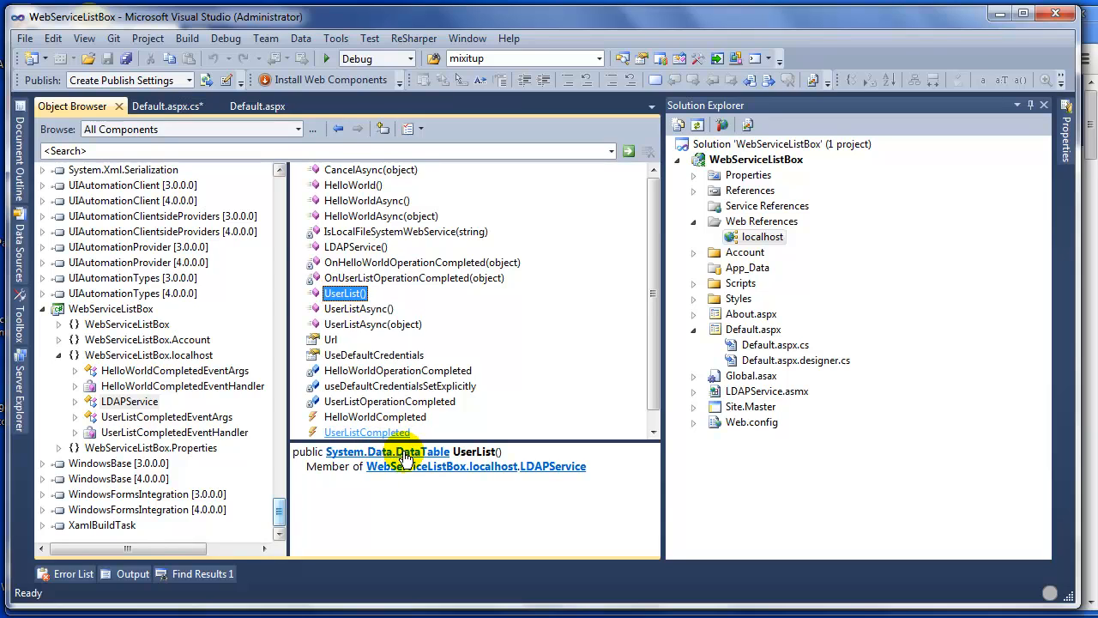
Step: Inspect ListBox1's DataSource, "Name" DataTextField and DataBind lines, then launch the page
{"action": "left_click", "coordinate": [168, 106]}
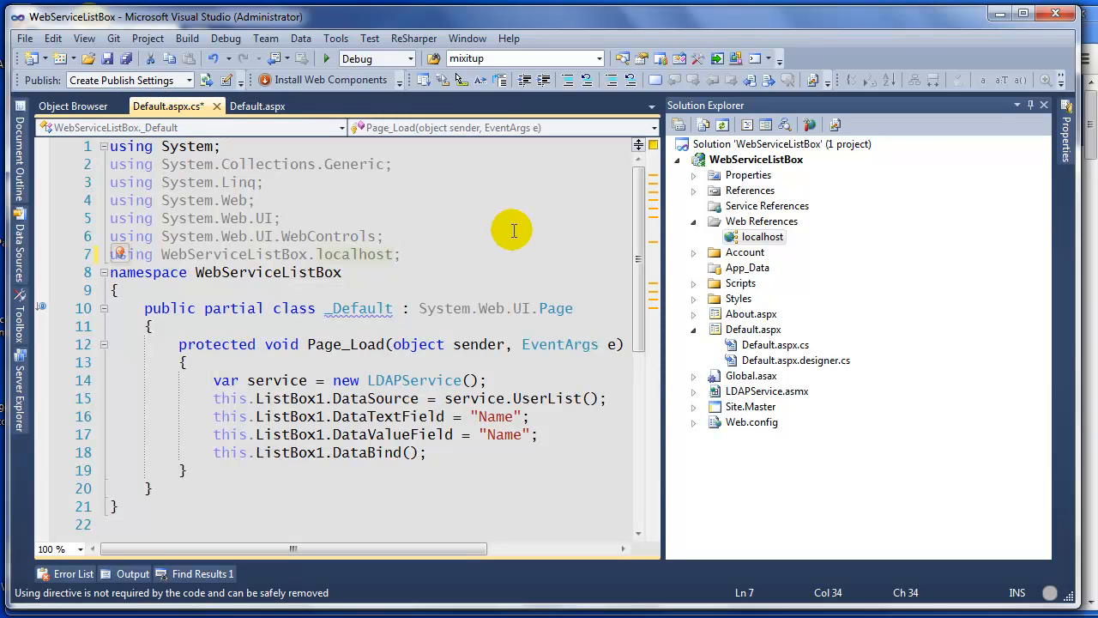
{"action": "mouse_move", "coordinate": [662, 319]}
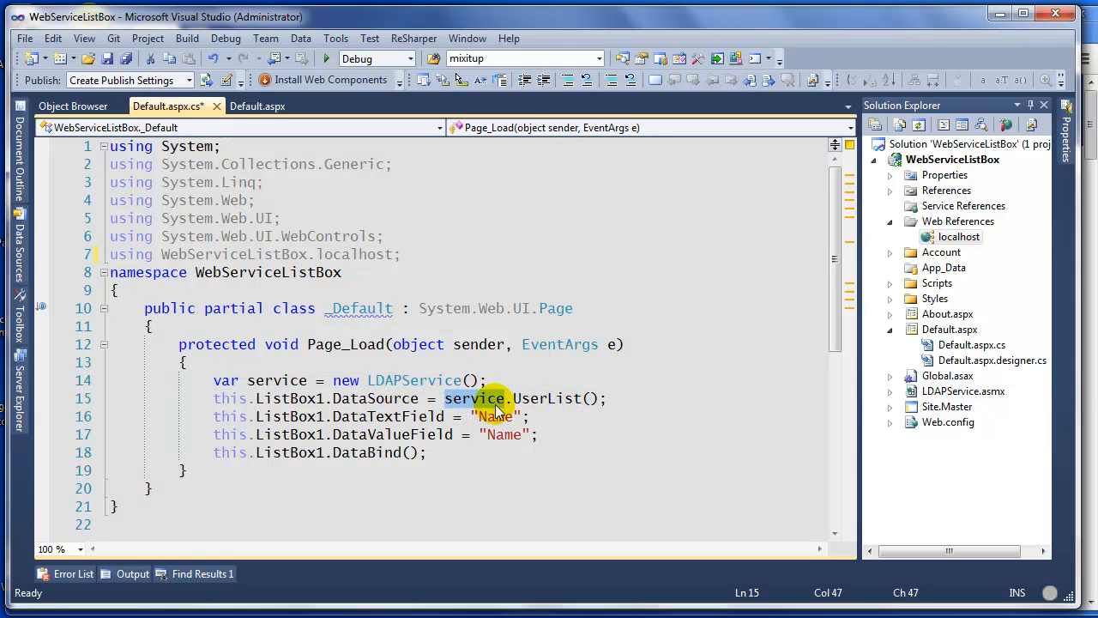
{"action": "mouse_move", "coordinate": [536, 398]}
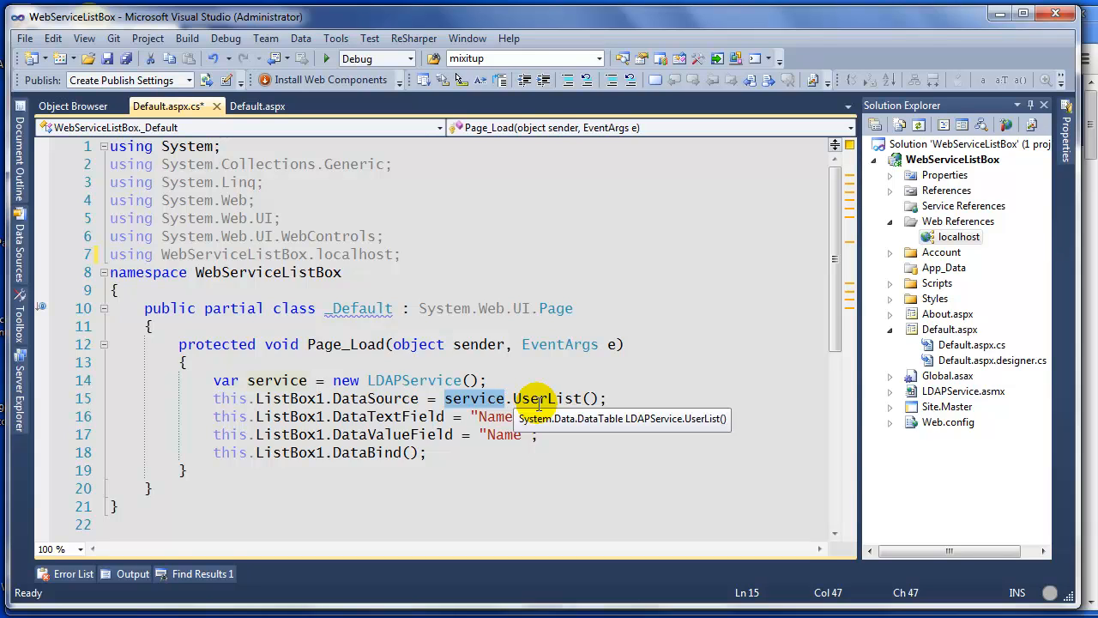
{"action": "mouse_move", "coordinate": [369, 416]}
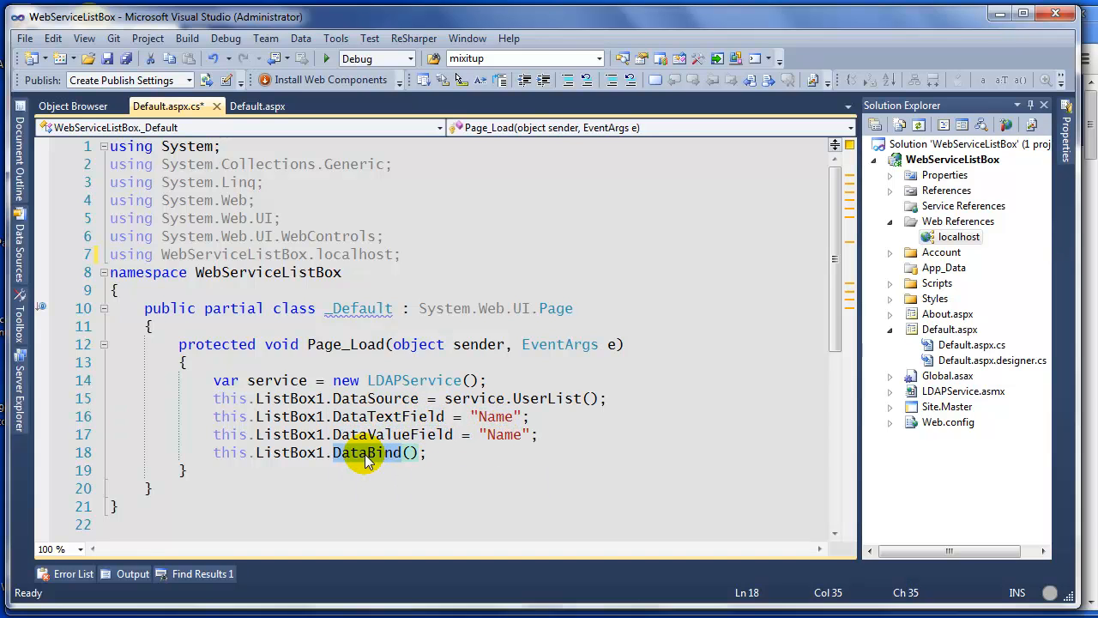
{"action": "left_click", "coordinate": [330, 452]}
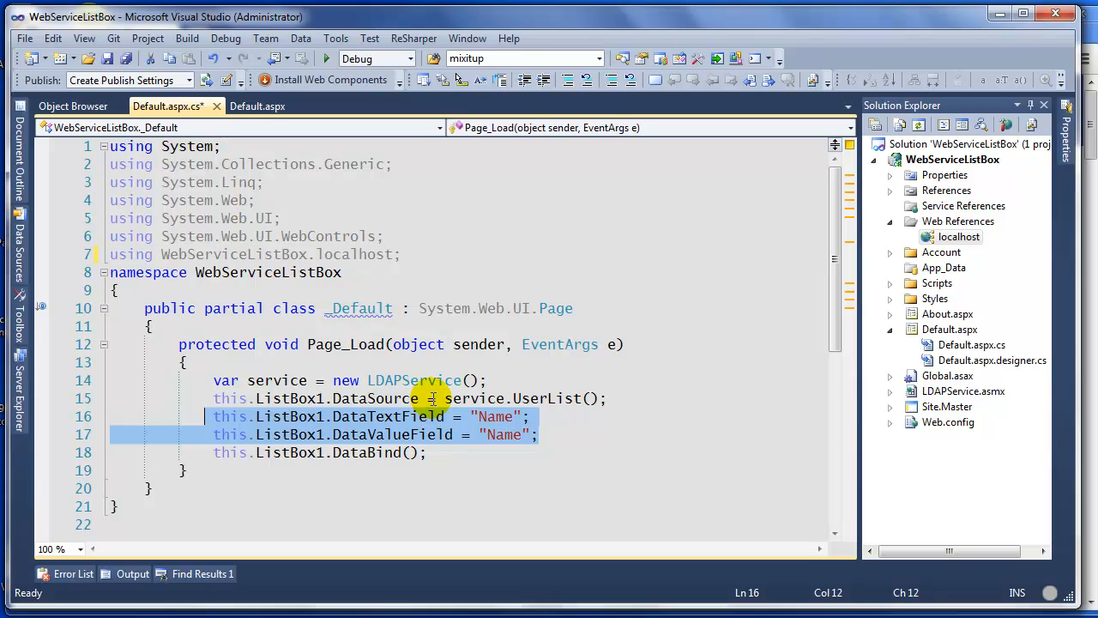
{"action": "left_click", "coordinate": [508, 434]}
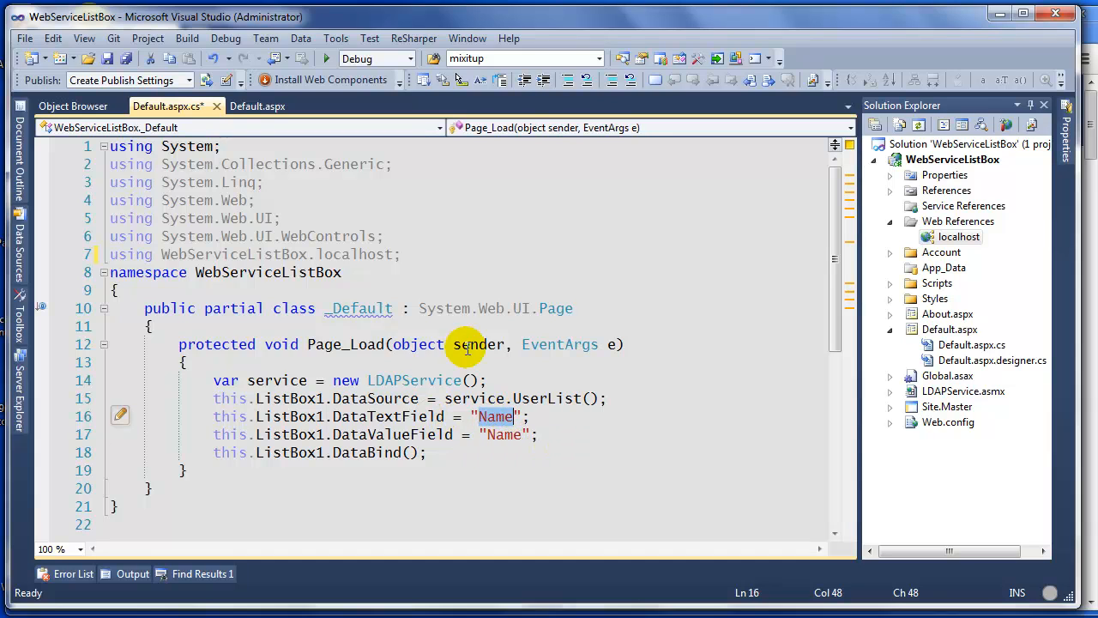
{"action": "key", "text": "ctrl+s"}
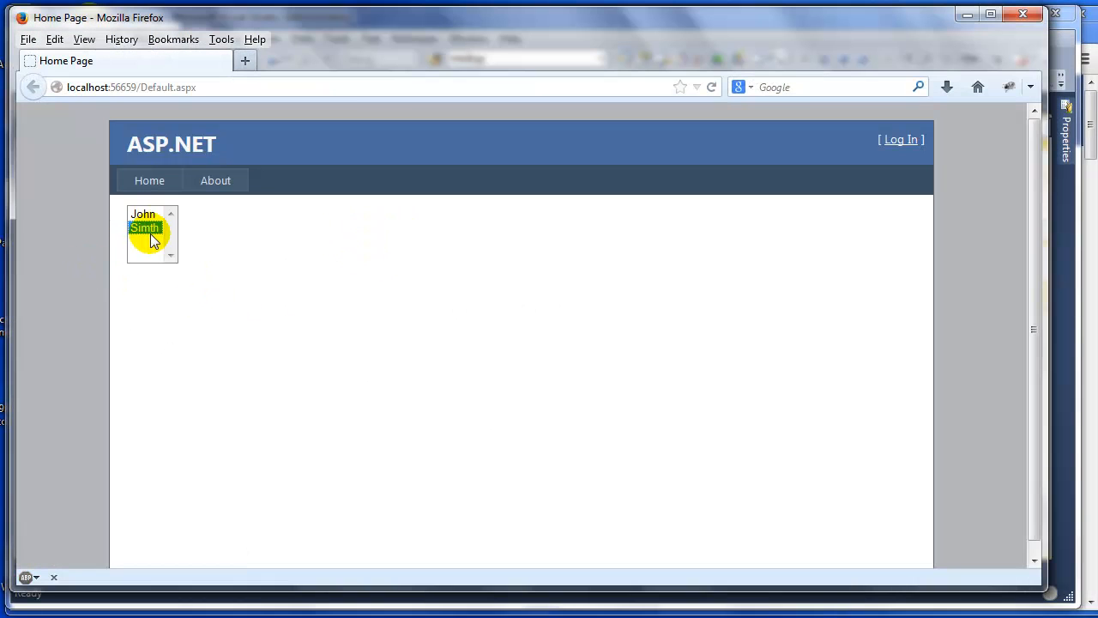
Step: Select Simth and then John in the page's list box
{"action": "left_click", "coordinate": [143, 213]}
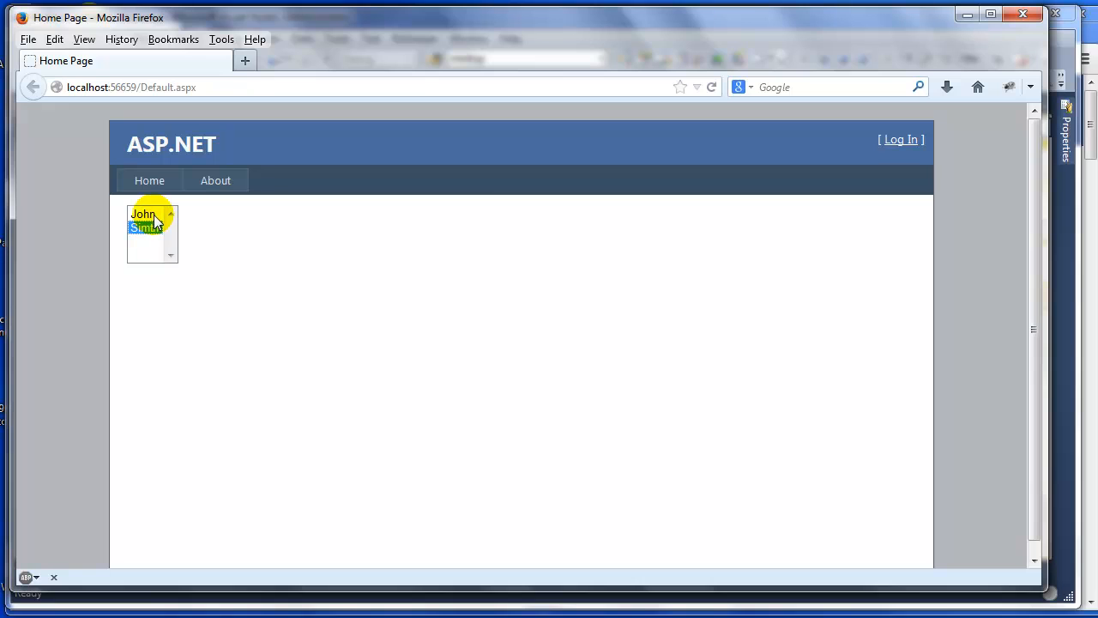
{"action": "left_click", "coordinate": [144, 213]}
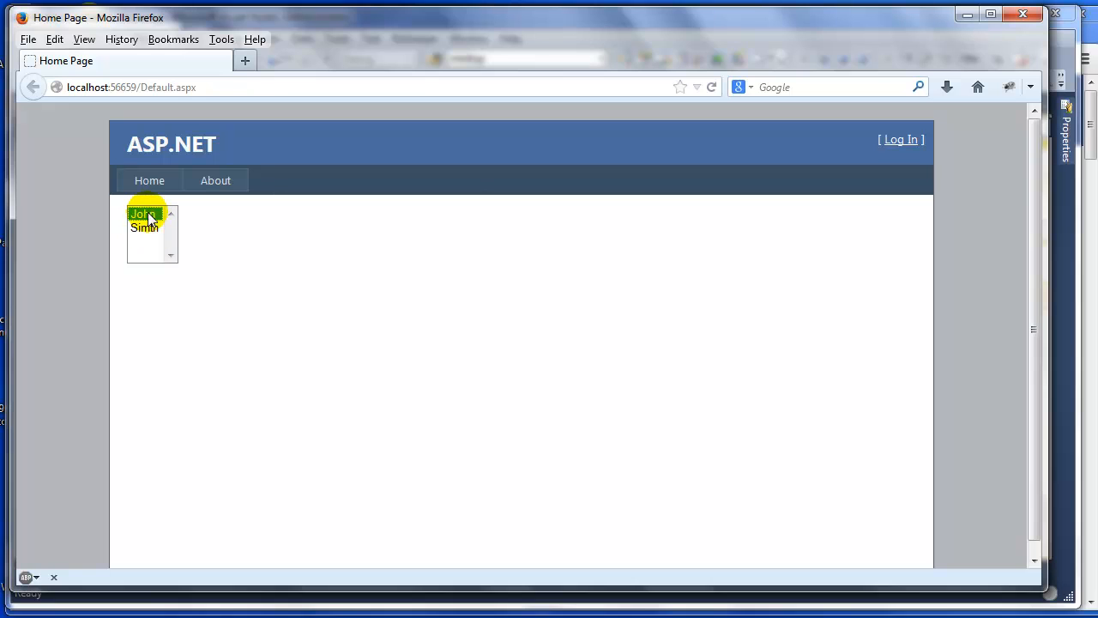
{"action": "left_click", "coordinate": [144, 227]}
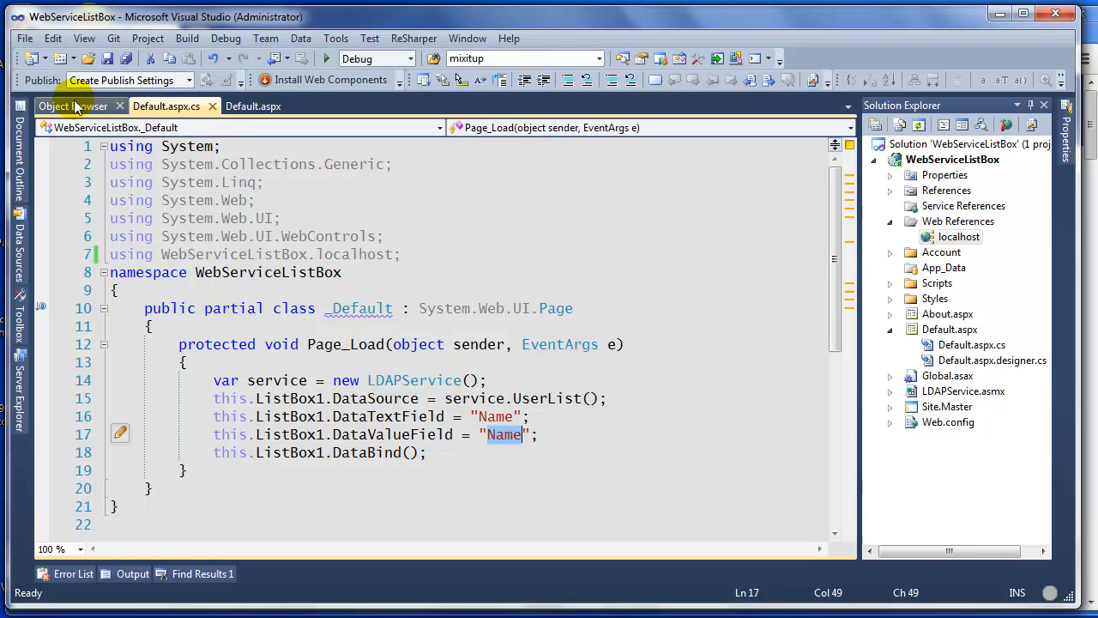
Step: Close Object Browser and Default.aspx, then check the Email column in LDAPService.asmx.cs
{"action": "left_click", "coordinate": [158, 106]}
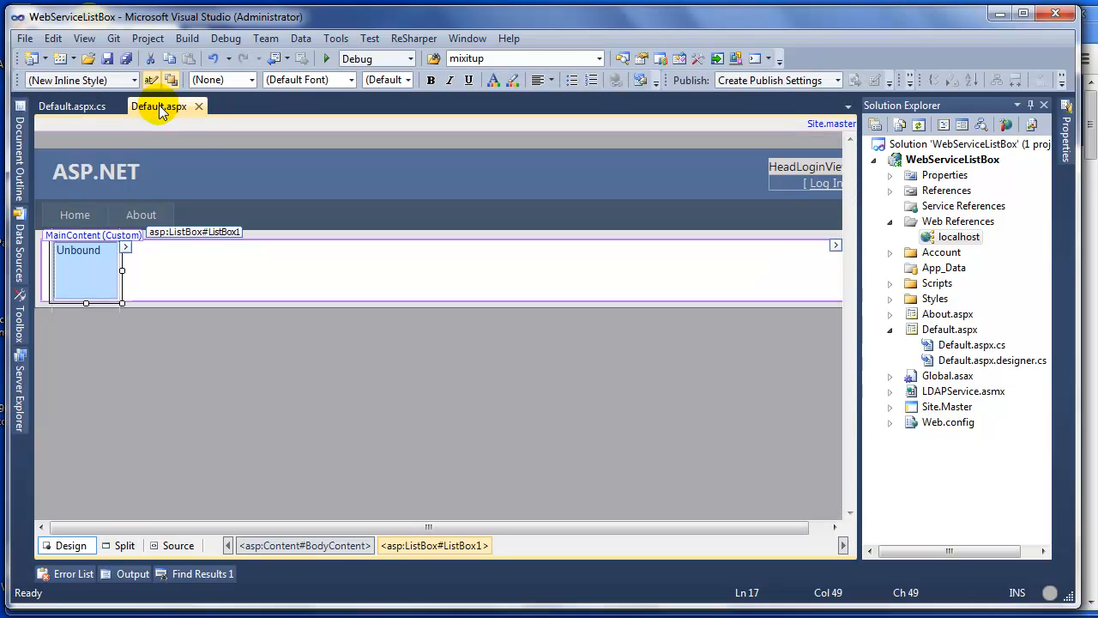
{"action": "left_click", "coordinate": [71, 105]}
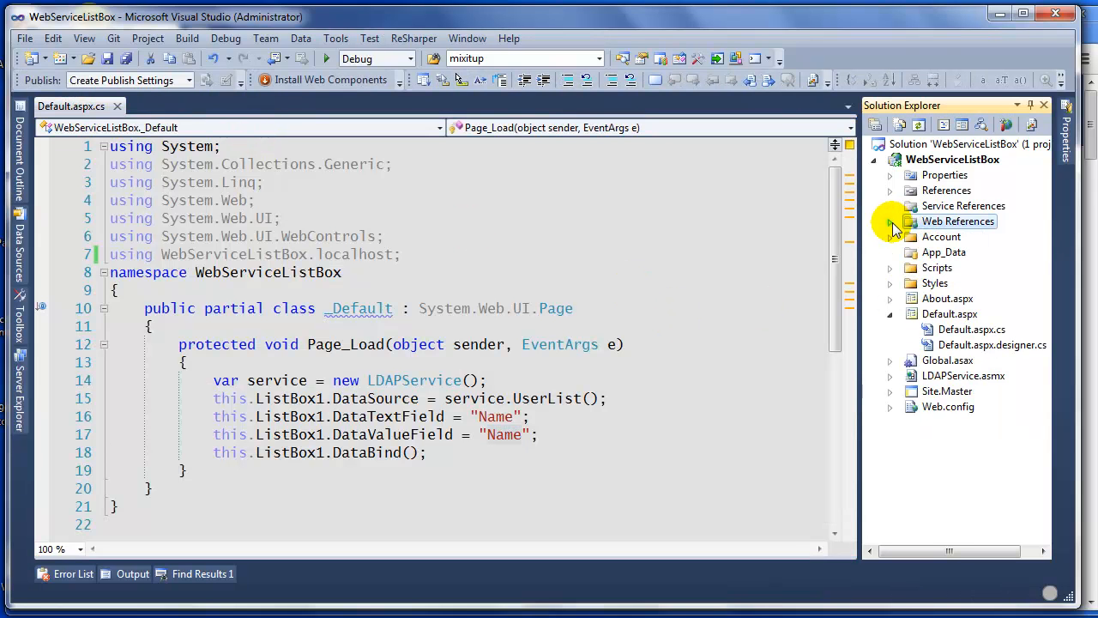
{"action": "double_click", "coordinate": [963, 344]}
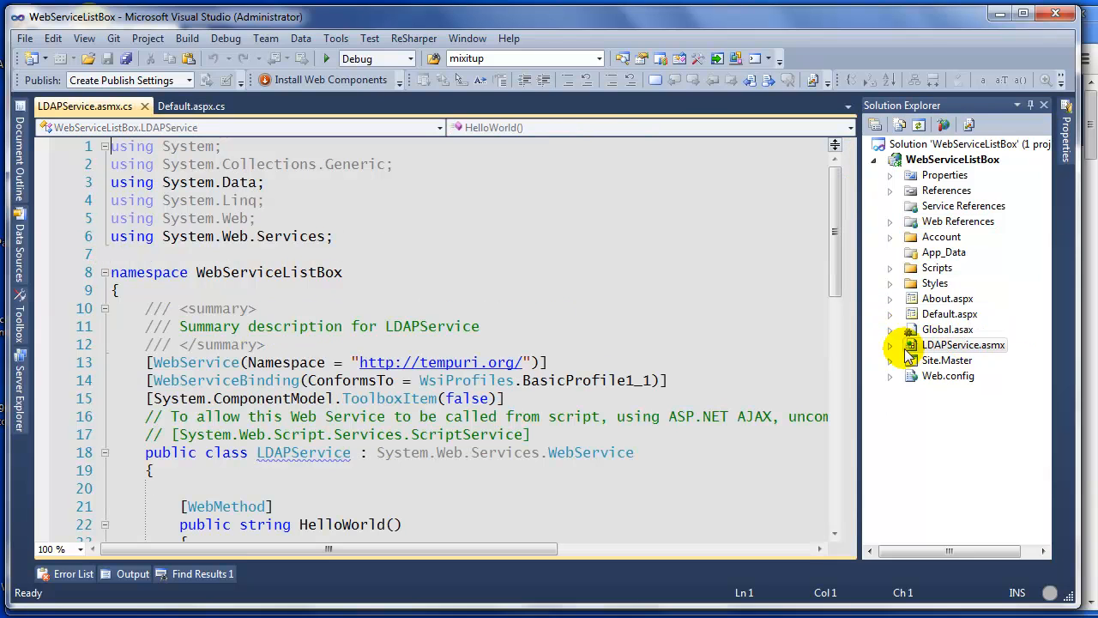
{"action": "scroll", "scroll_direction": "down", "scroll_amount": 3}
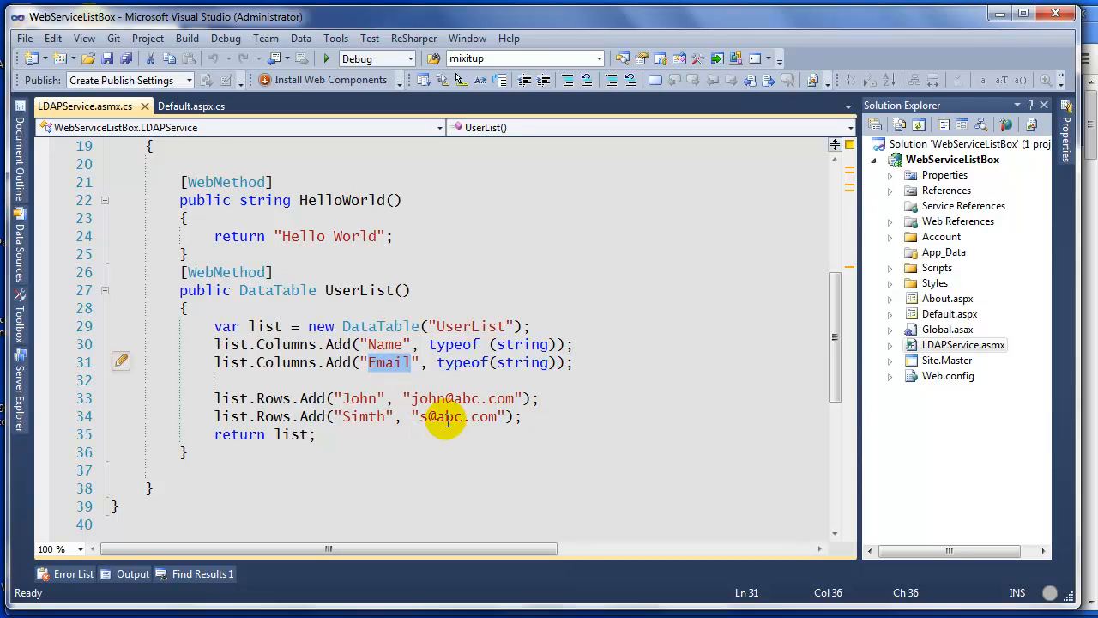
{"action": "left_click", "coordinate": [192, 105]}
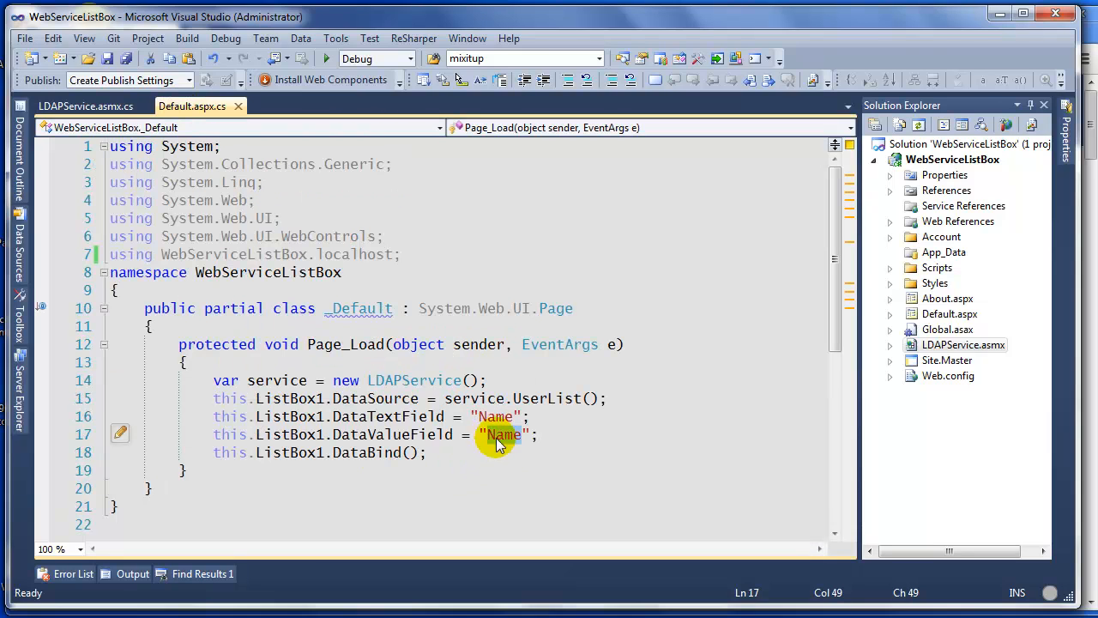
{"action": "type", "text": "Email"}
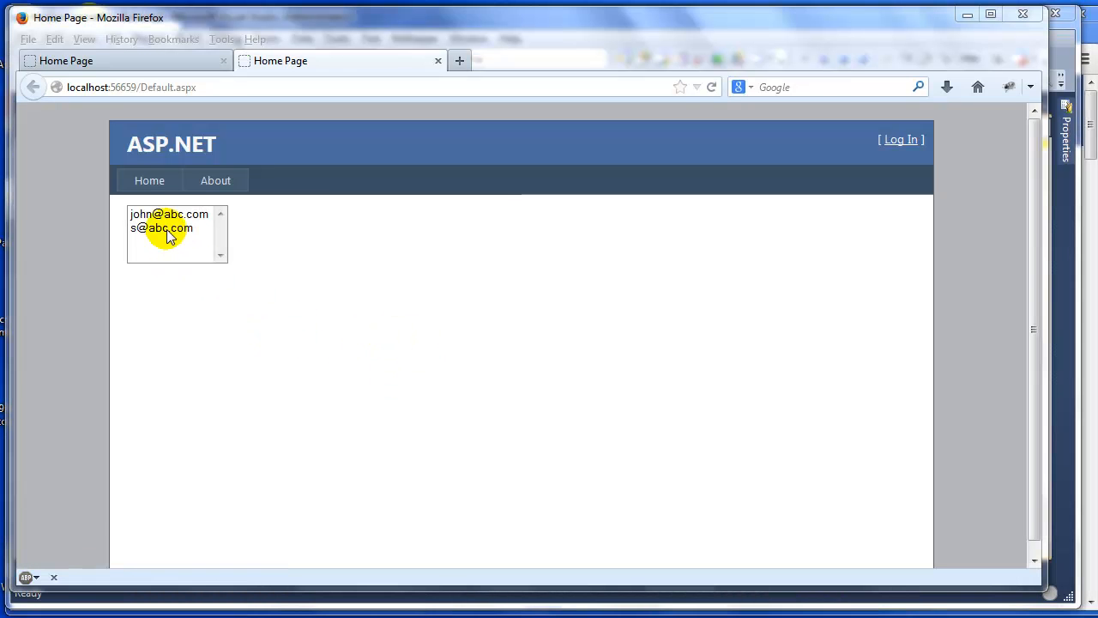
{"action": "left_click", "coordinate": [160, 228]}
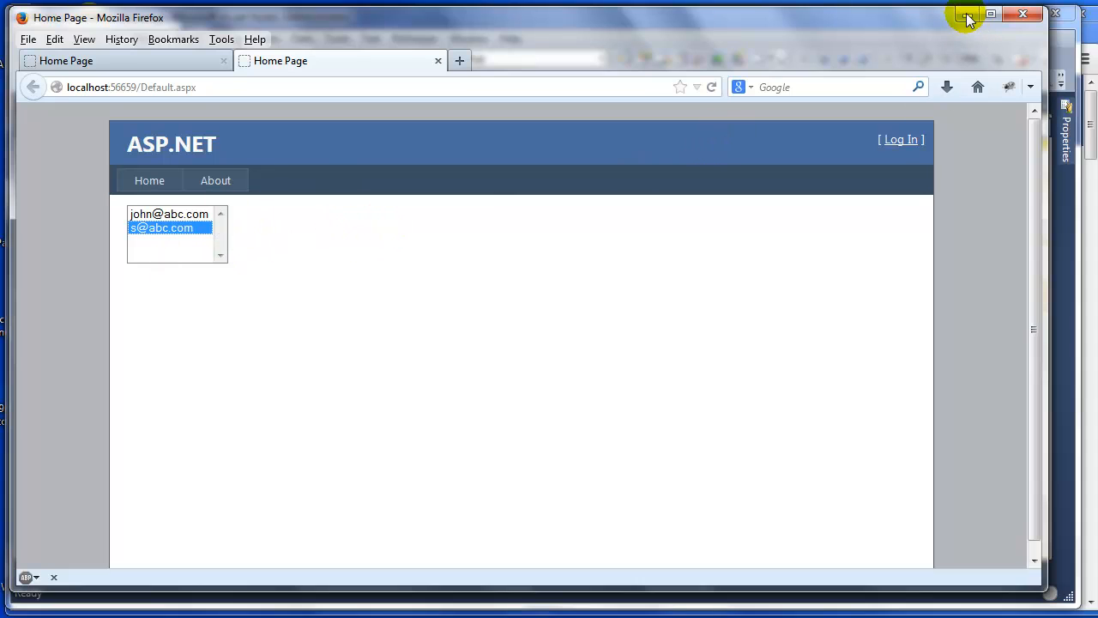
{"action": "left_click", "coordinate": [968, 15]}
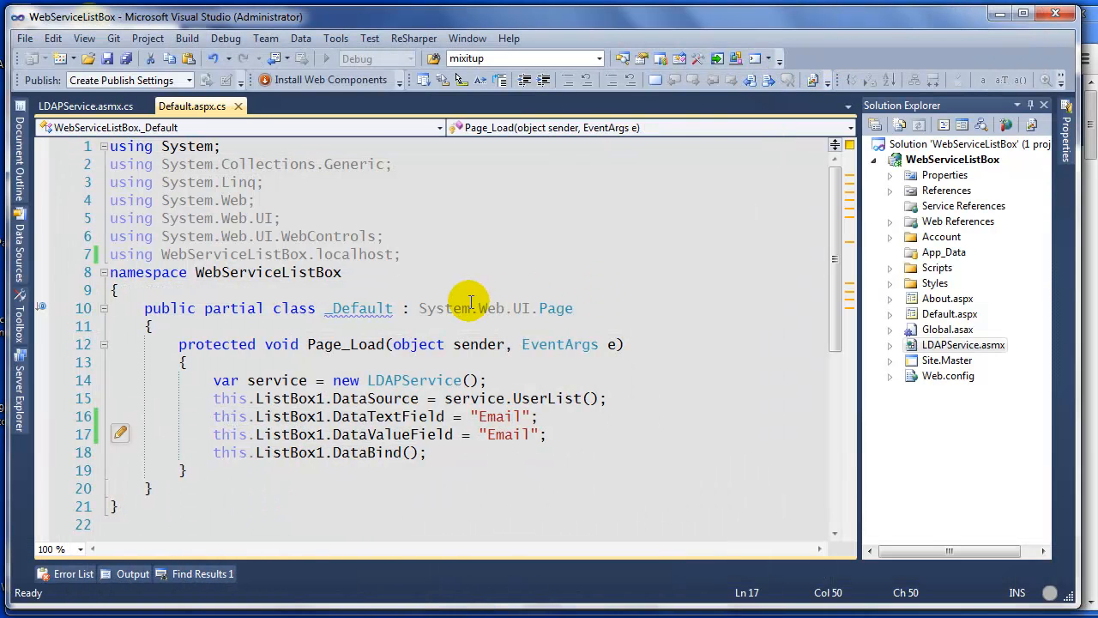
{"action": "left_click", "coordinate": [85, 105]}
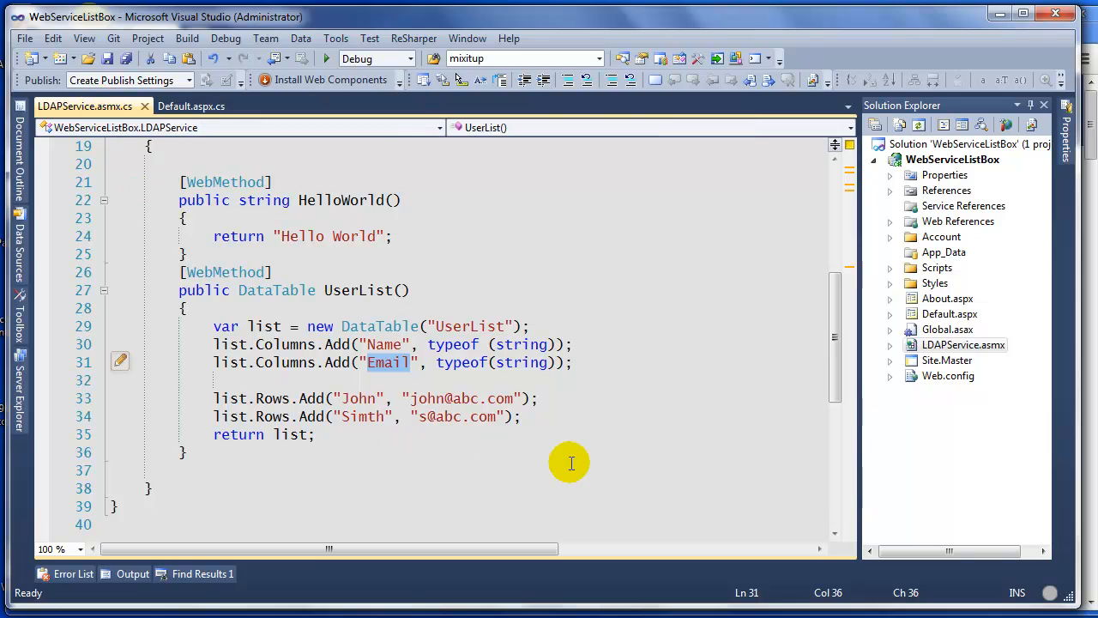
{"action": "left_click", "coordinate": [536, 398]}
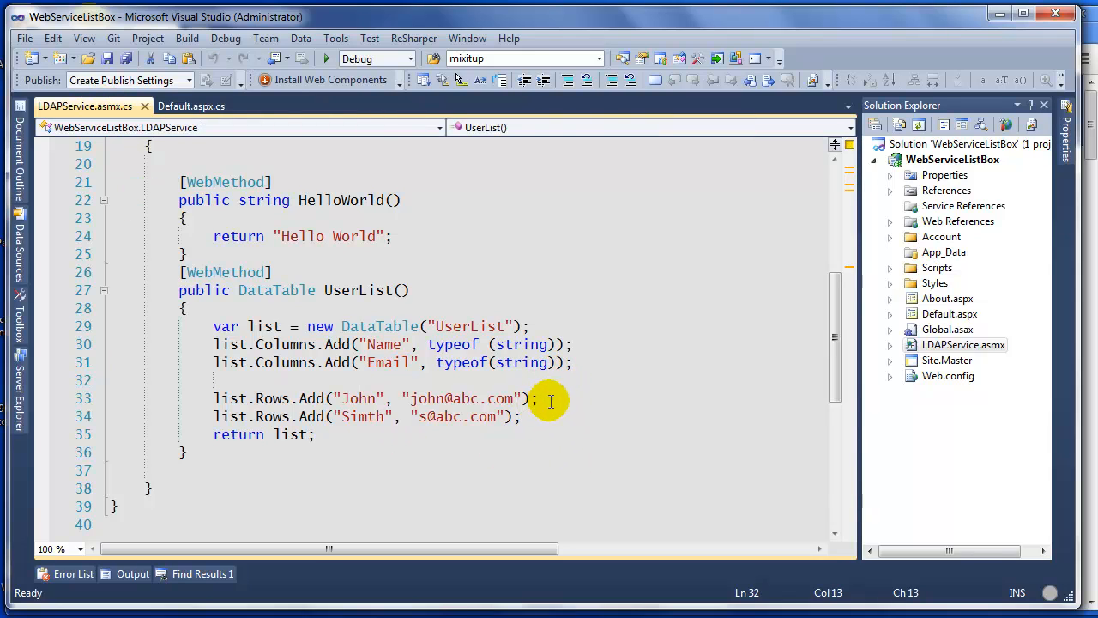
{"action": "left_click", "coordinate": [522, 416]}
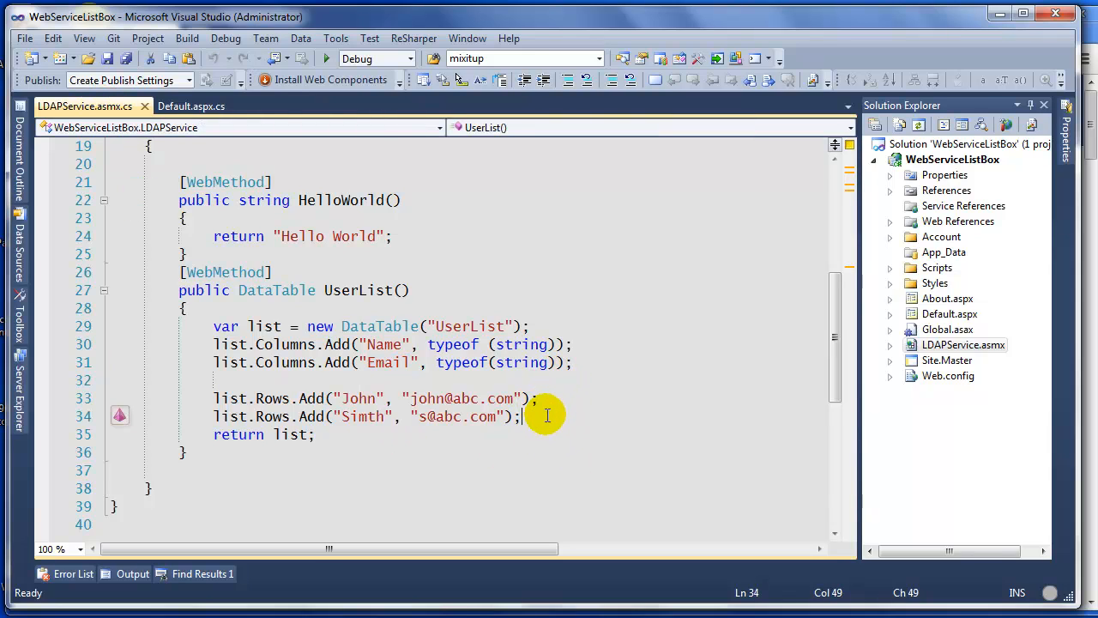
{"action": "type", "text": "l"}
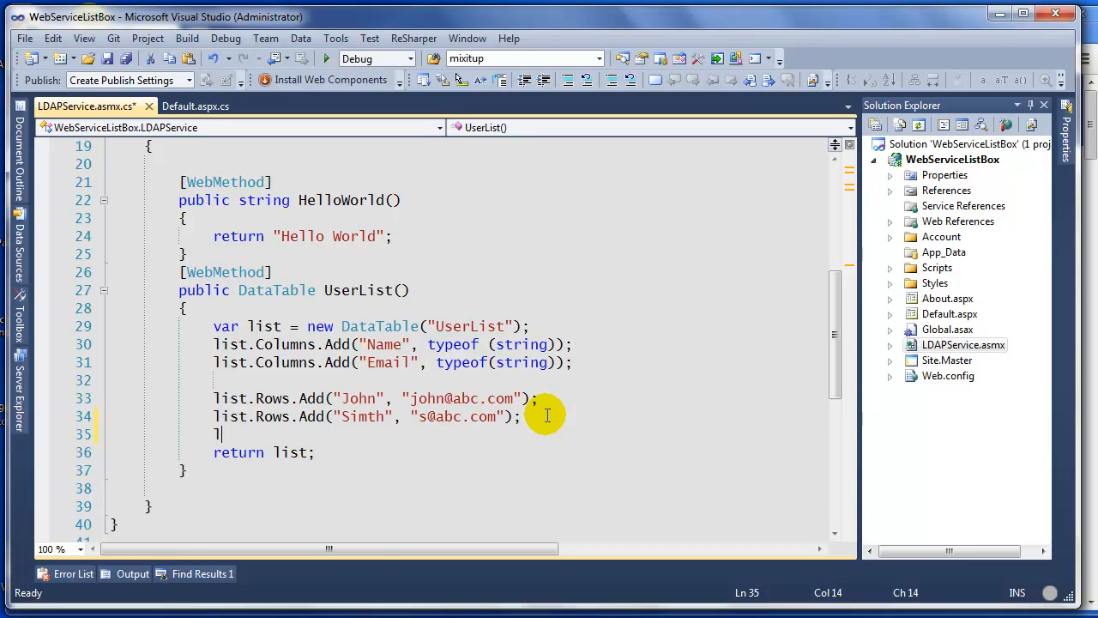
{"action": "key", "text": "backspace"}
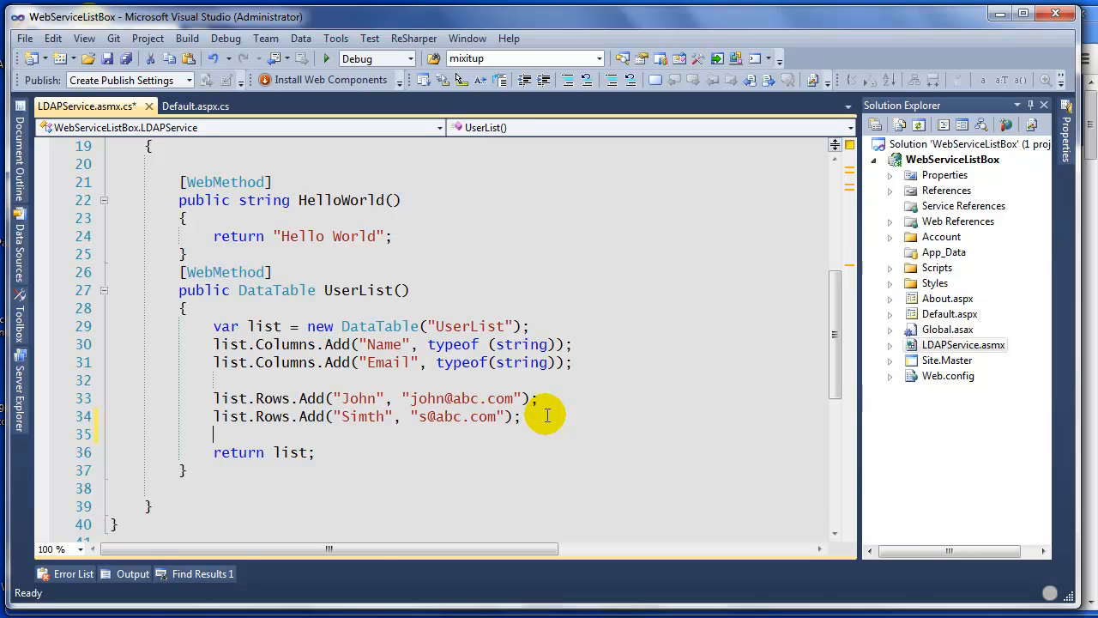
{"action": "type", "text": "list"}
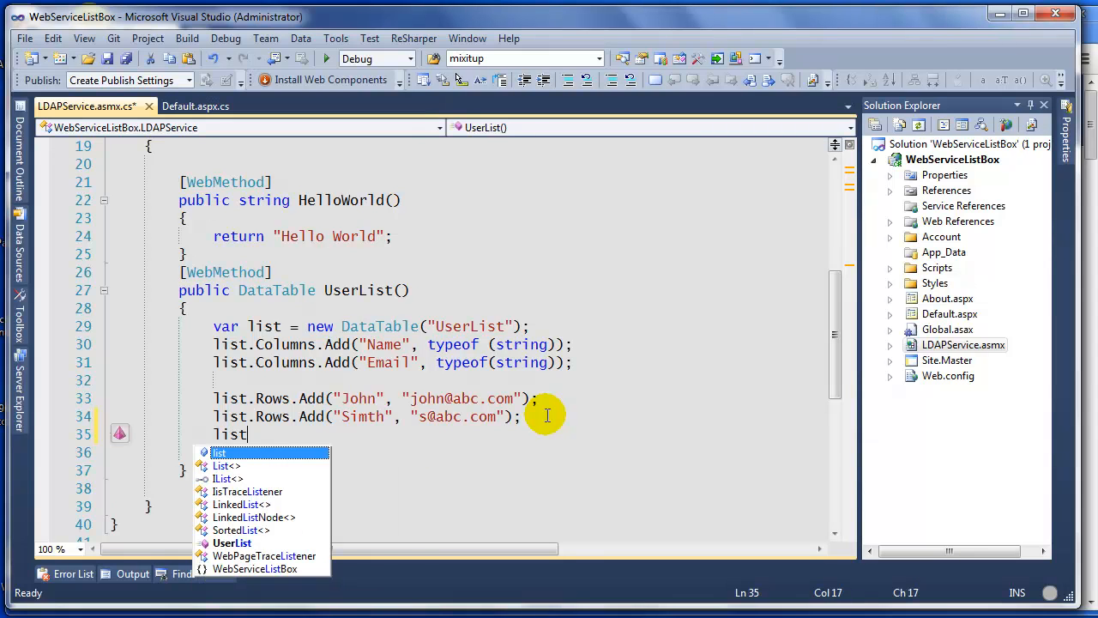
{"action": "type", "text": "."}
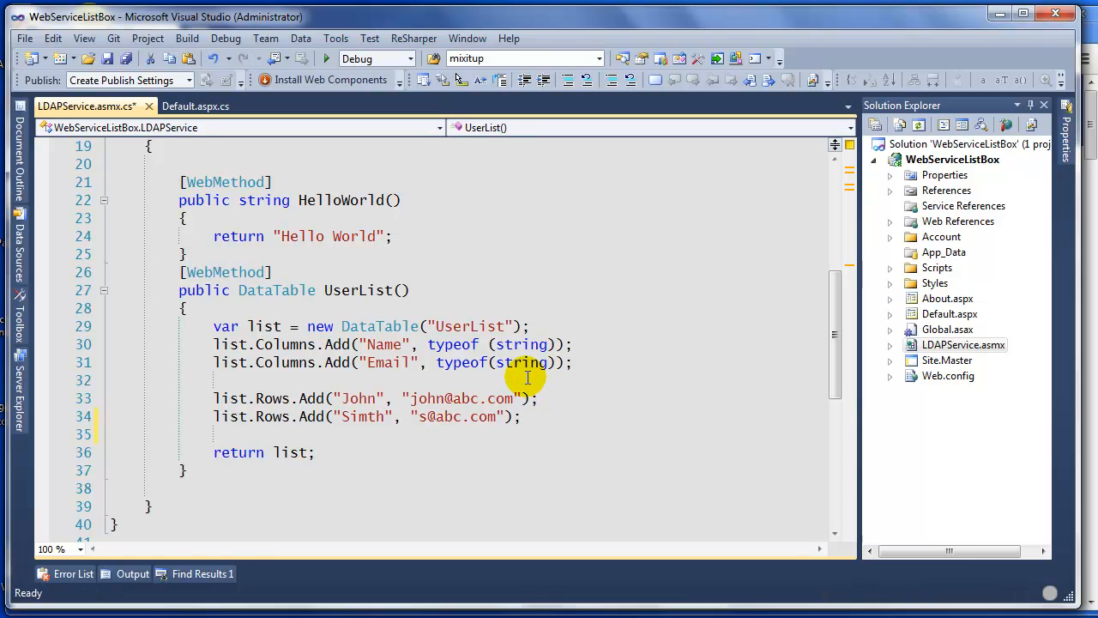
{"action": "type", "text": "list"}
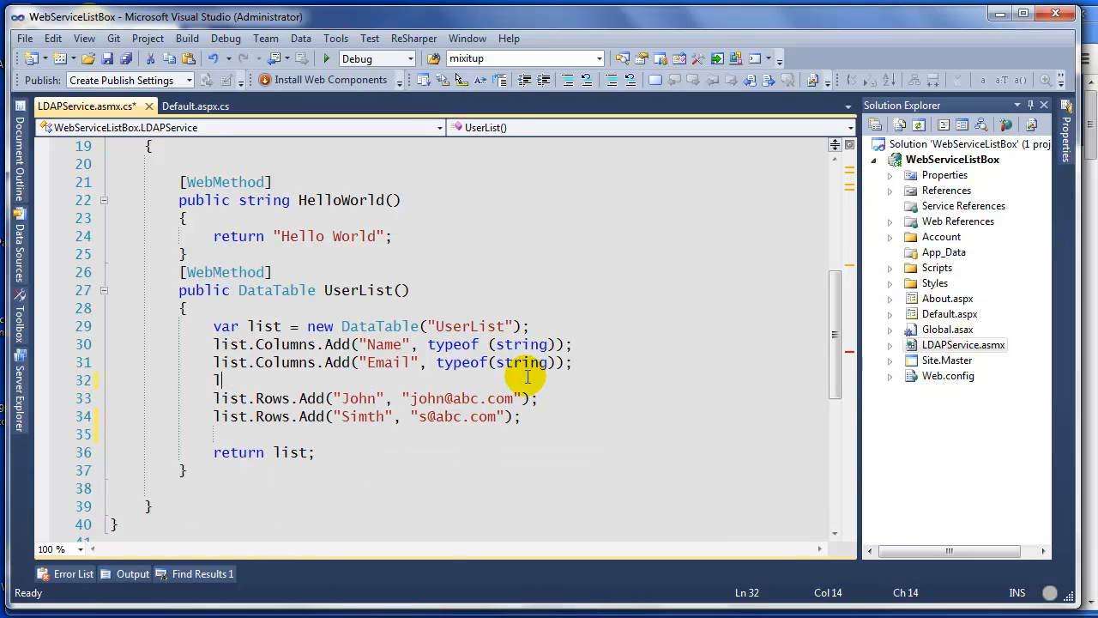
{"action": "key", "text": "backspace"}
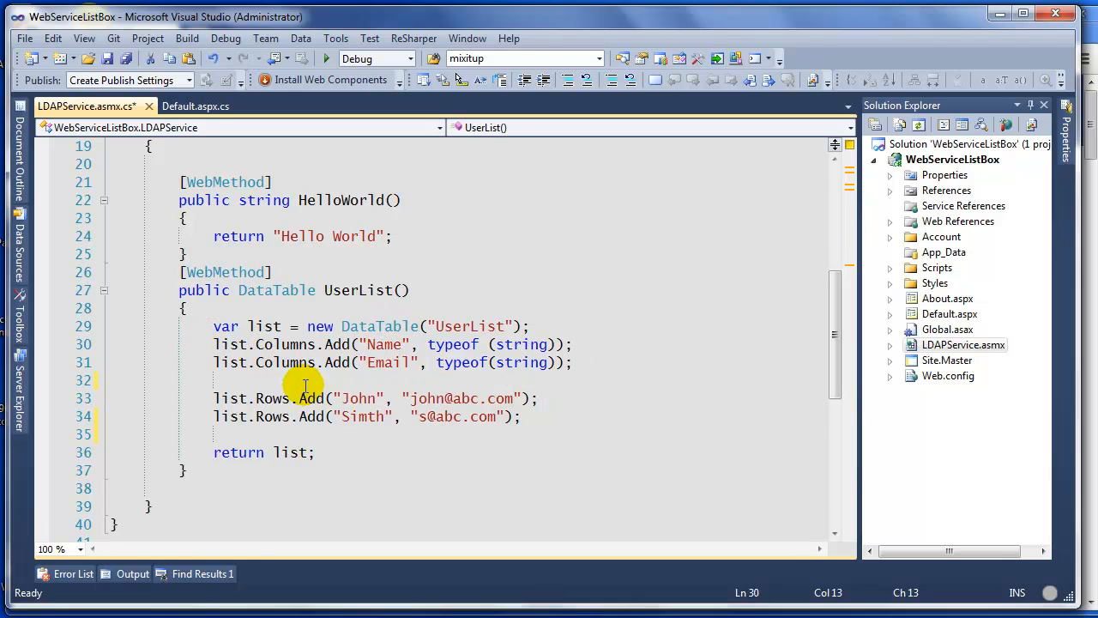
{"action": "key", "text": "Return"}
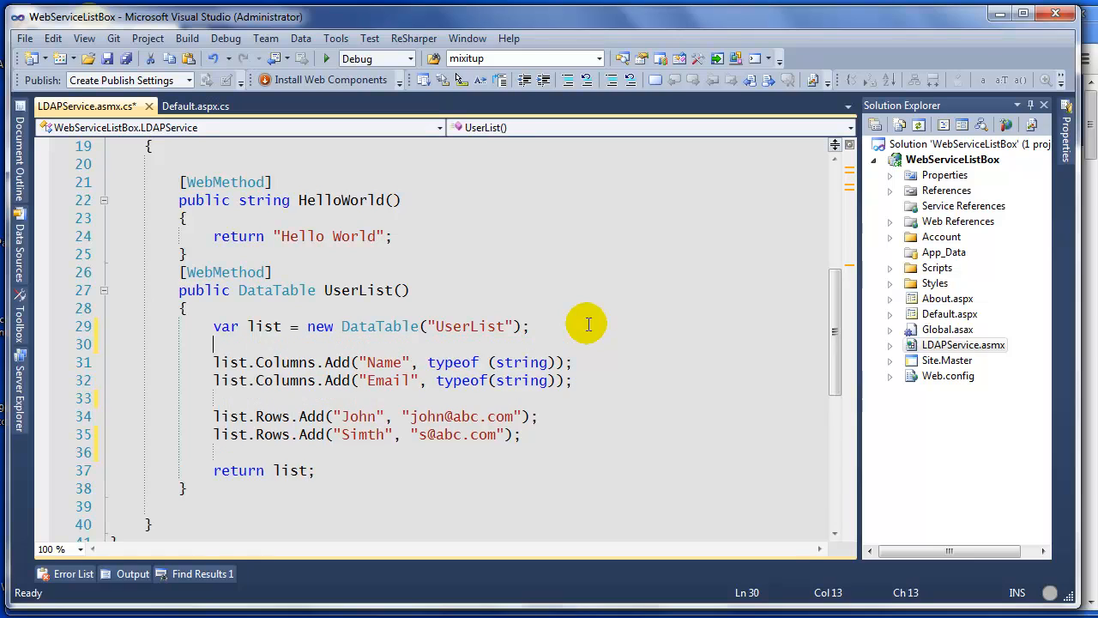
{"action": "mouse_move", "coordinate": [311, 395]}
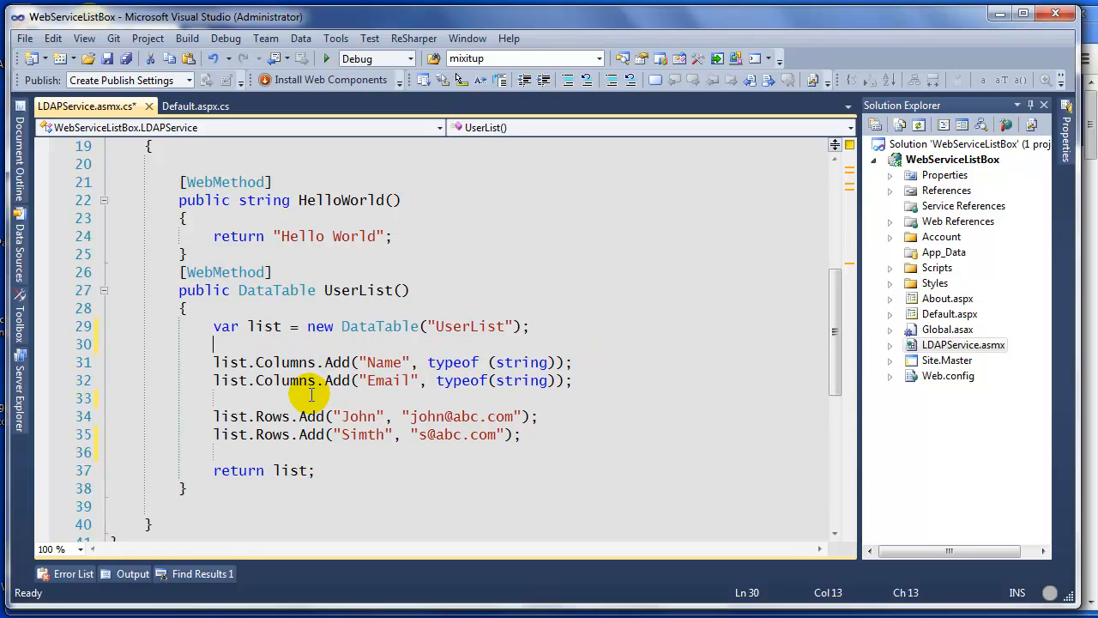
Step: Add an "All" string column to the UserList table with list.Columns.Add
{"action": "type", "text": "list."}
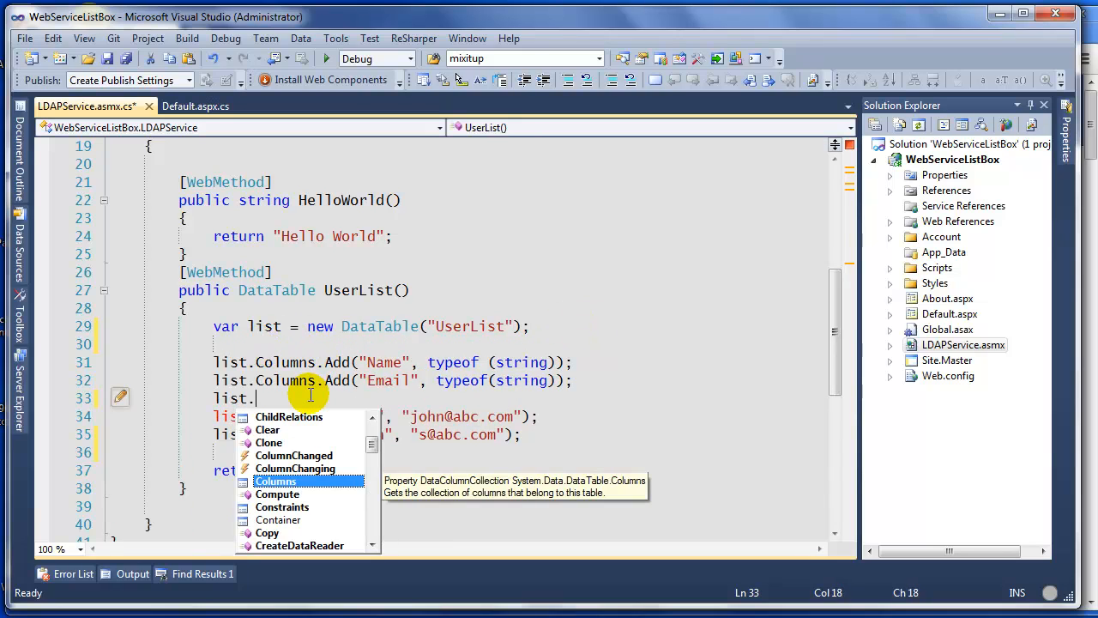
{"action": "type", "text": "Columns.Add(\"Fu"}
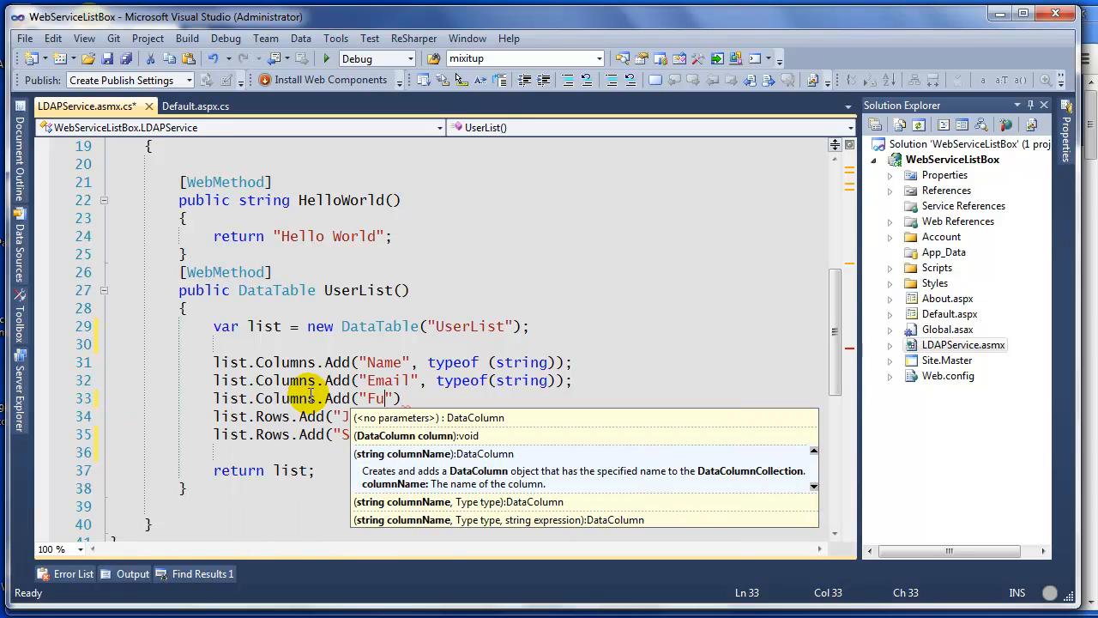
{"action": "type", "text": "All"}
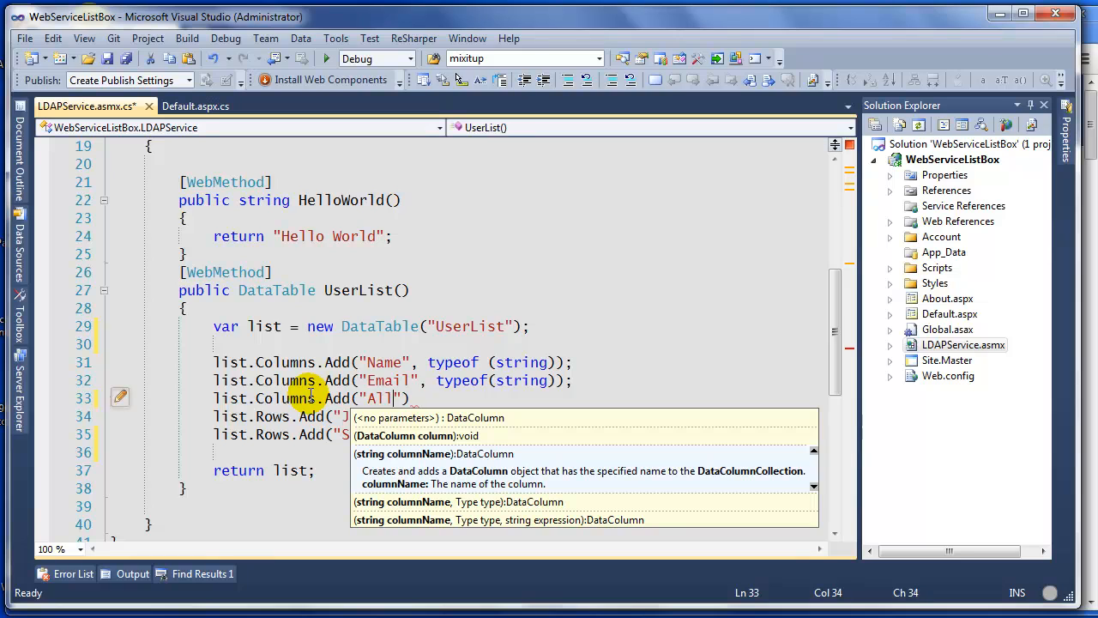
{"action": "type", "text": ",ty"}
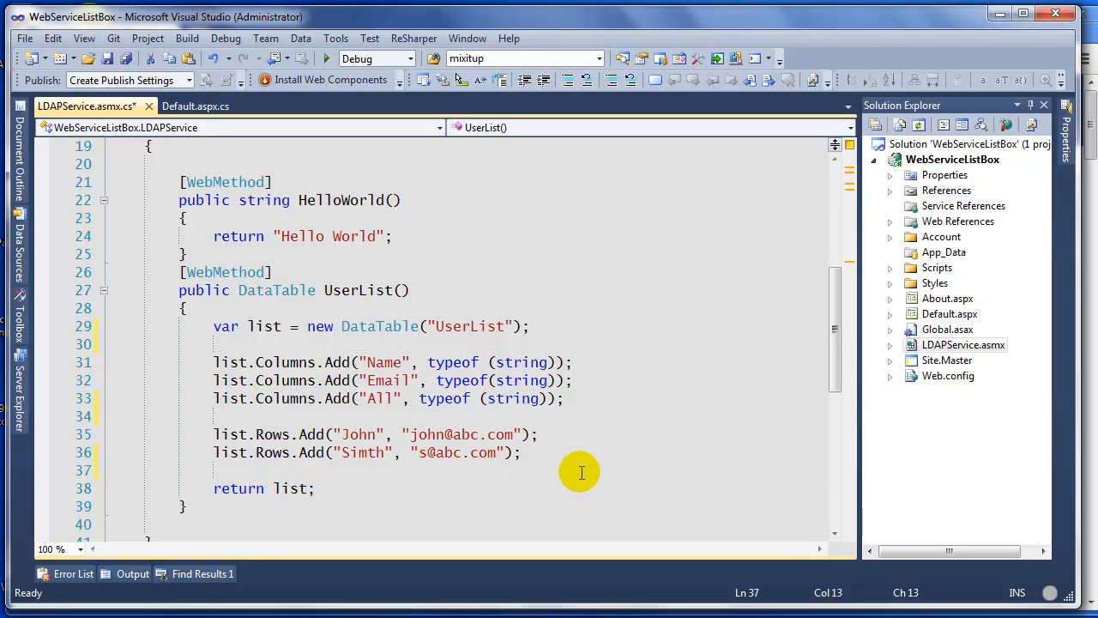
{"action": "mouse_move", "coordinate": [515, 433]}
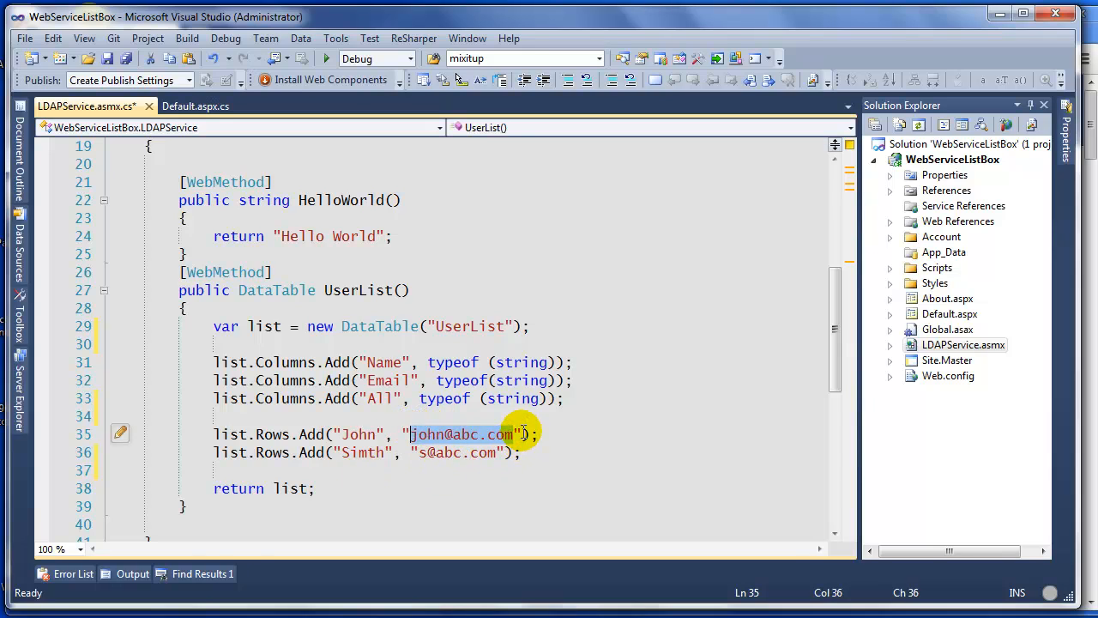
Step: Append a combined name-and-email string to each list.Rows.Add call
{"action": "type", "text": ", \""}
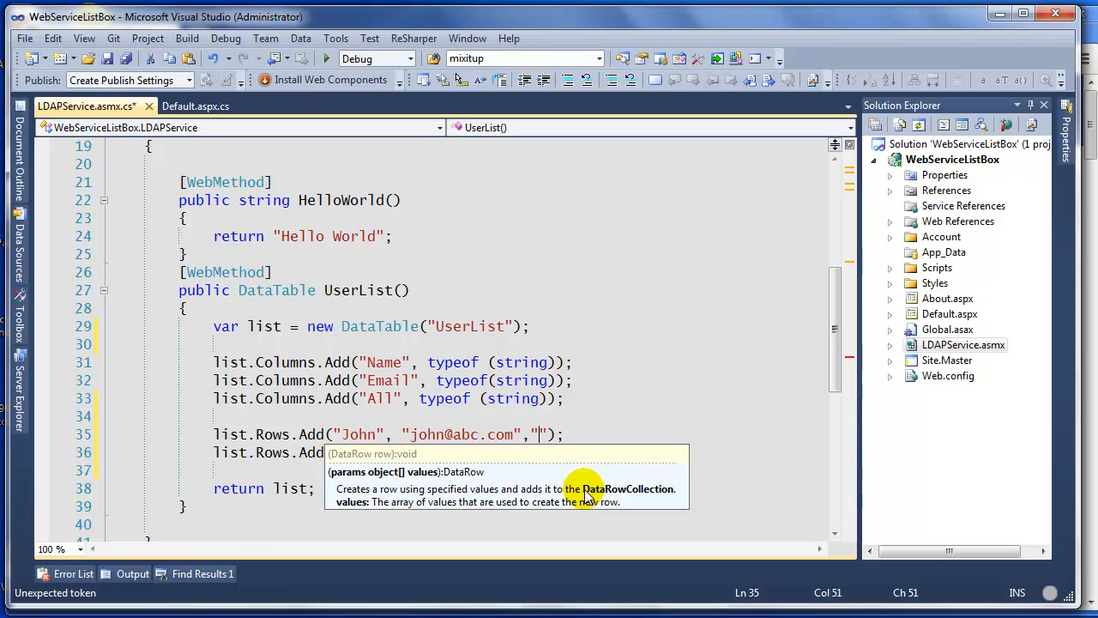
{"action": "type", "text": "Johsn"}
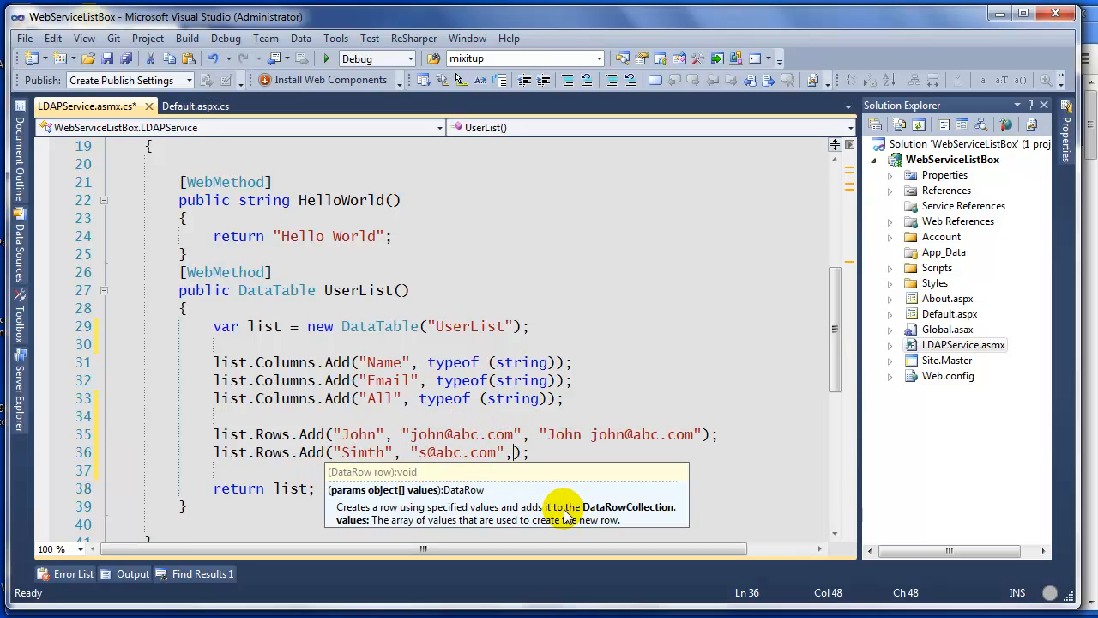
{"action": "type", "text": "\"S"}
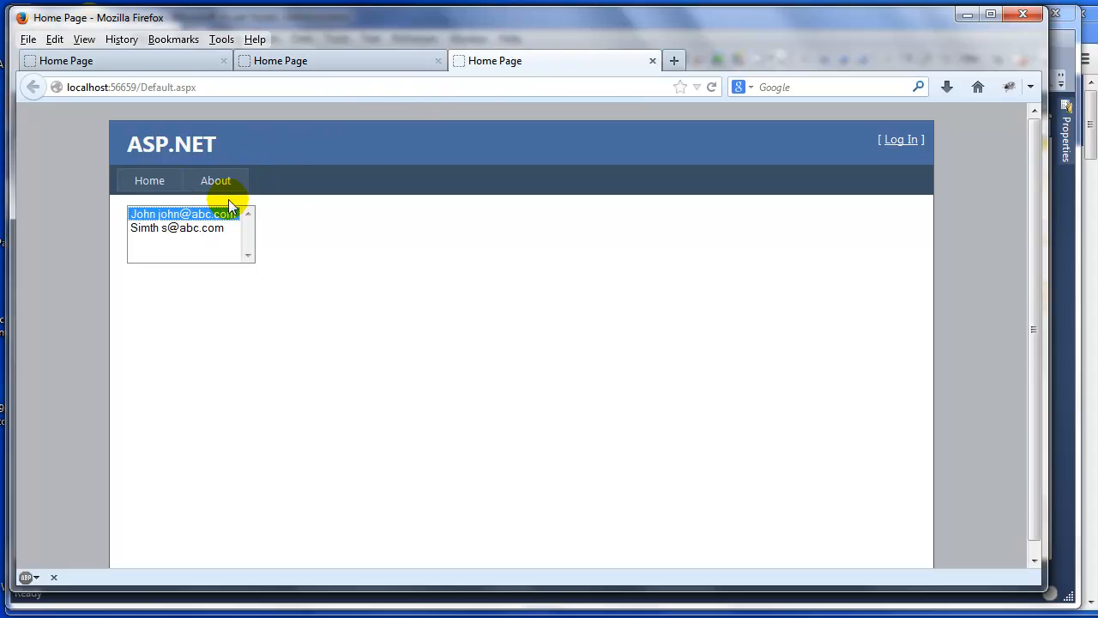
Step: Close the Firefox window, bringing up the prompt to close its three tabs
{"action": "left_click", "coordinate": [1023, 14]}
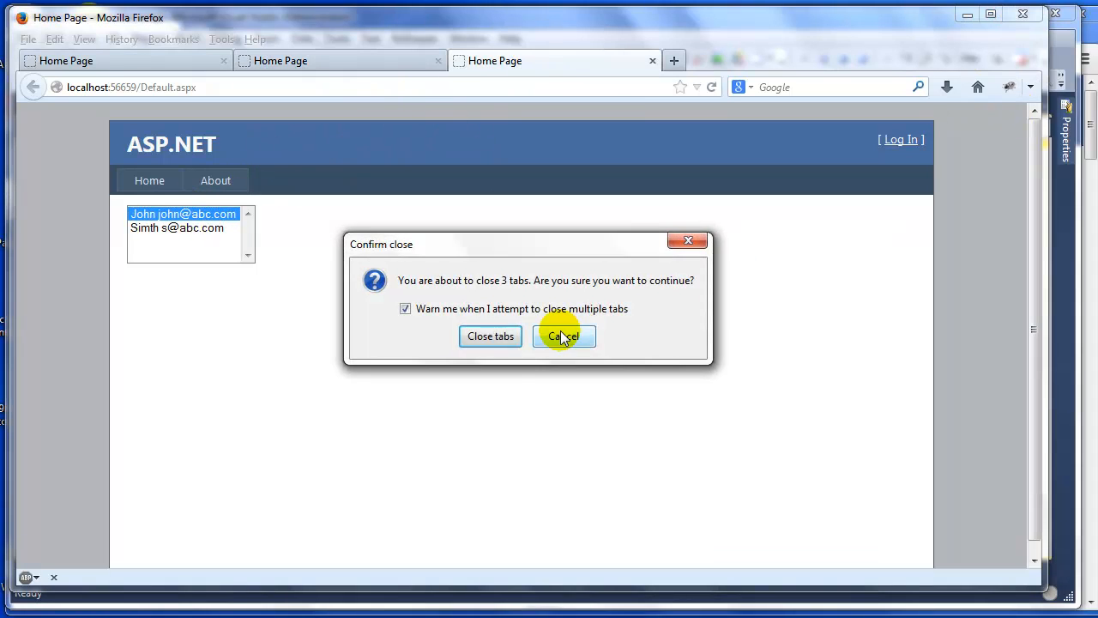
Step: Close Firefox's tabs, stop debugging, and review the combined rows in the service code
{"action": "left_click", "coordinate": [562, 335]}
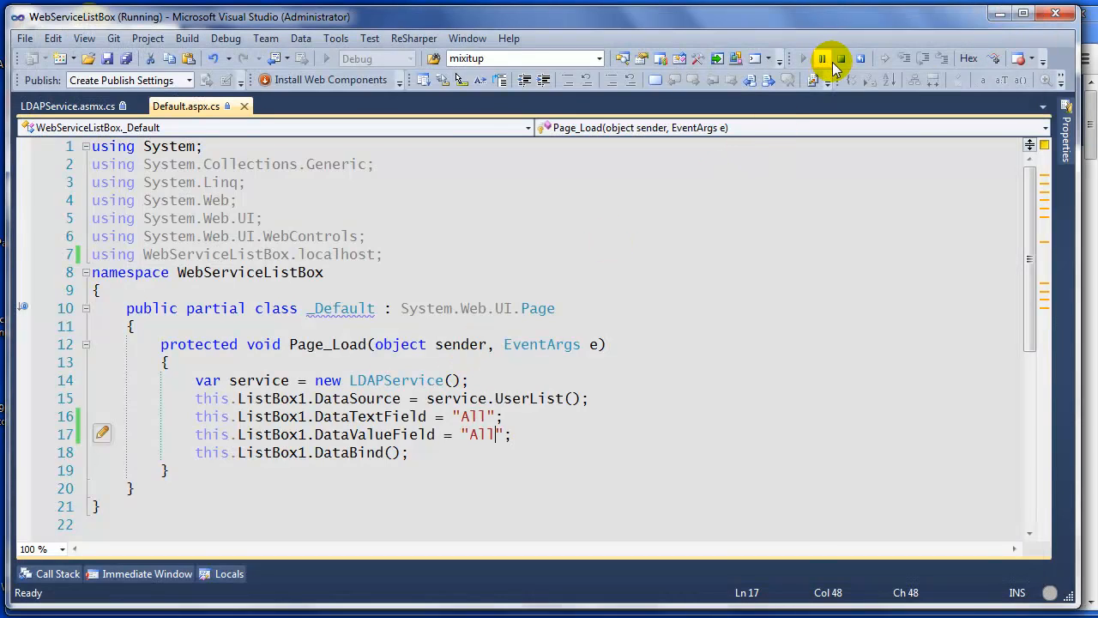
{"action": "left_click", "coordinate": [821, 59]}
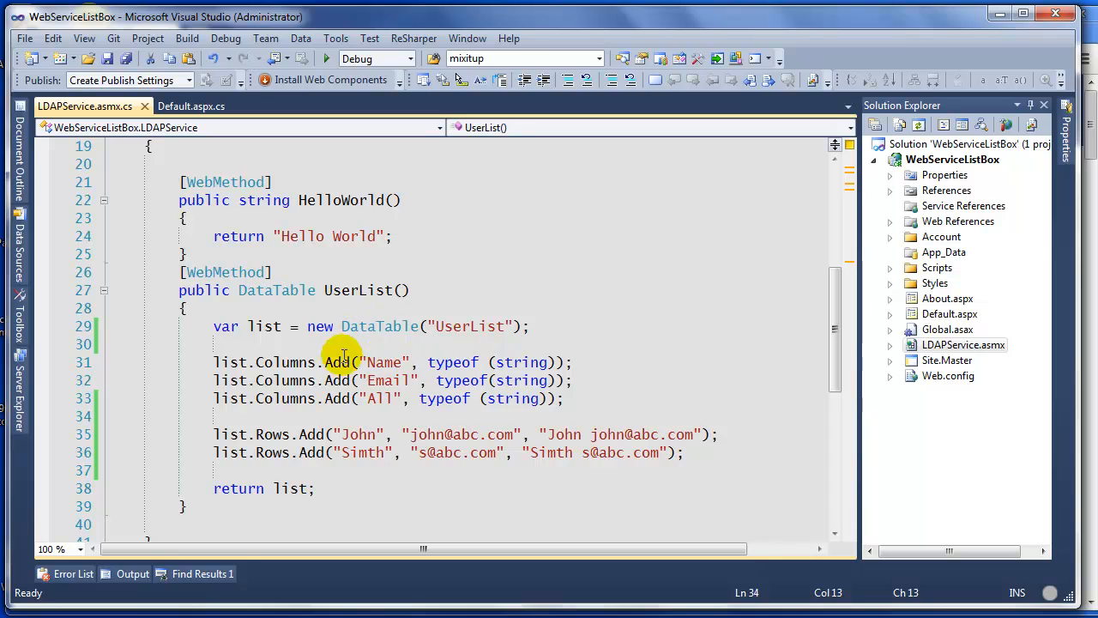
{"action": "mouse_move", "coordinate": [706, 431]}
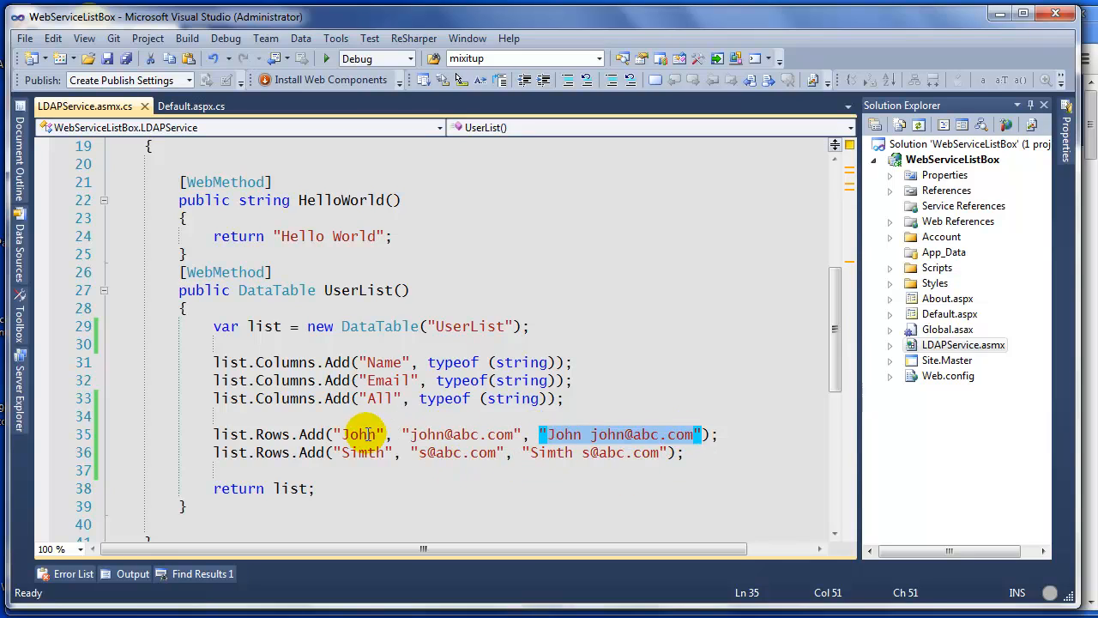
{"action": "left_click", "coordinate": [358, 416]}
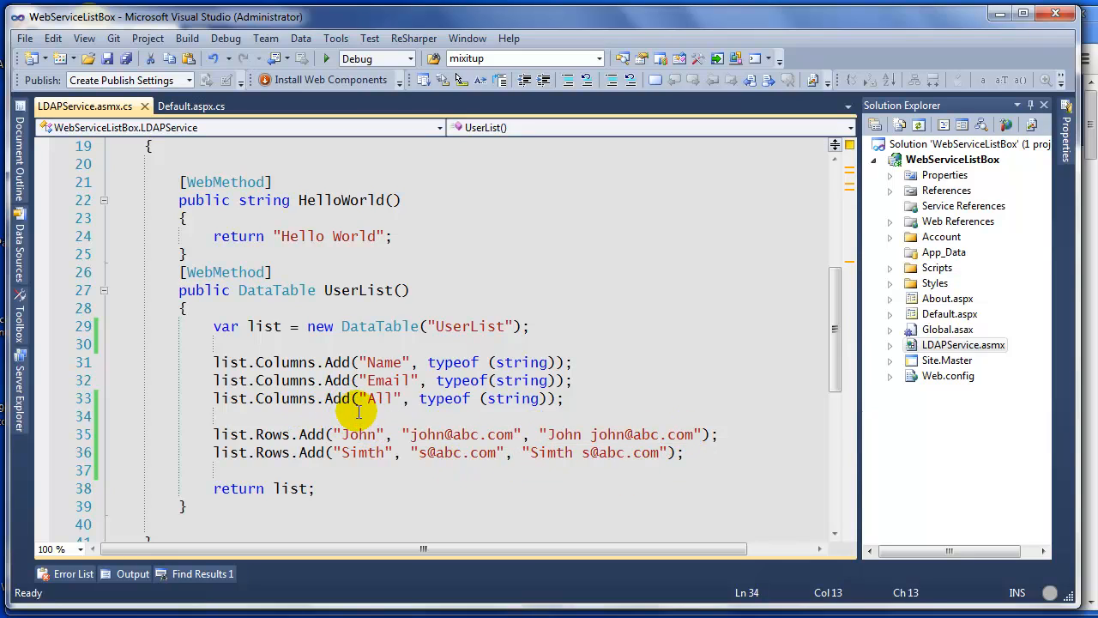
{"action": "mouse_move", "coordinate": [239, 166]}
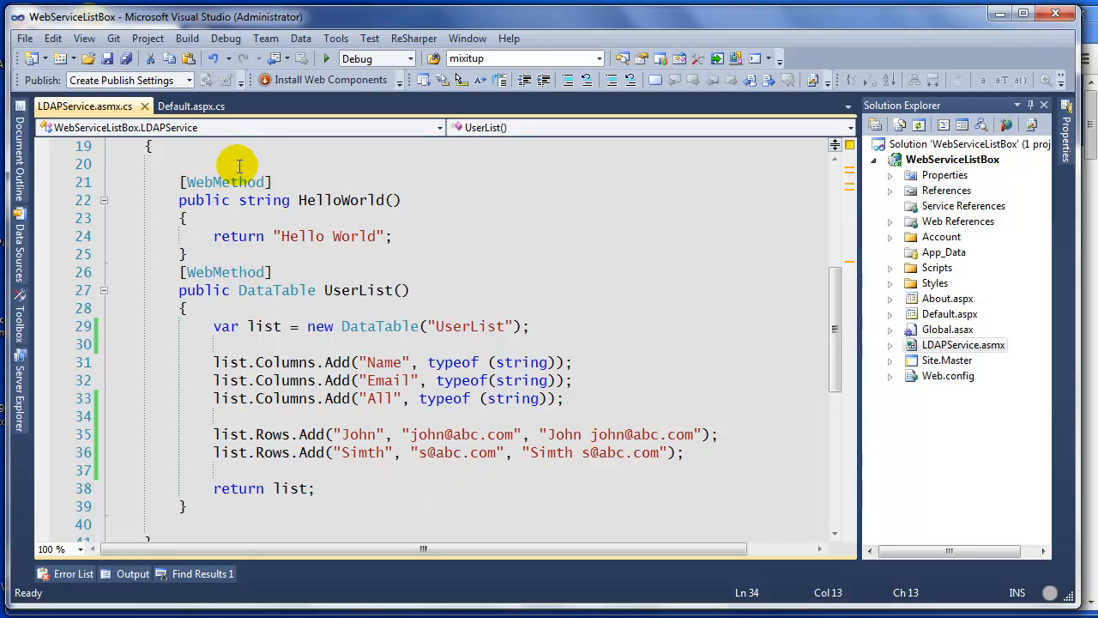
{"action": "left_click", "coordinate": [213, 433]}
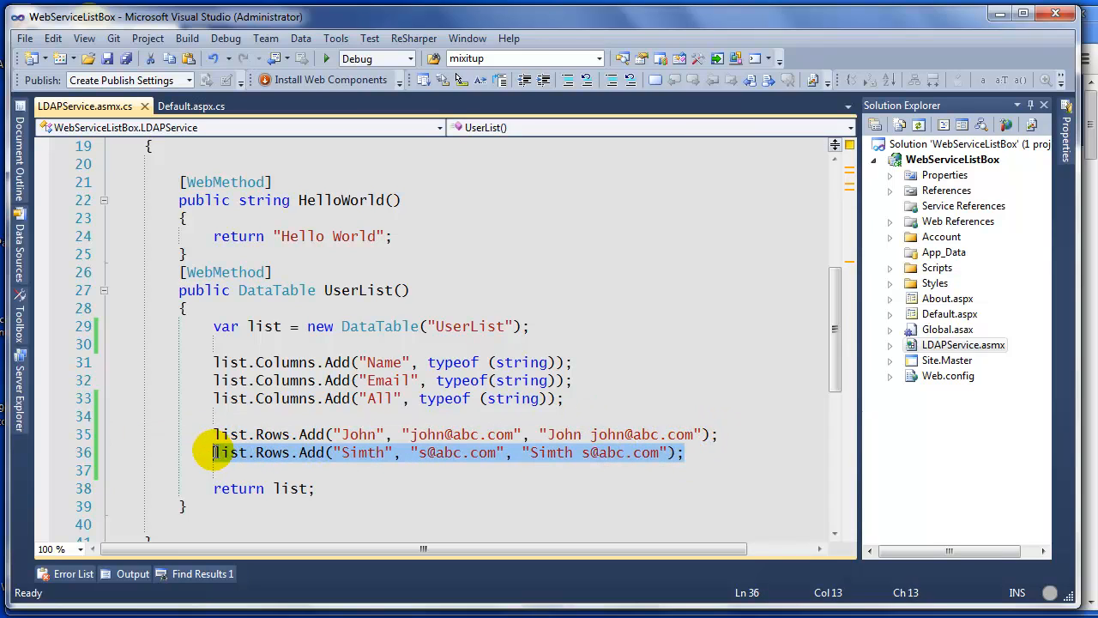
Step: Check ListBox1's binding in Default.aspx.cs, then scroll through LDAPService.asmx.cs again
{"action": "left_click", "coordinate": [283, 380]}
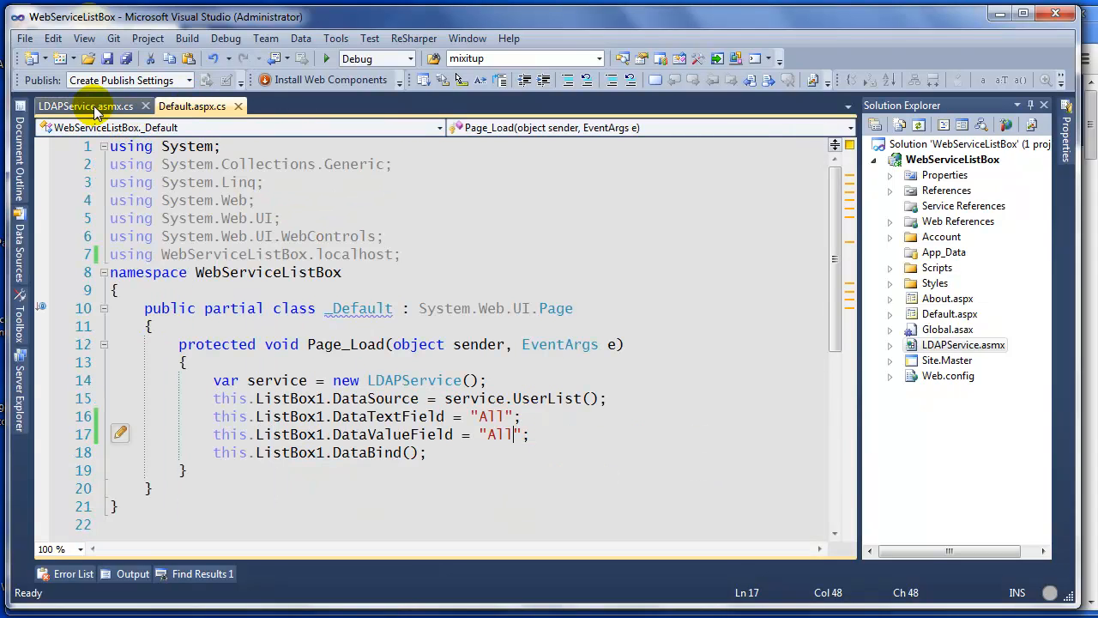
{"action": "double_click", "coordinate": [288, 398]}
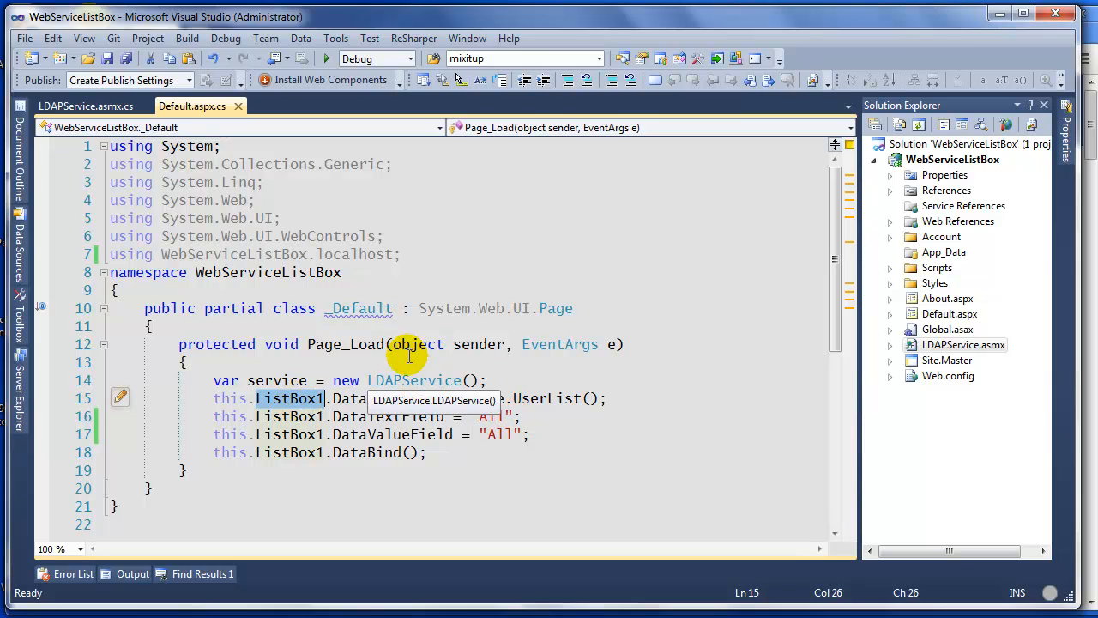
{"action": "left_click", "coordinate": [85, 105]}
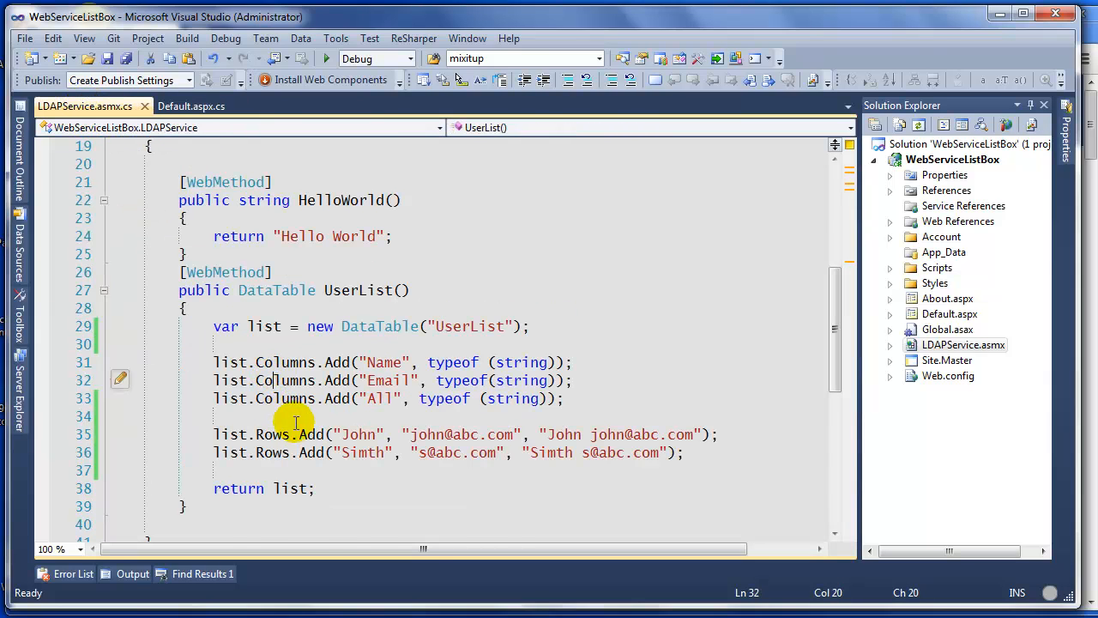
{"action": "scroll", "scroll_direction": "up", "scroll_amount": 3}
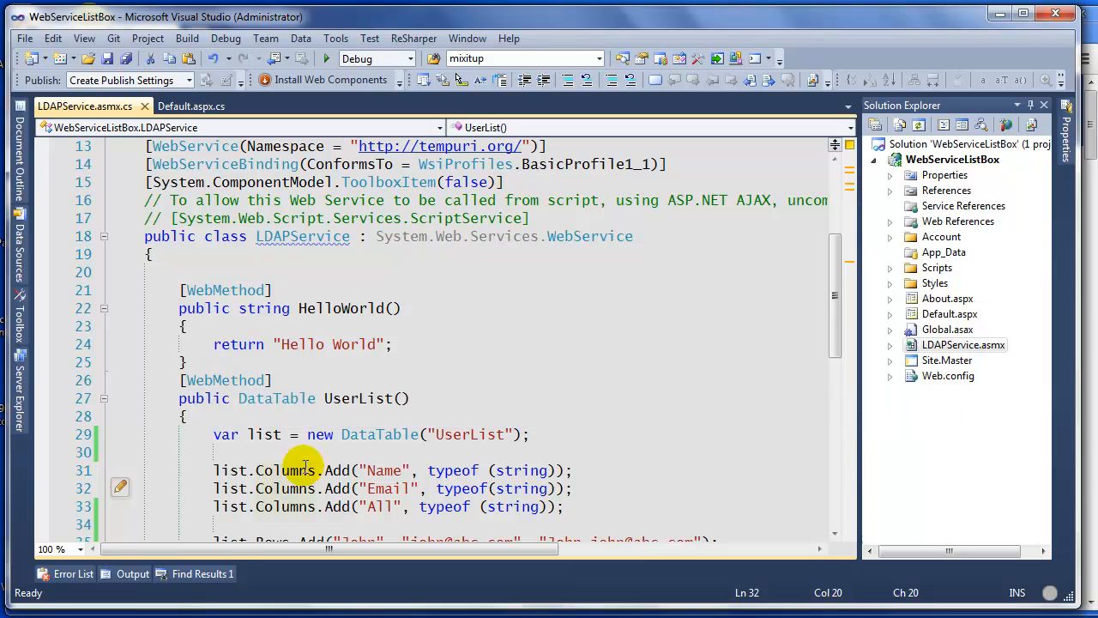
{"action": "scroll", "scroll_direction": "down", "scroll_amount": 3}
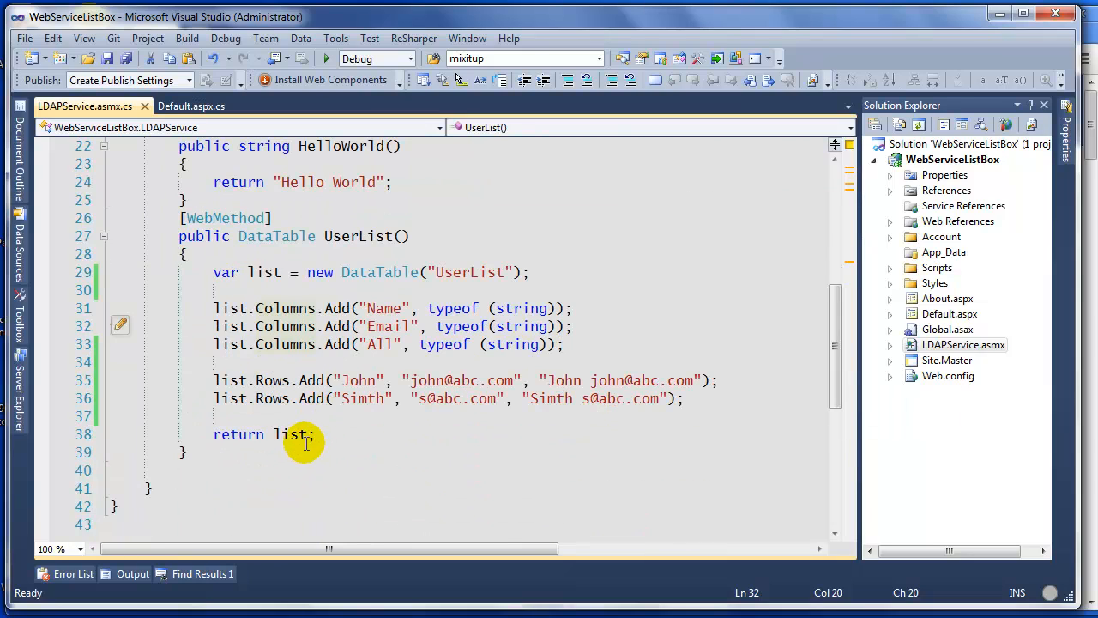